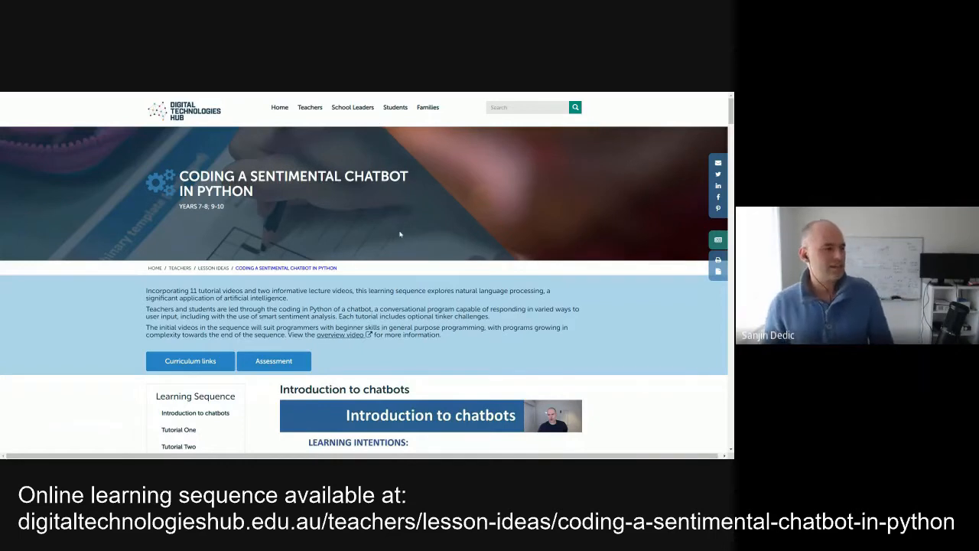
Step: Scroll the sentimental chatbot lesson page past Tutorial 2 to Tutorial 3: Looking for keywords
scroll(down, 3)
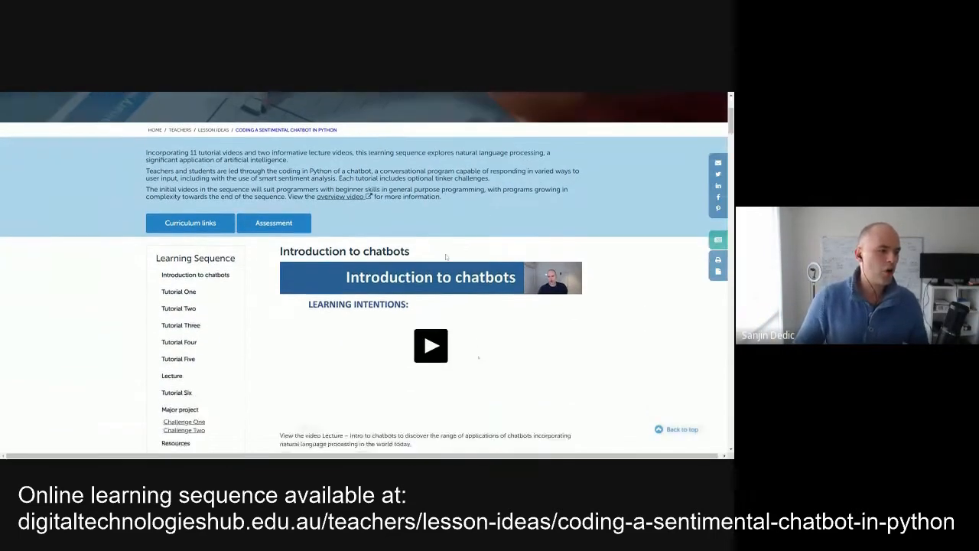
scroll(down, 3)
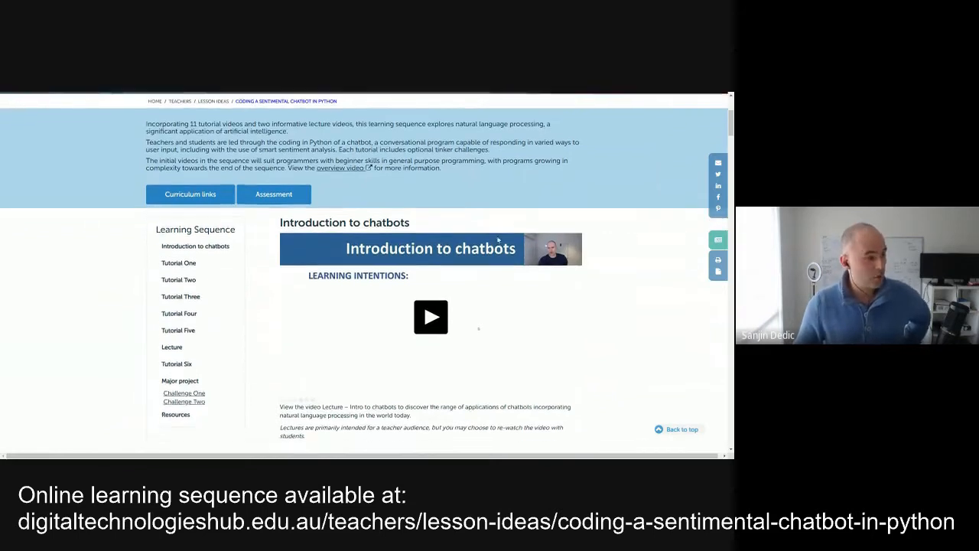
scroll(down, 3)
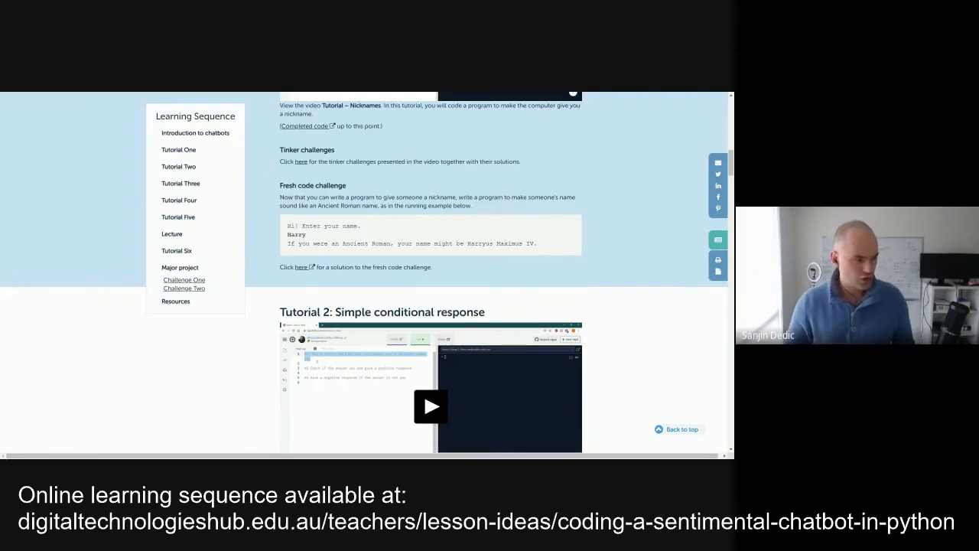
scroll(down, 3)
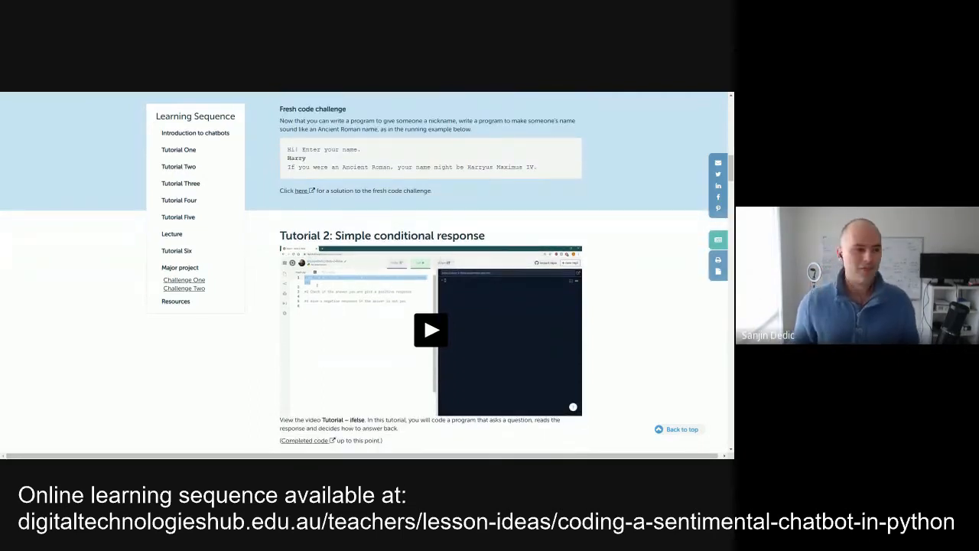
scroll(down, 3)
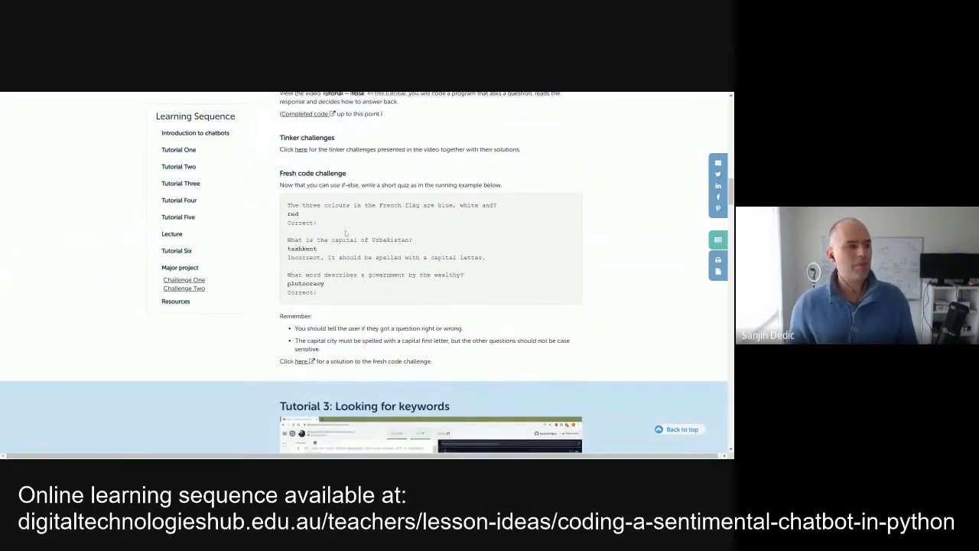
scroll(down, 3)
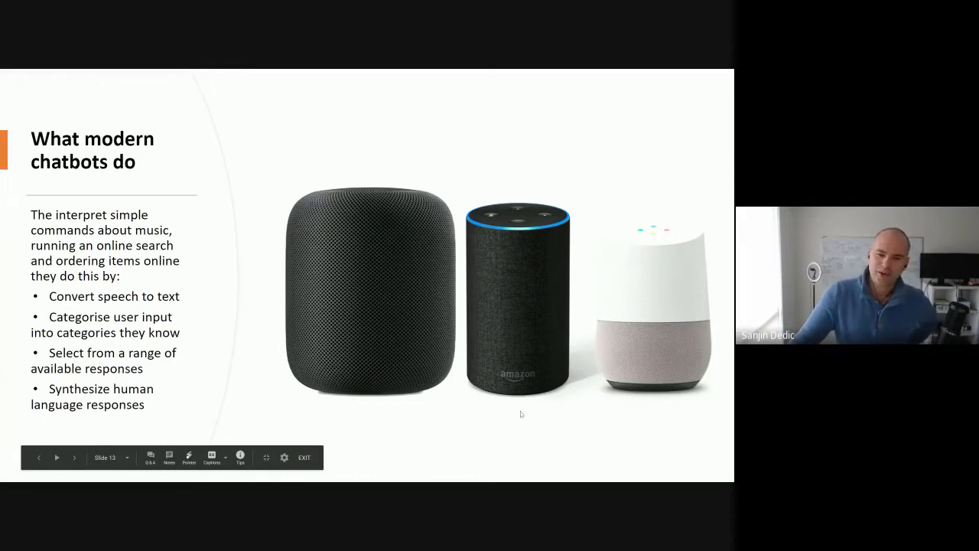
mouse_move(538, 335)
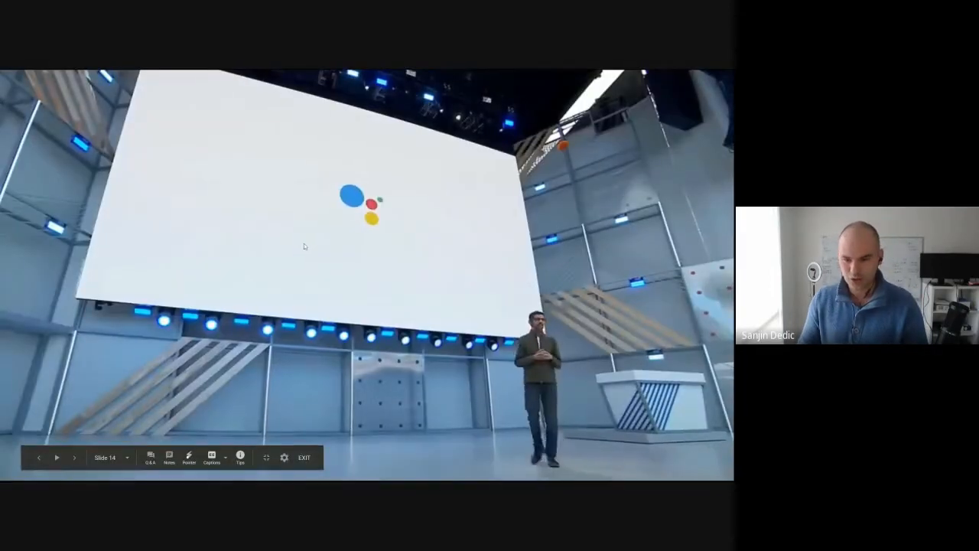
click(75, 456)
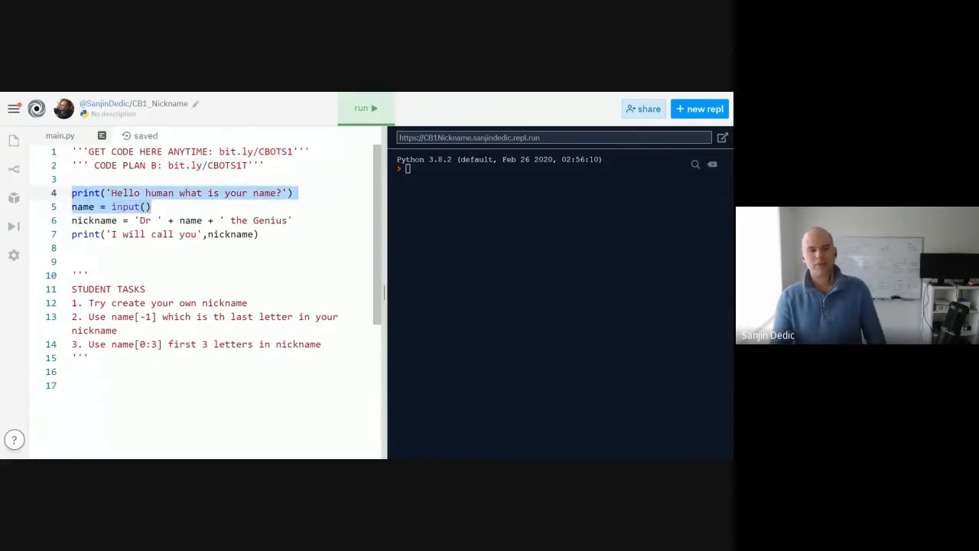
Step: Add a print('Hello', name) line, run the script and enter the name Sanjin
click(153, 207)
text(print('Hello',)
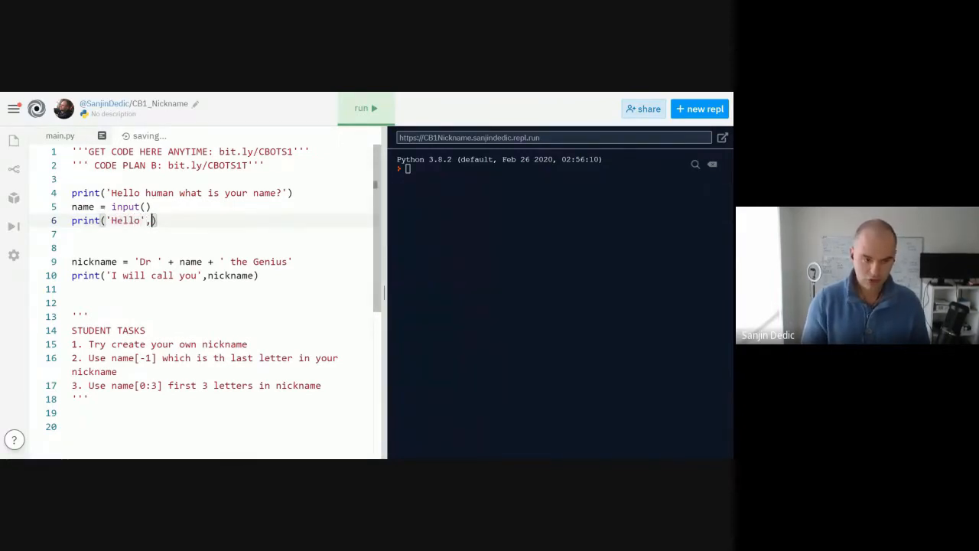
text(name)
click(220, 289)
text(''')
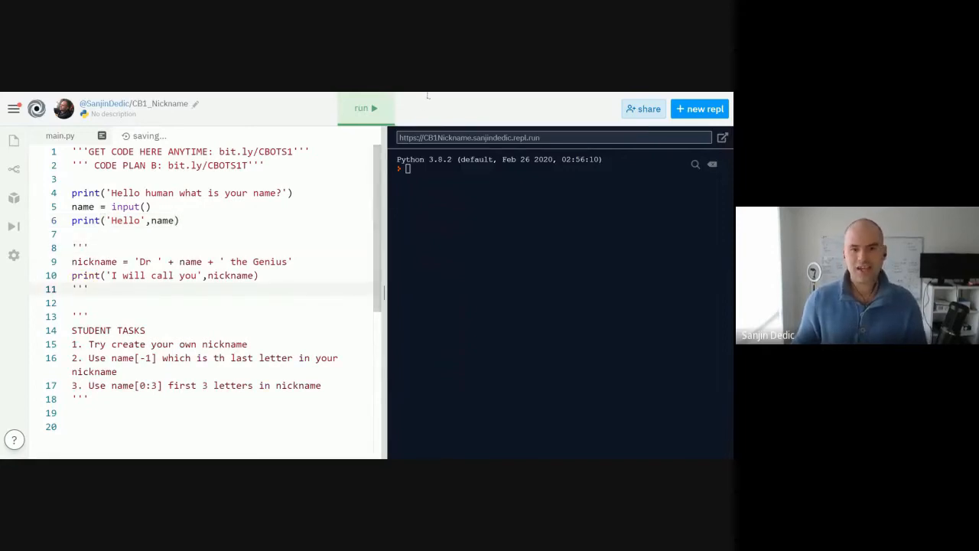
click(366, 107)
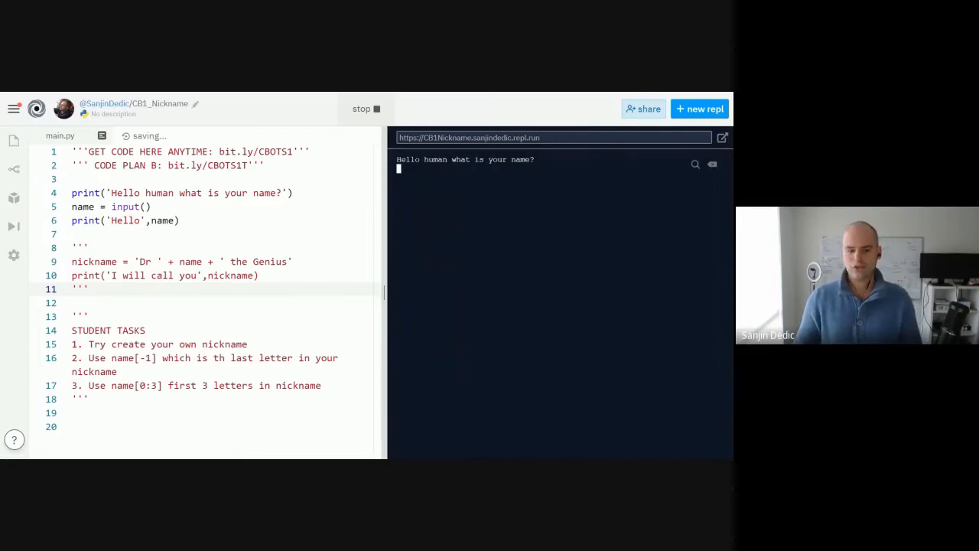
text(Sanjin)
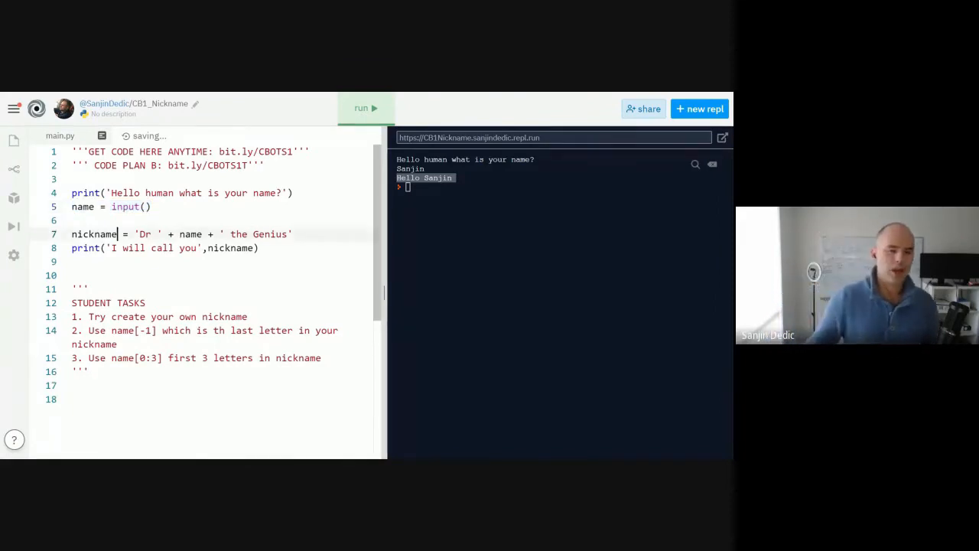
Step: Highlight the nickname expression, rerun and enter a name to get 'Dr … the Genius'
double_click(94, 234)
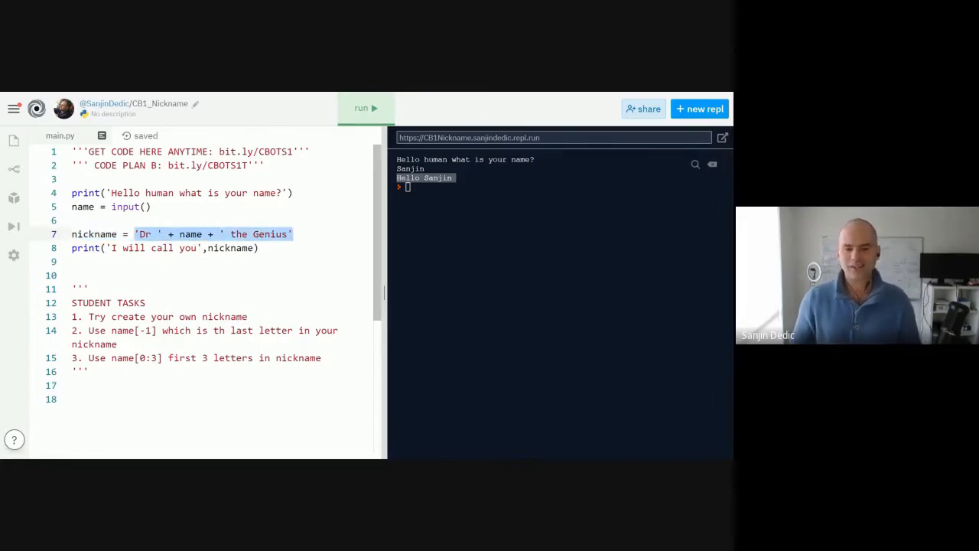
click(366, 107)
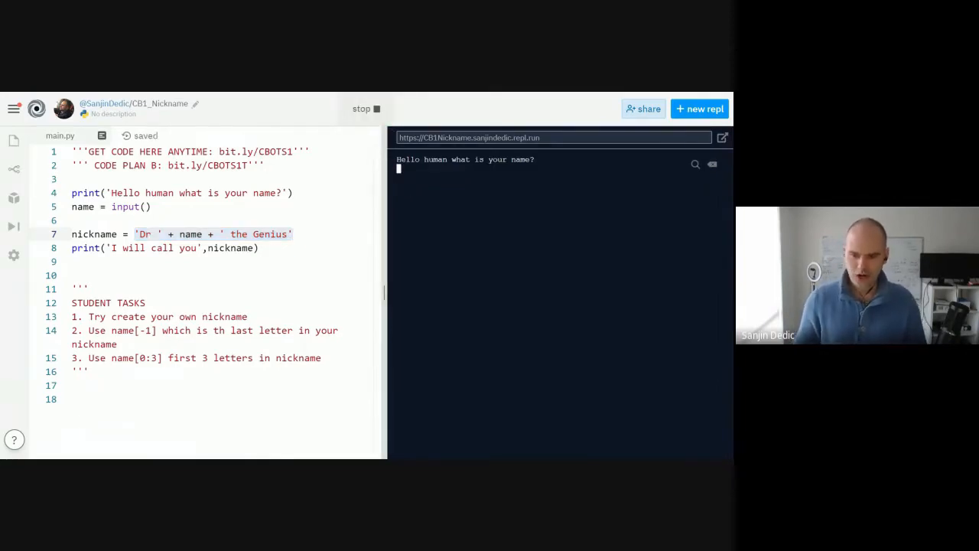
text(Nathan)
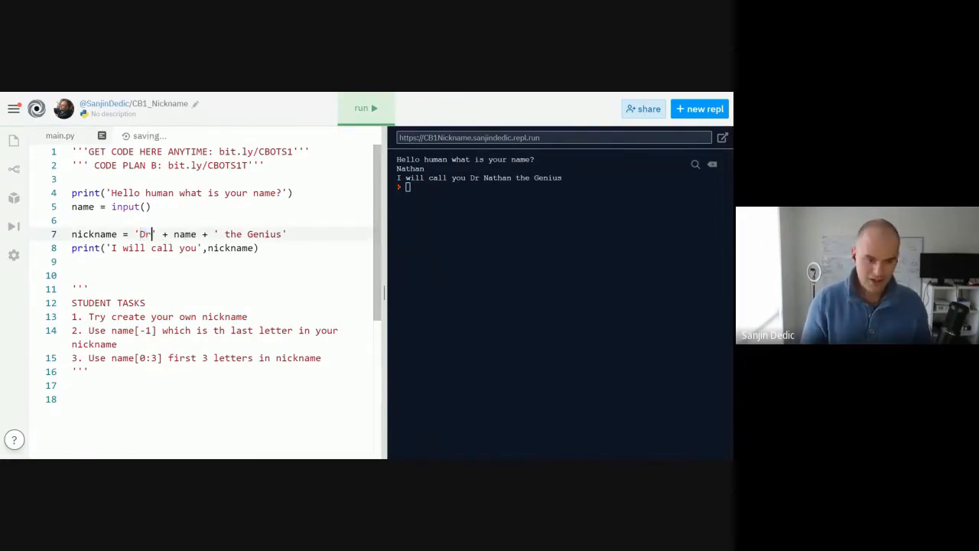
Step: Build the nickname as 'Mc' + name + 'face', testing it with Bob and rerunning
text(Mc)
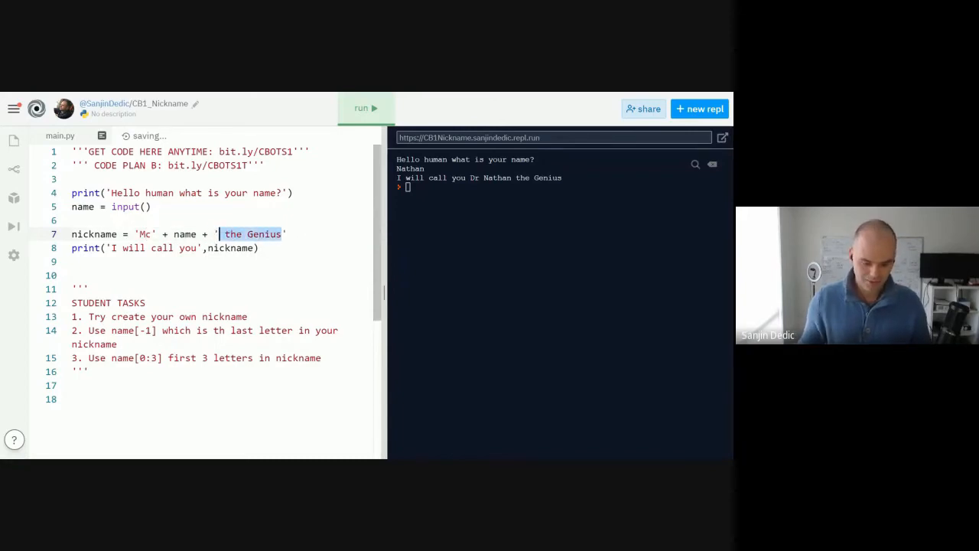
text(face)
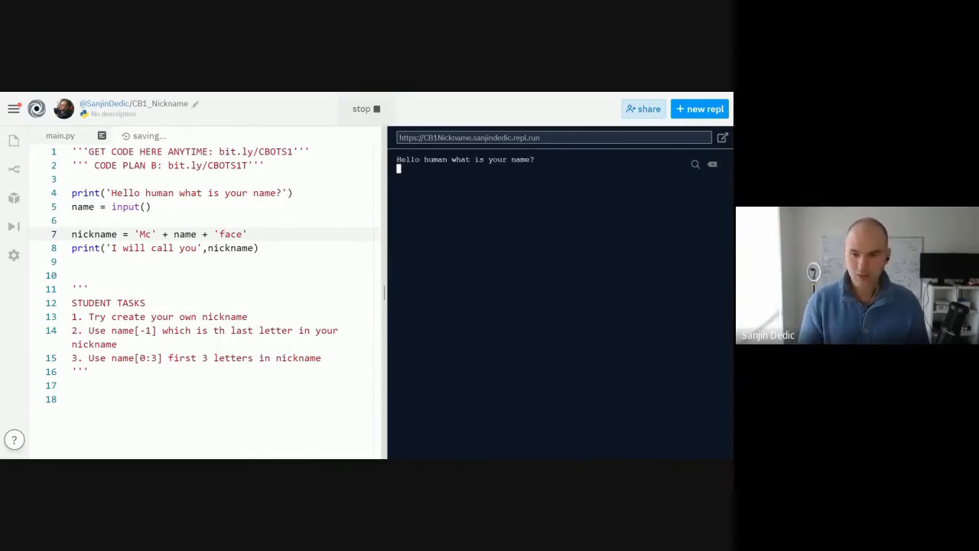
text(Bob)
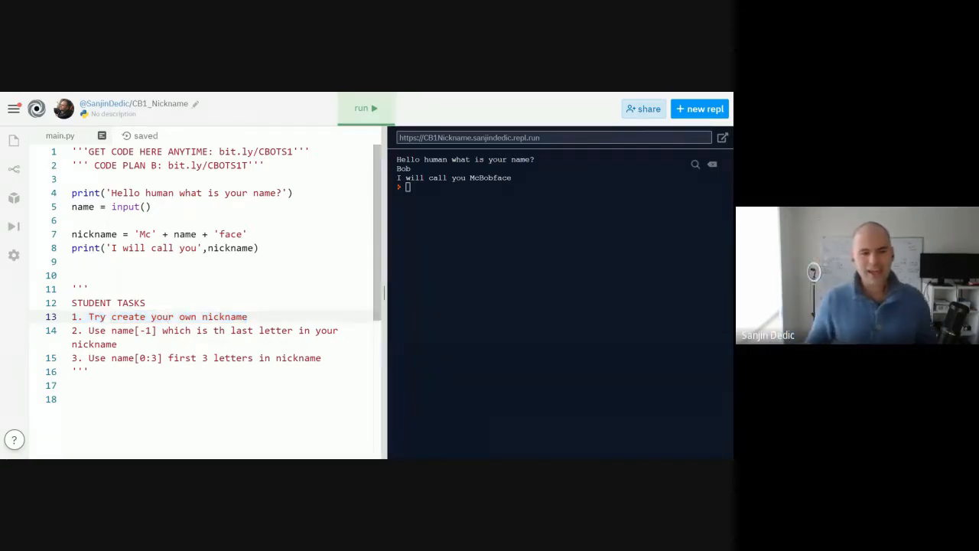
double_click(132, 331)
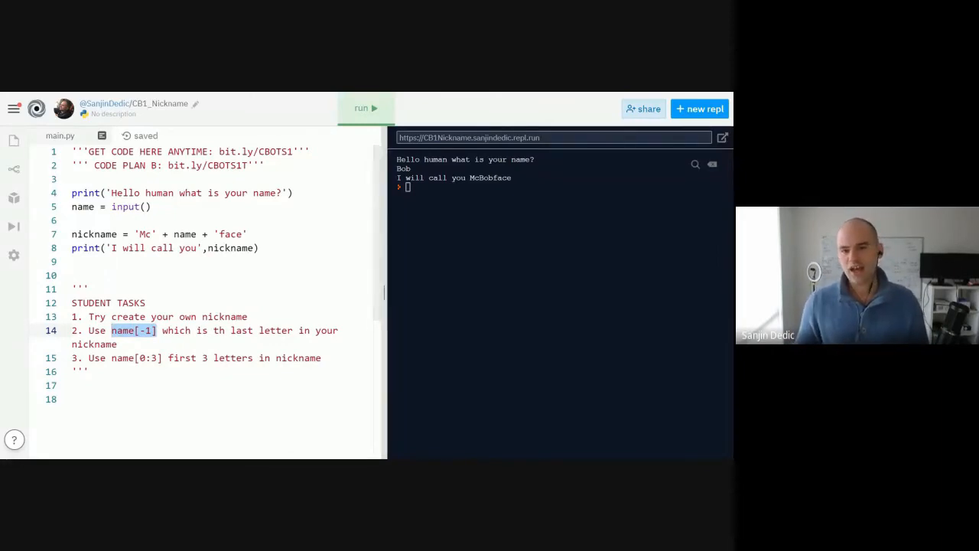
click(365, 107)
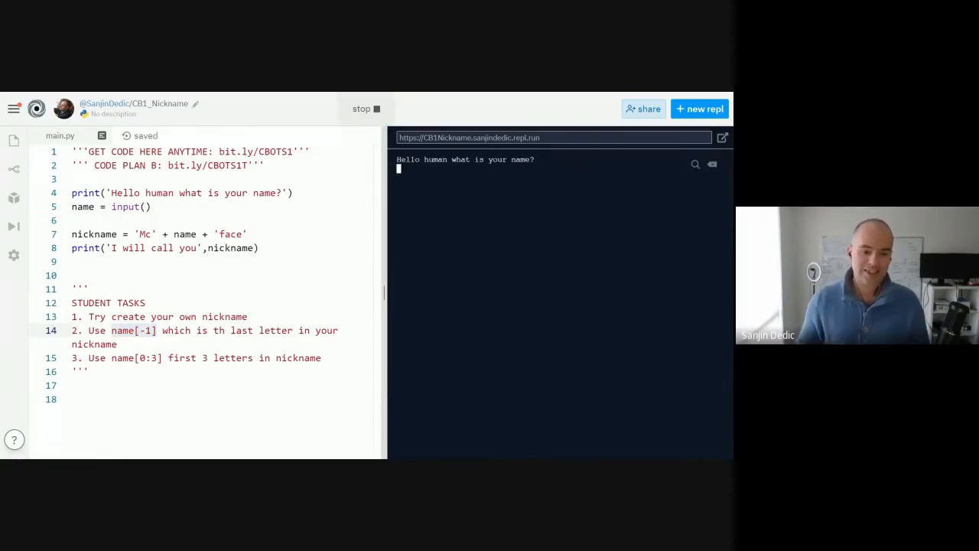
Step: Highlight the student tasks, enter Sanjin, then evaluate name[-1] in the console
drag(72, 288, 89, 371)
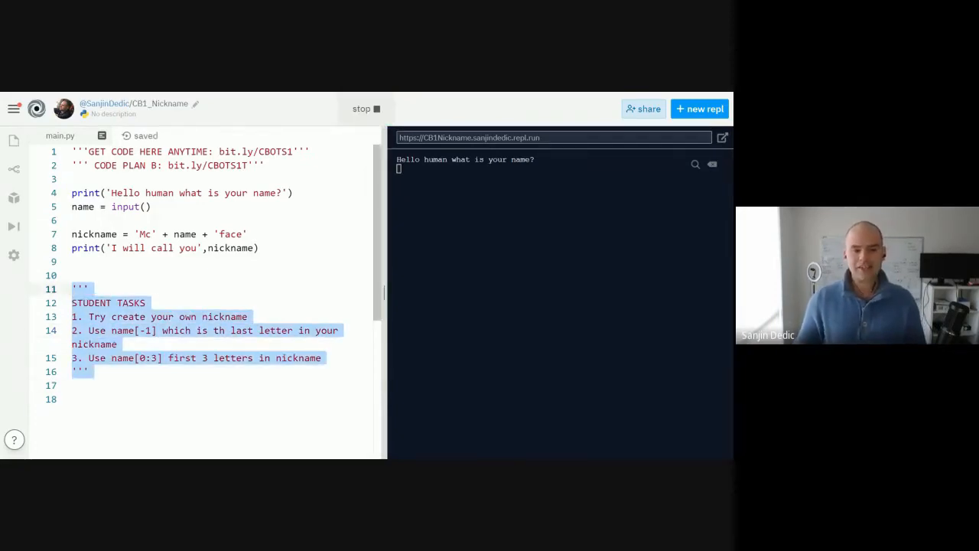
click(162, 331)
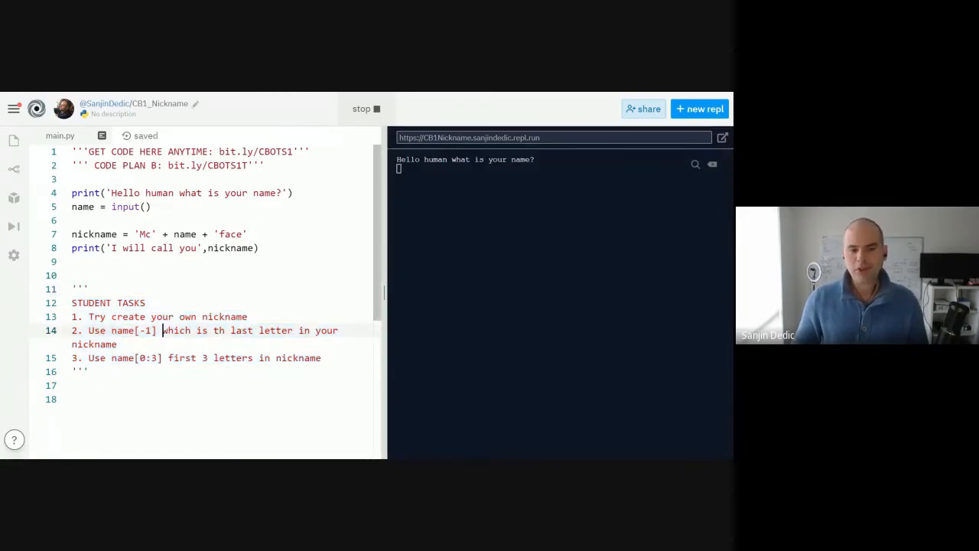
double_click(131, 331)
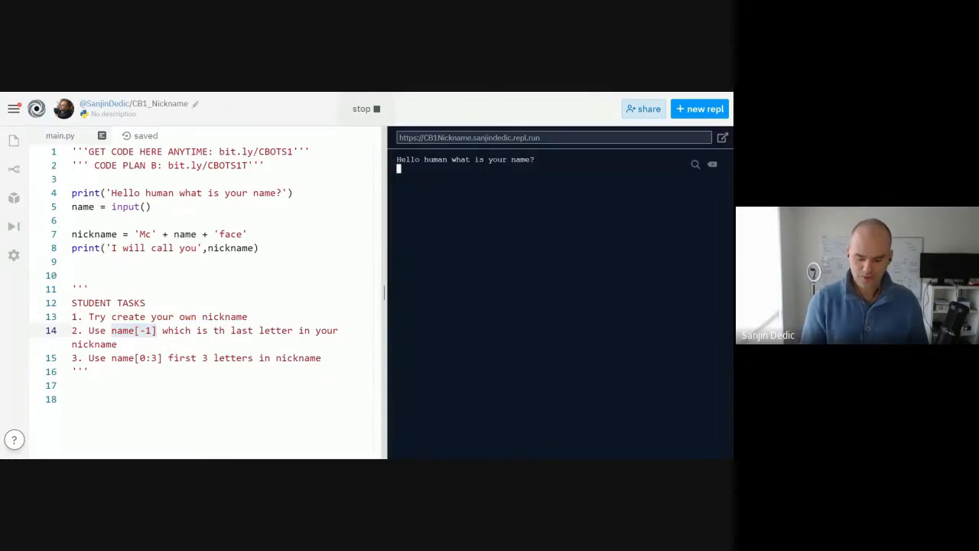
text(Sanjin)
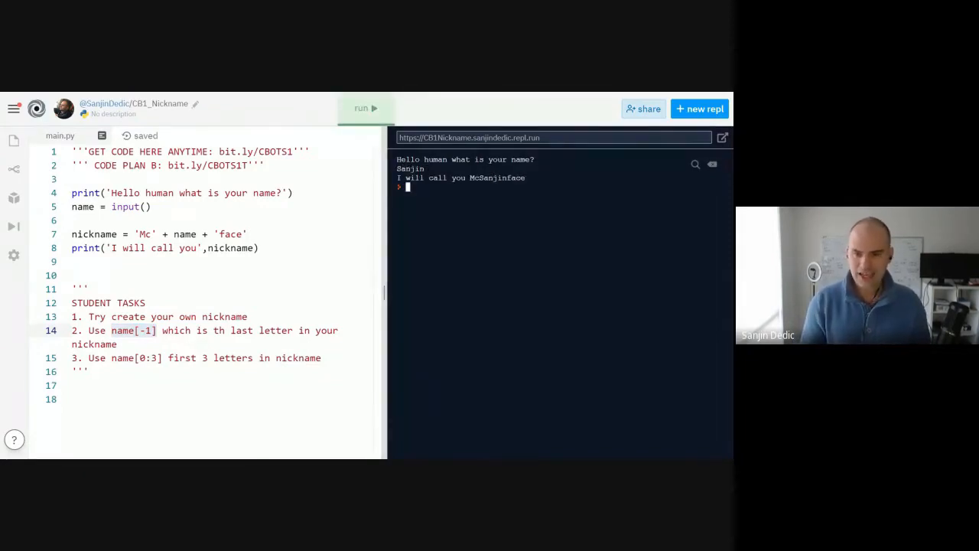
text(name[)
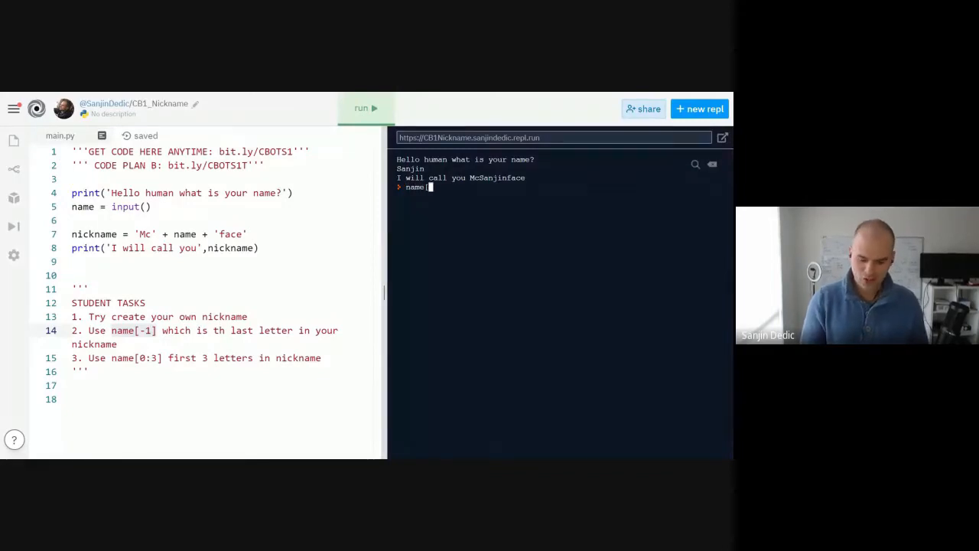
text(-1])
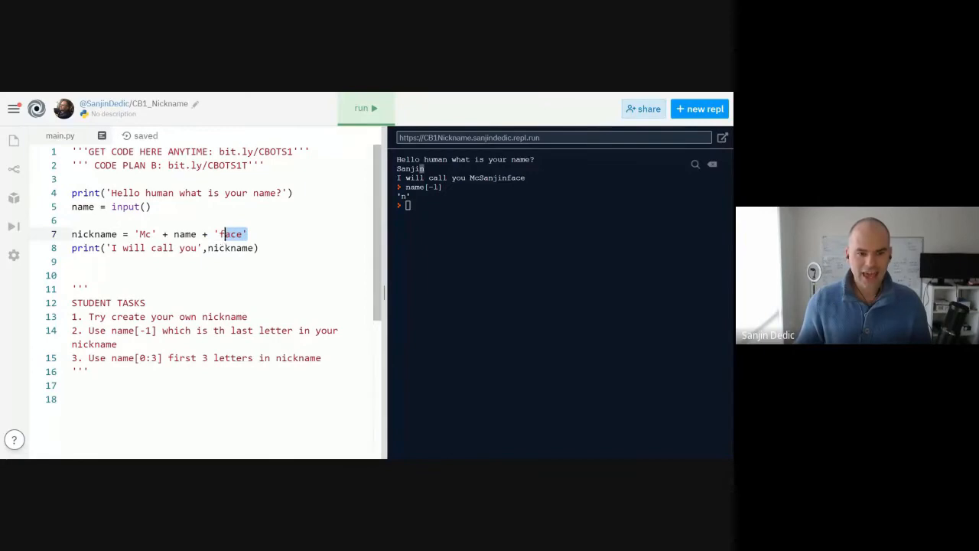
Step: Rewrite line 7 as nickname = name + name[-1] + 'y'
text(name[)
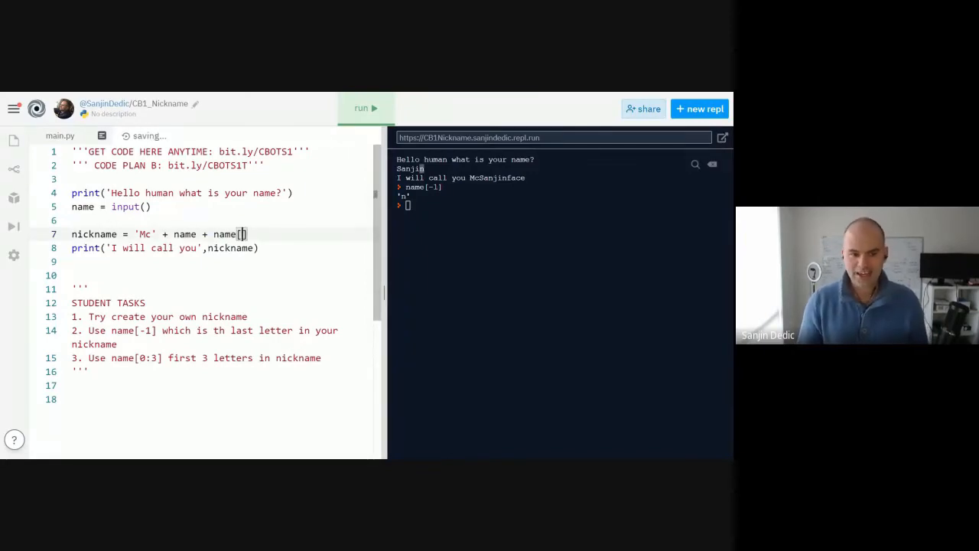
text(-1)
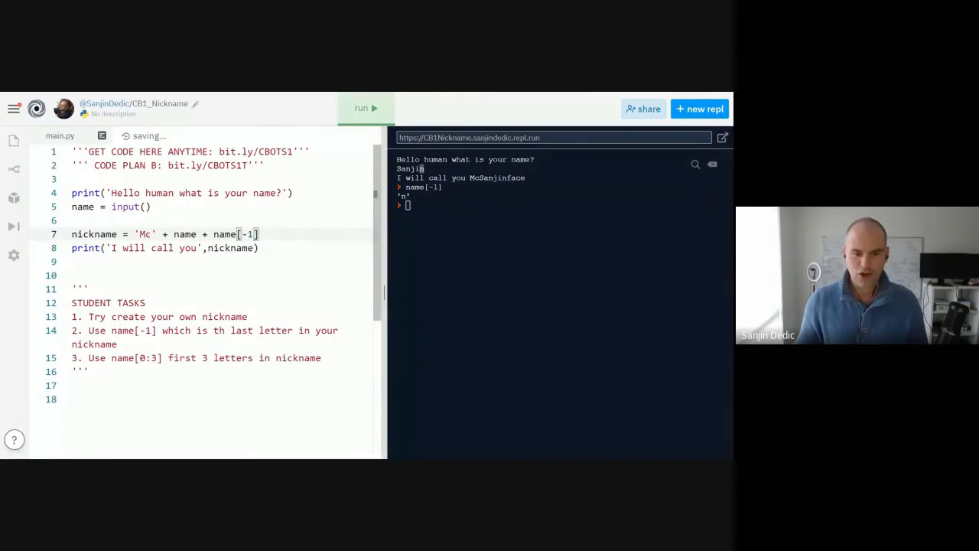
text(+)
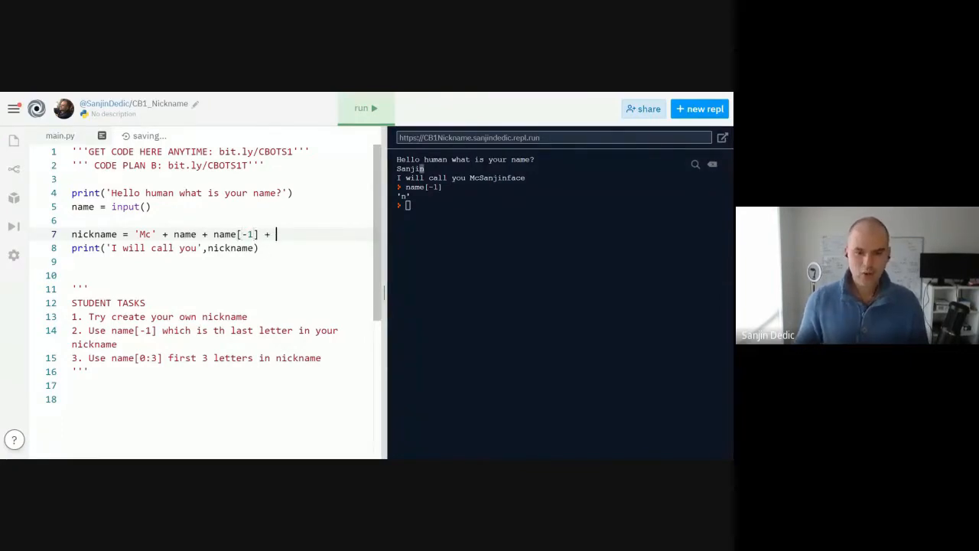
text('y)
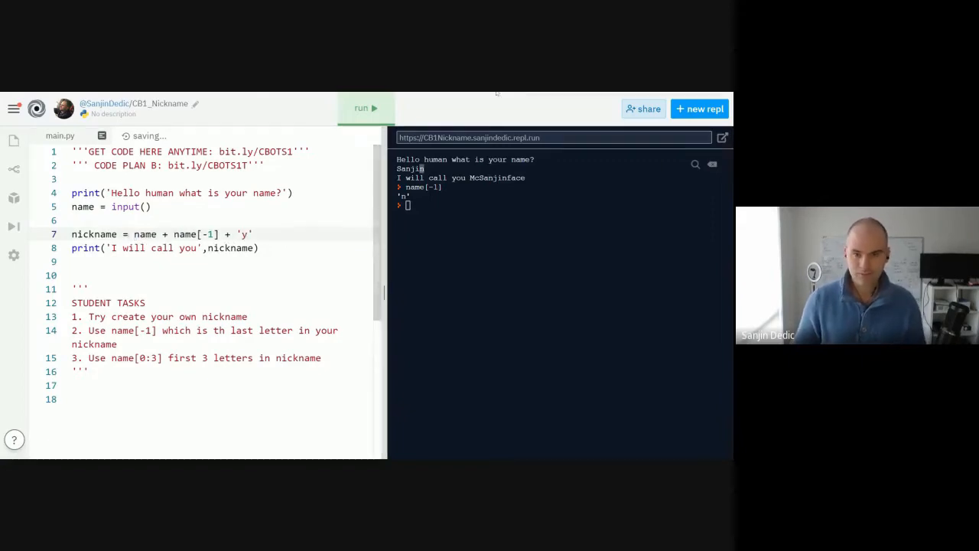
Step: Run the nickname bot and test it with Tom, John and Nathan
click(365, 107)
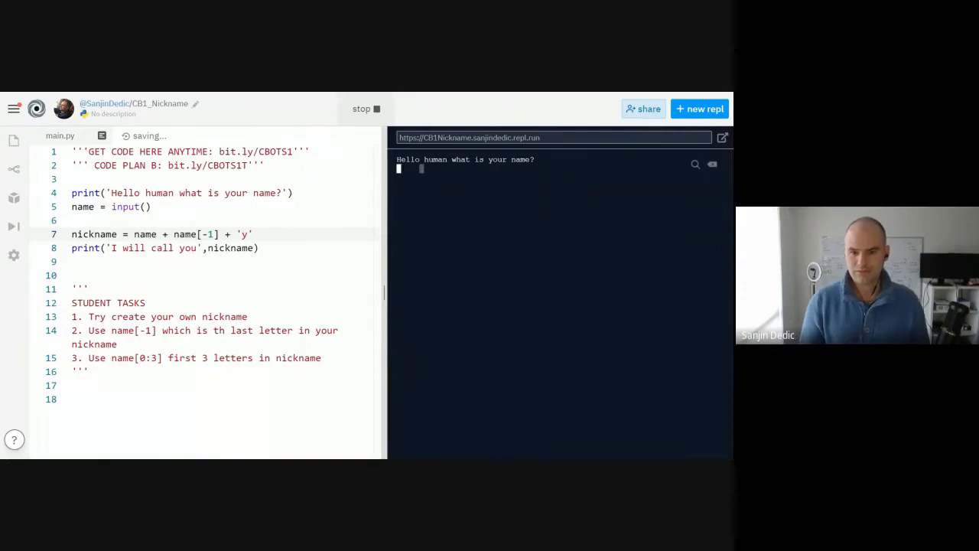
text(Tom)
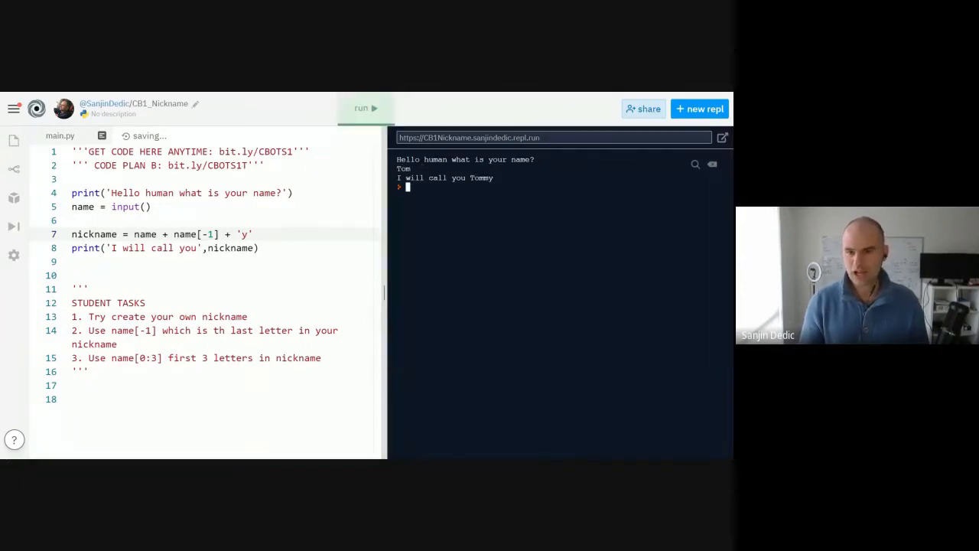
click(366, 107)
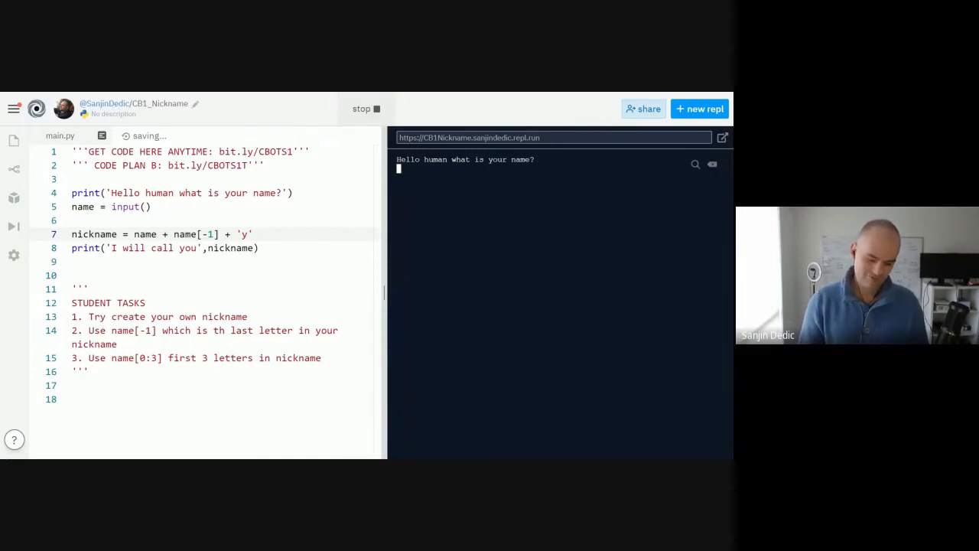
text(John)
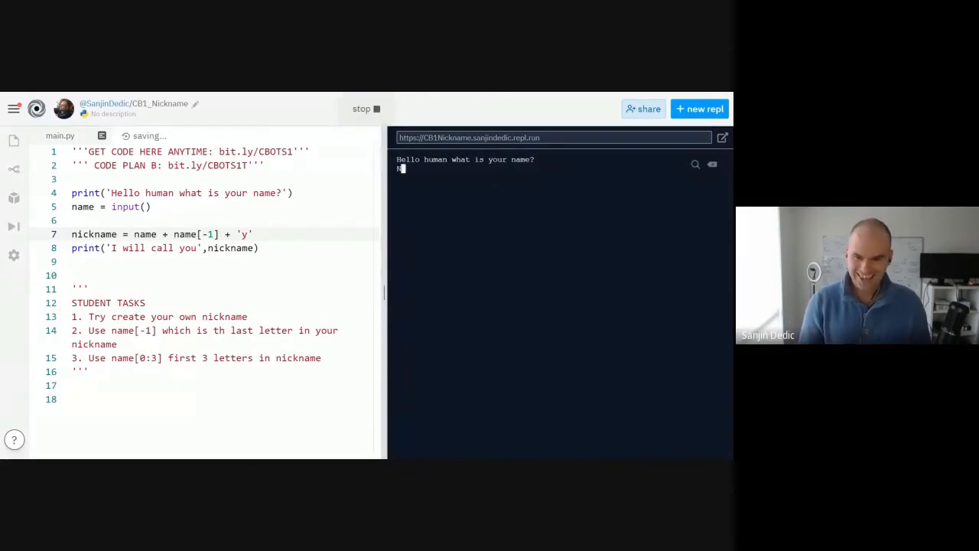
text(Nathan)
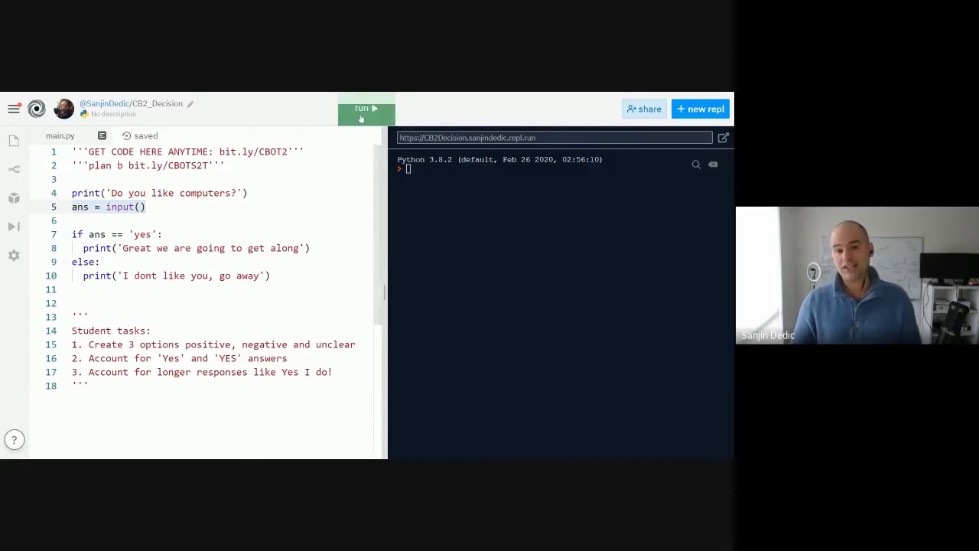
Step: Run the decision bot repeatedly, answering yes, no, Yes and y to compare replies
click(365, 107)
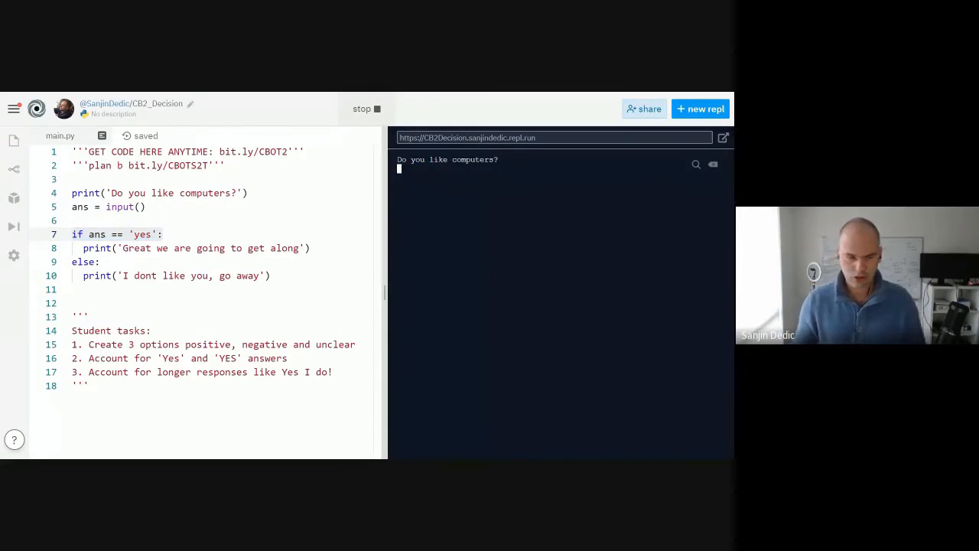
text(yes)
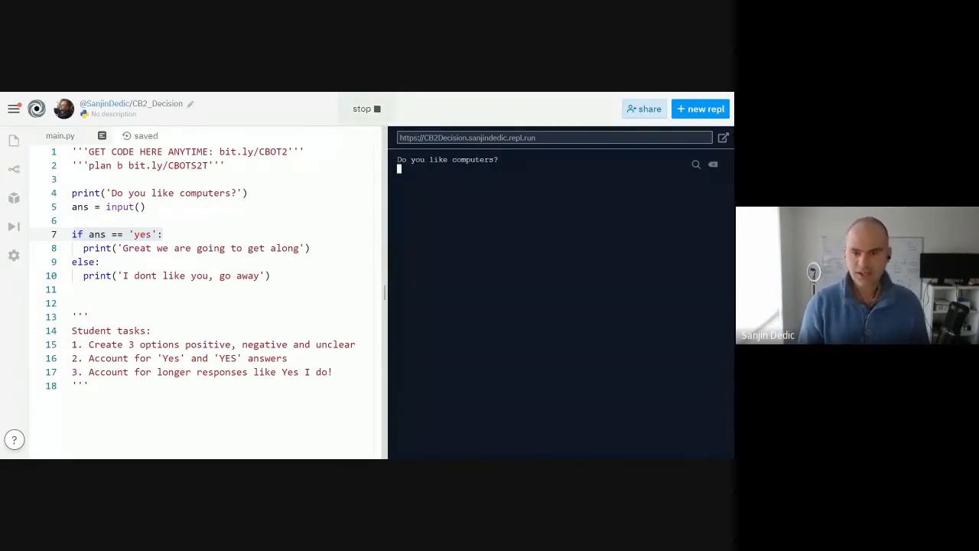
text(no)
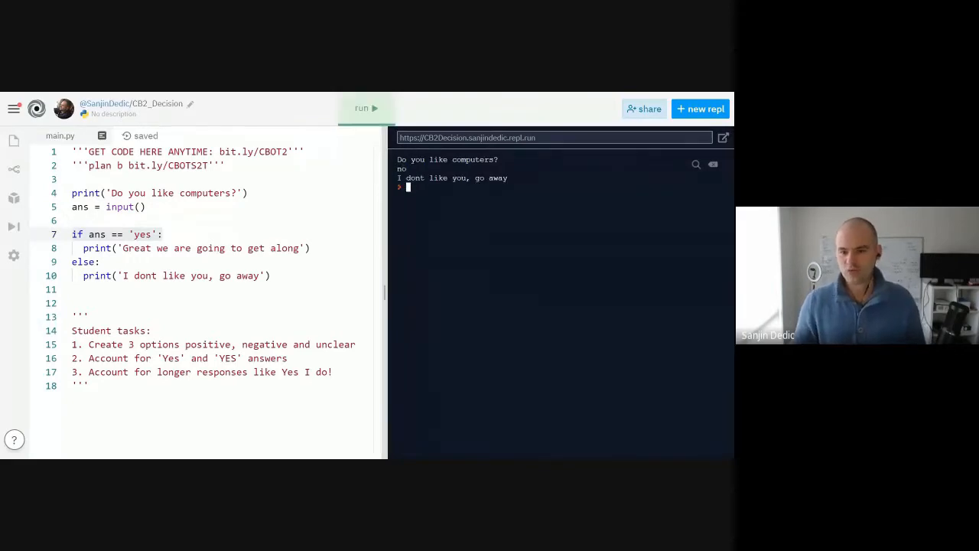
click(365, 107)
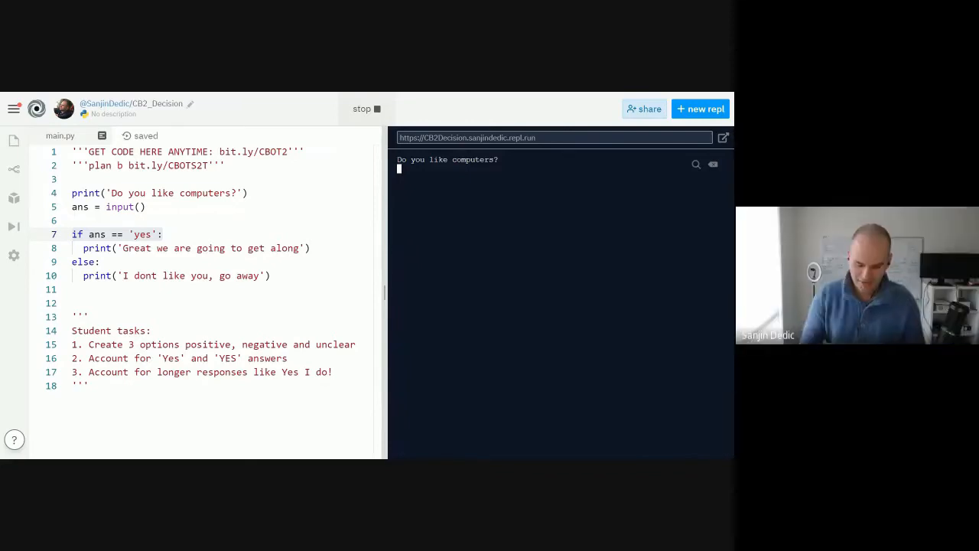
text(Yes)
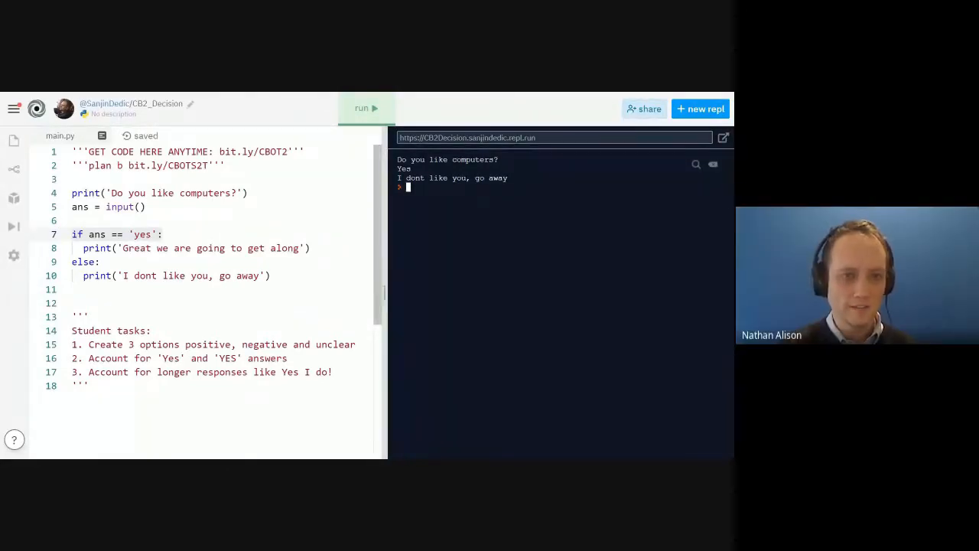
click(366, 107)
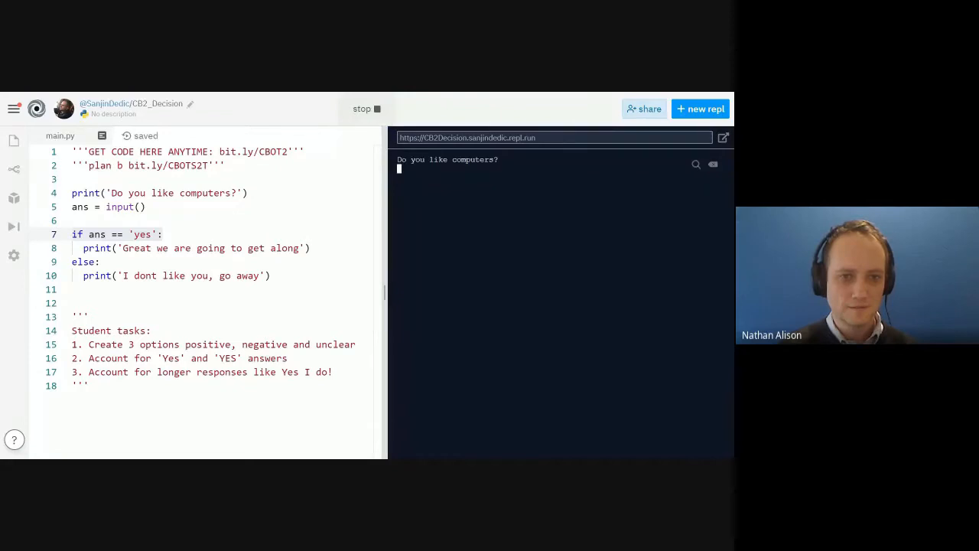
text(y)
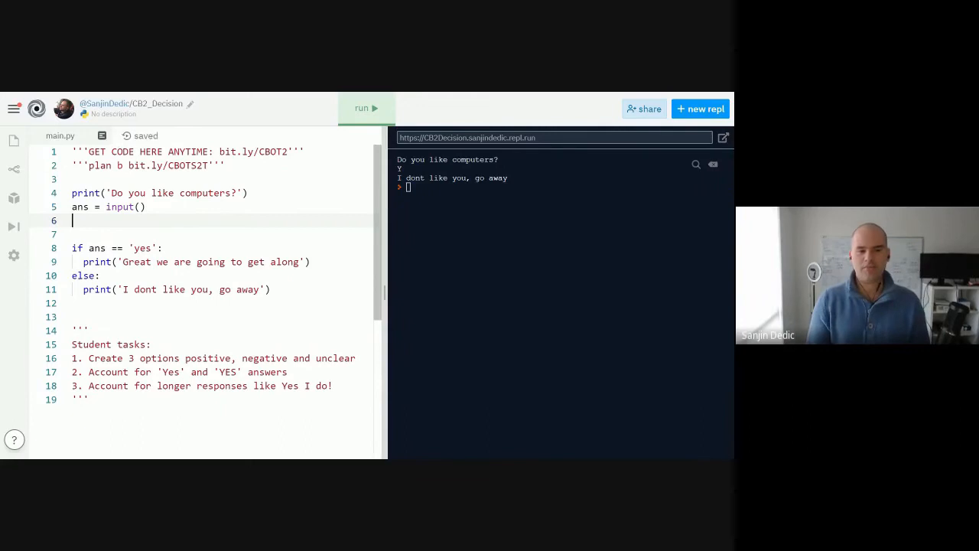
Step: Add ans = ans.lower() after the input and test runs with Yes and YES
text(ans =)
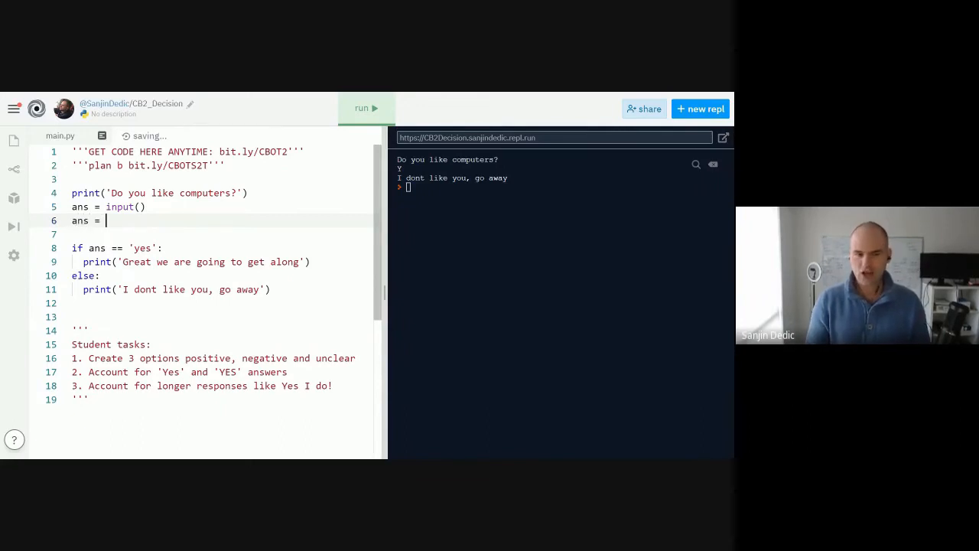
text(ans.lower())
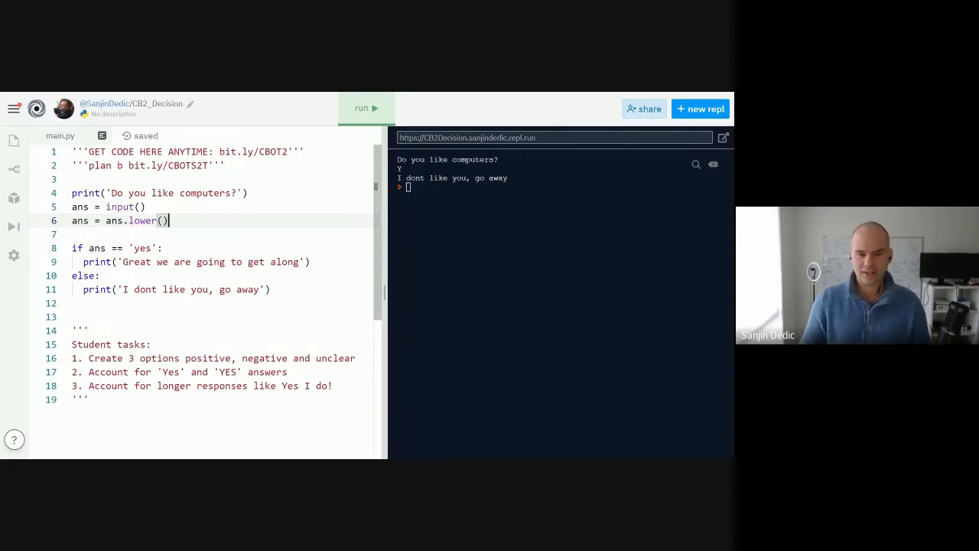
click(366, 107)
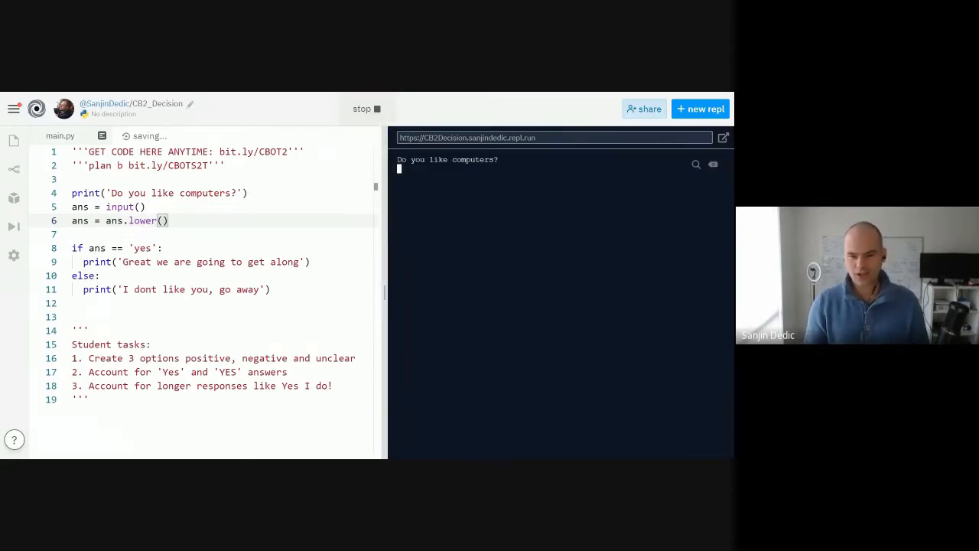
text(Yes)
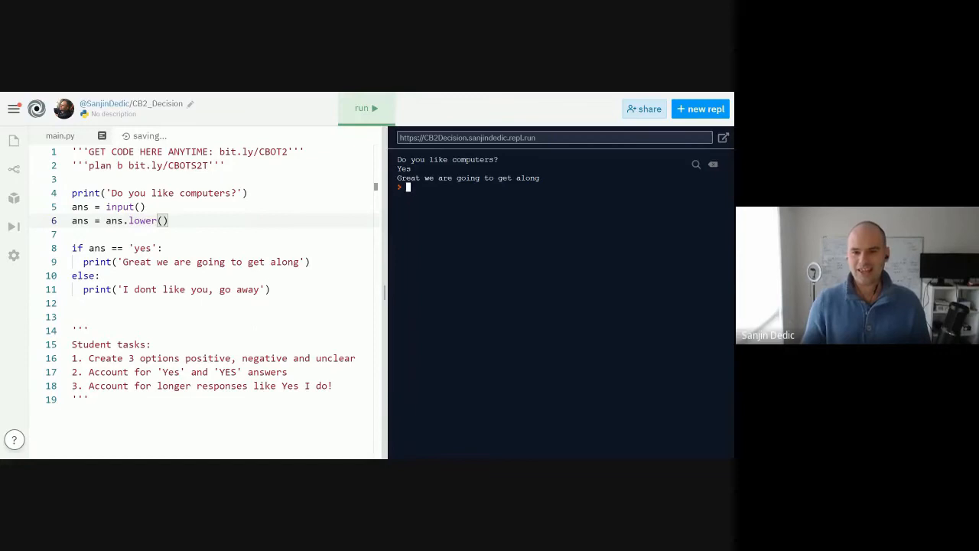
click(366, 107)
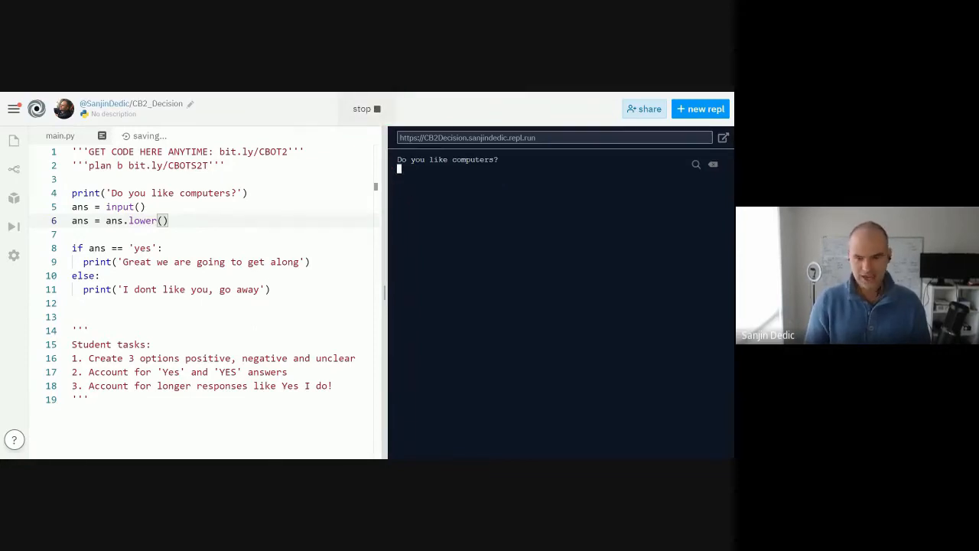
text(YES)
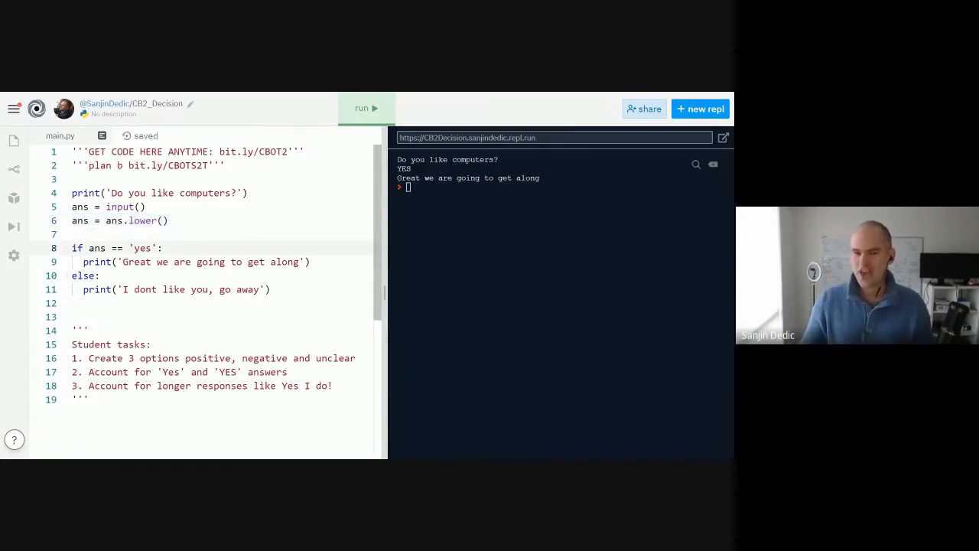
Step: Test with y, then extend line 8 to if ans == 'yes' or ans == 'y': and rerun
click(365, 107)
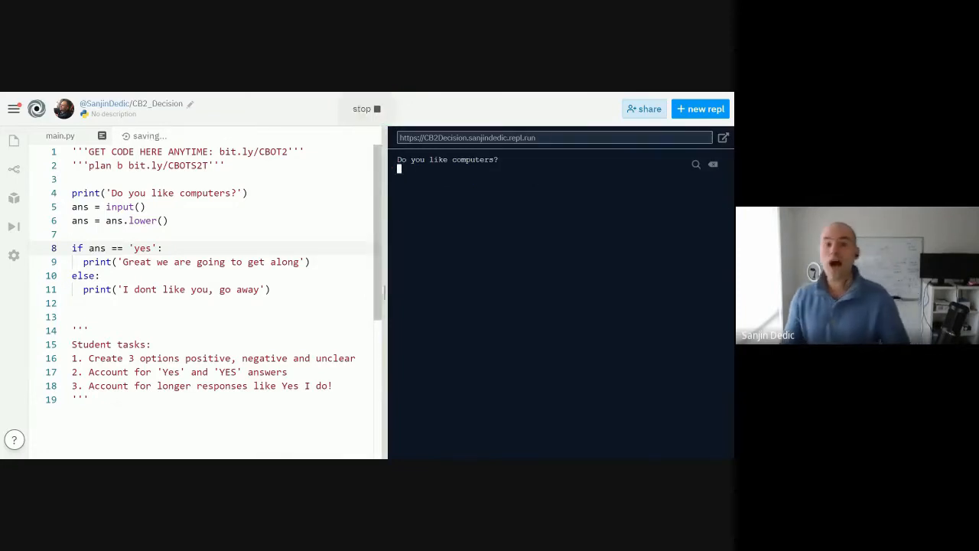
text(y)
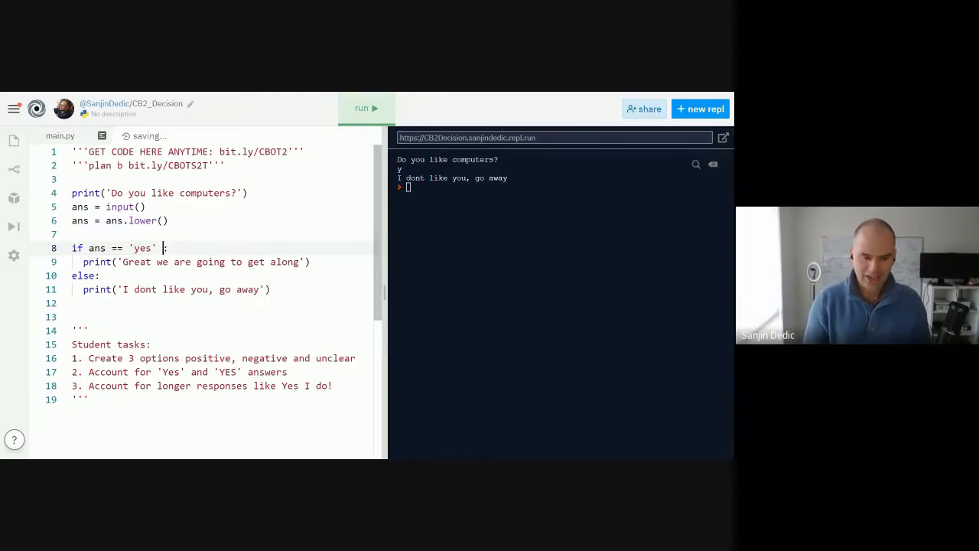
text(or)
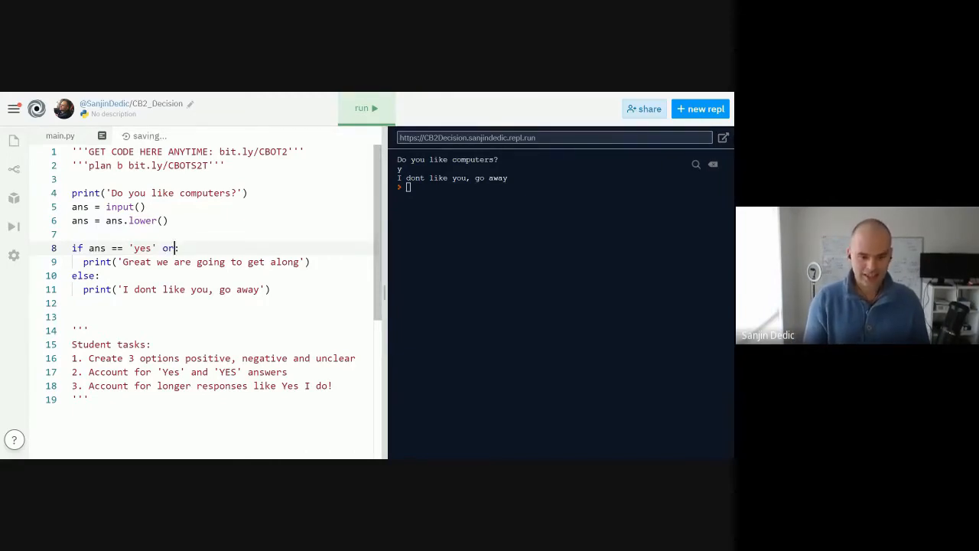
text('y:)
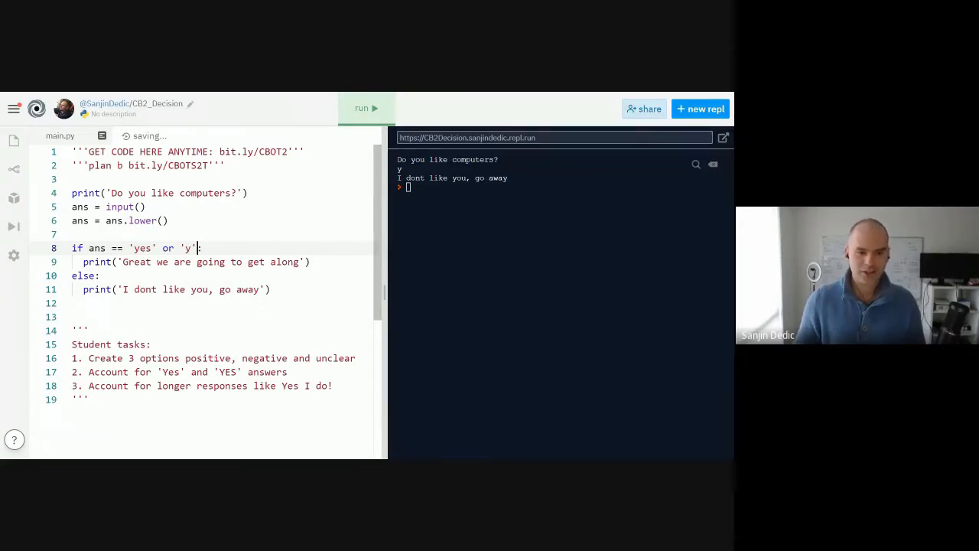
click(365, 107)
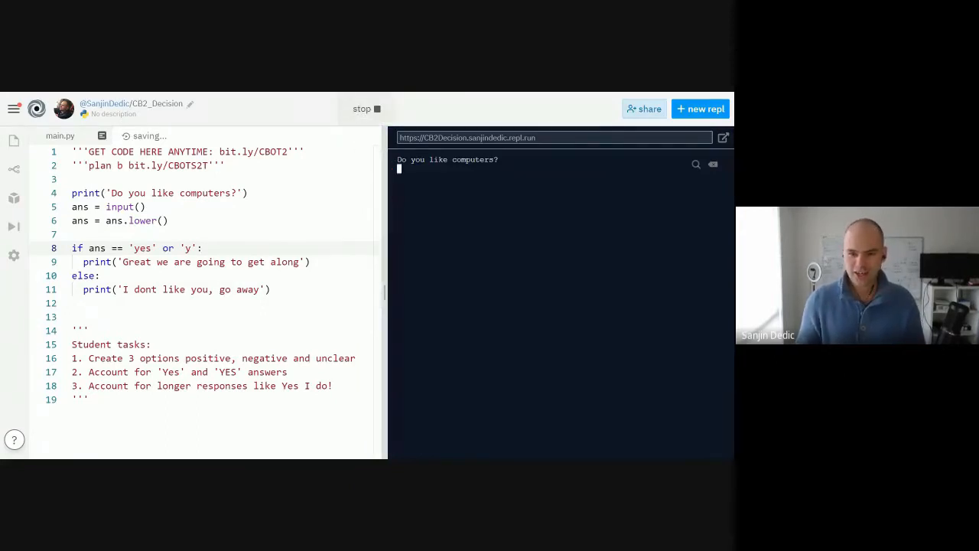
text(y)
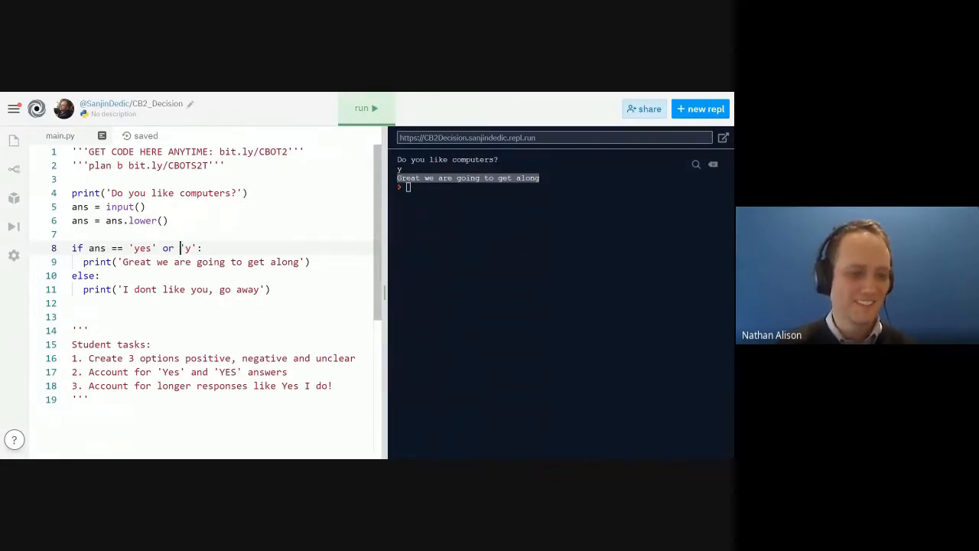
text(ans ==)
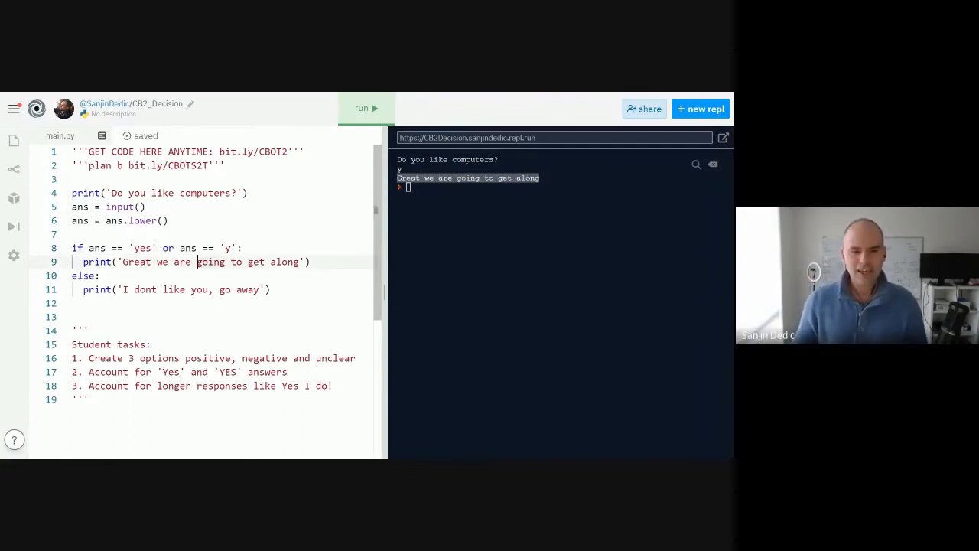
drag(177, 248, 239, 247)
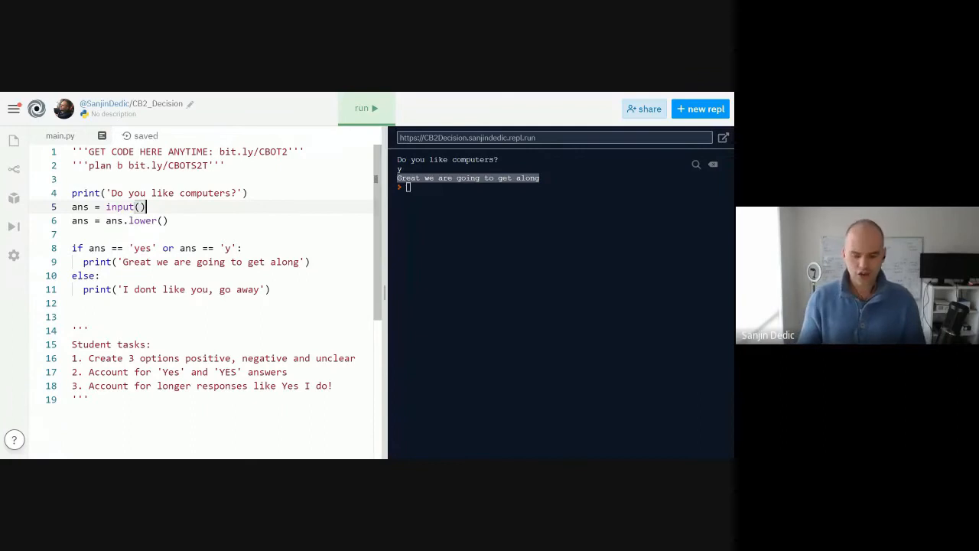
text(.lower())
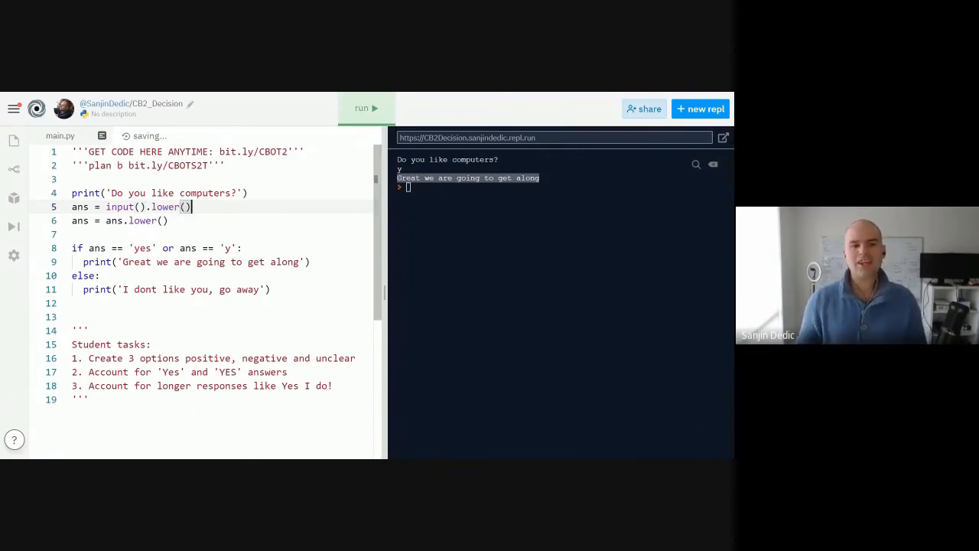
double_click(170, 207)
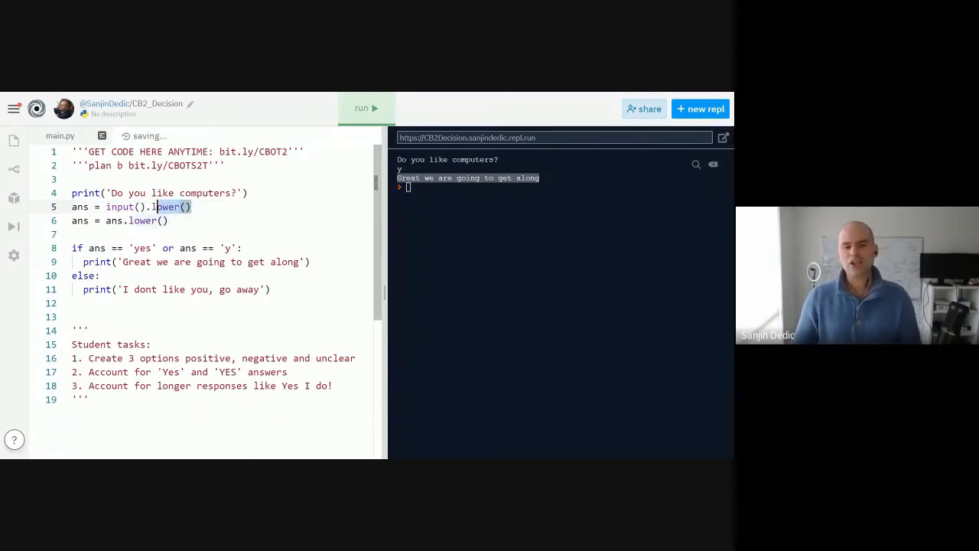
key(Backspace)
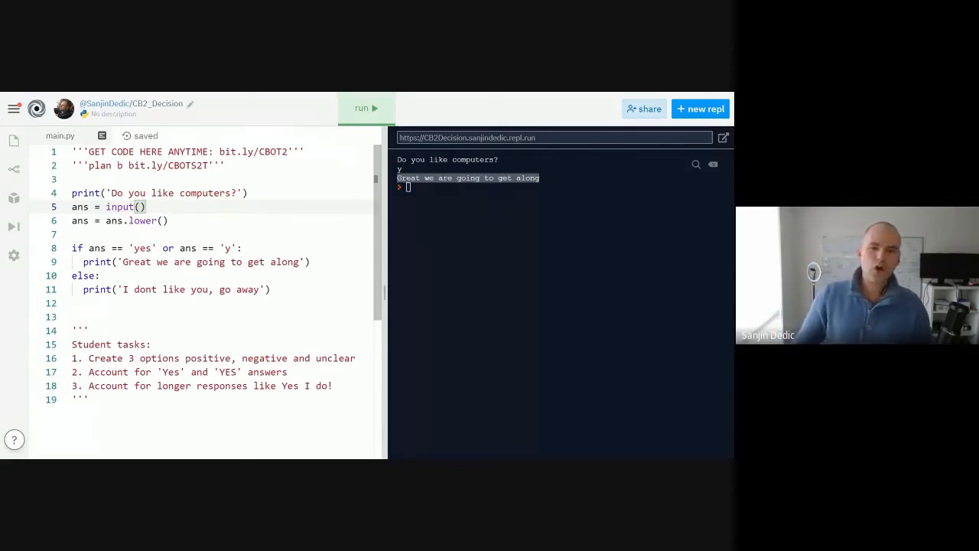
Step: Run the bot and answer 'Yes I love them' to test a longer reply
click(366, 107)
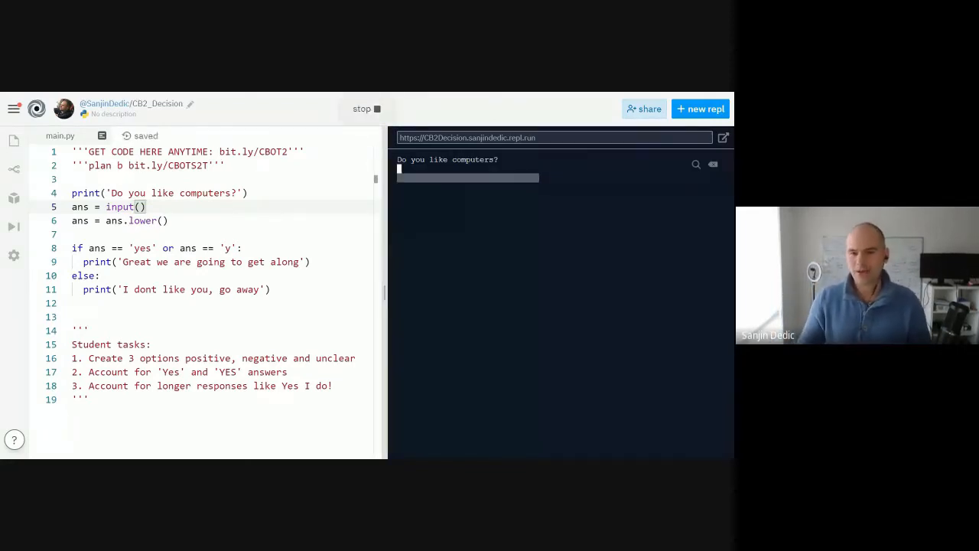
text(Yes I love them)
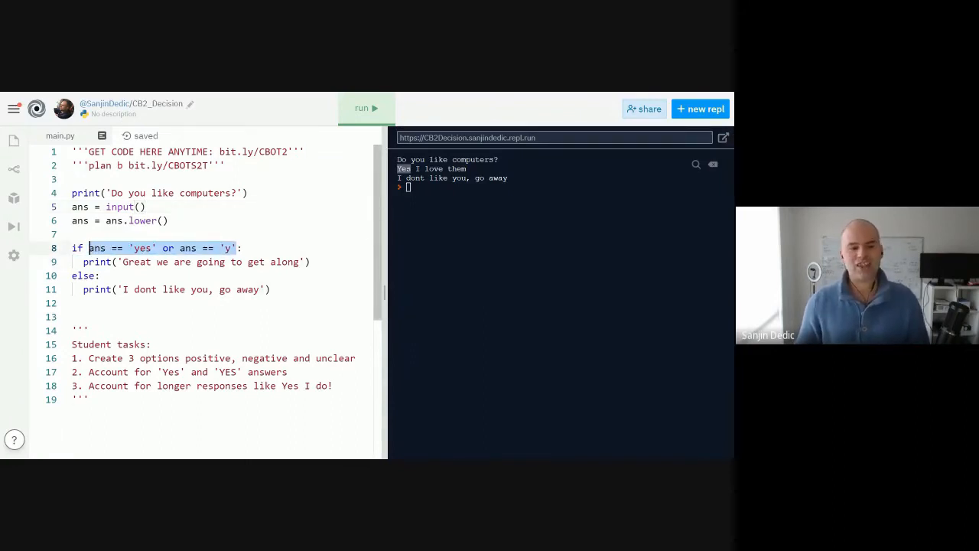
Step: Rewrite line 8's condition to if 'yes' in ans, deleting the extra 'y' check
double_click(141, 248)
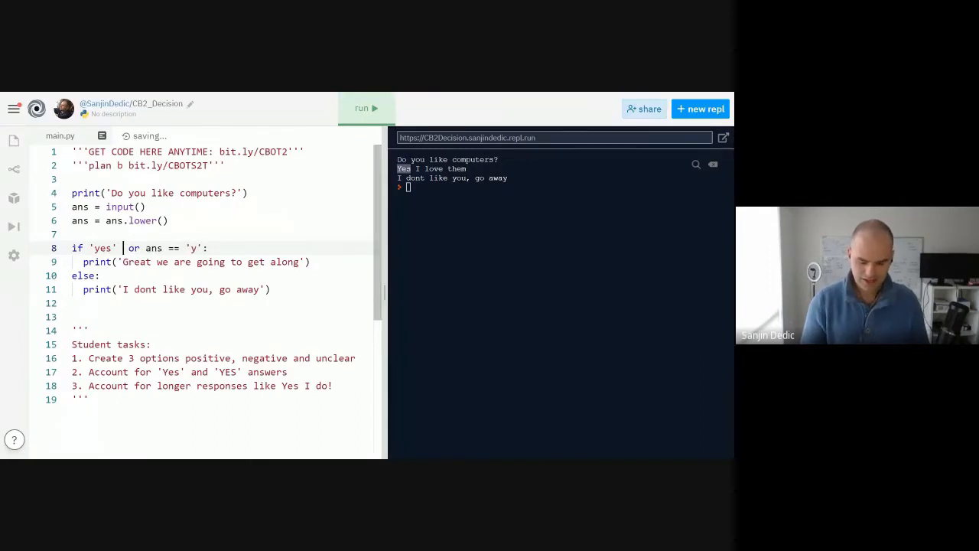
text(in ans)
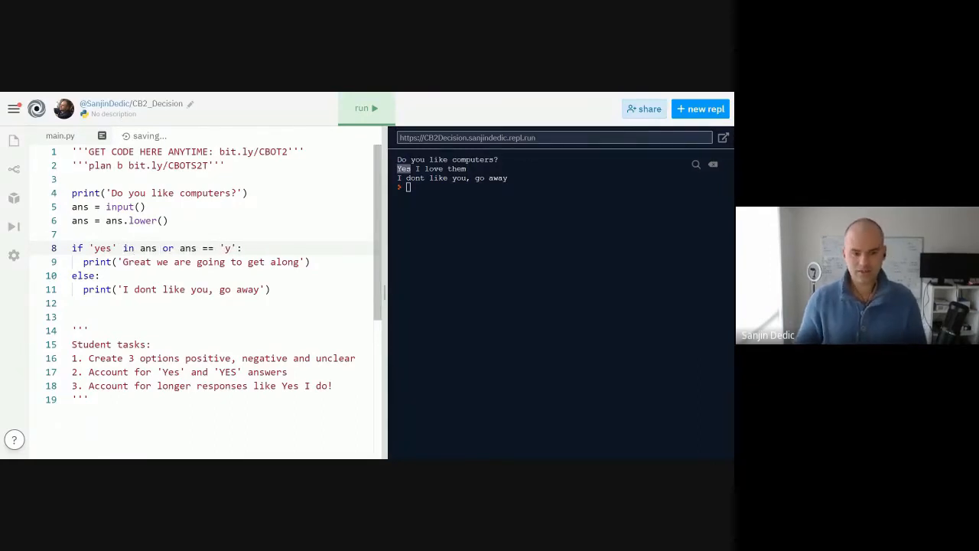
drag(179, 248, 236, 248)
text('y' in )
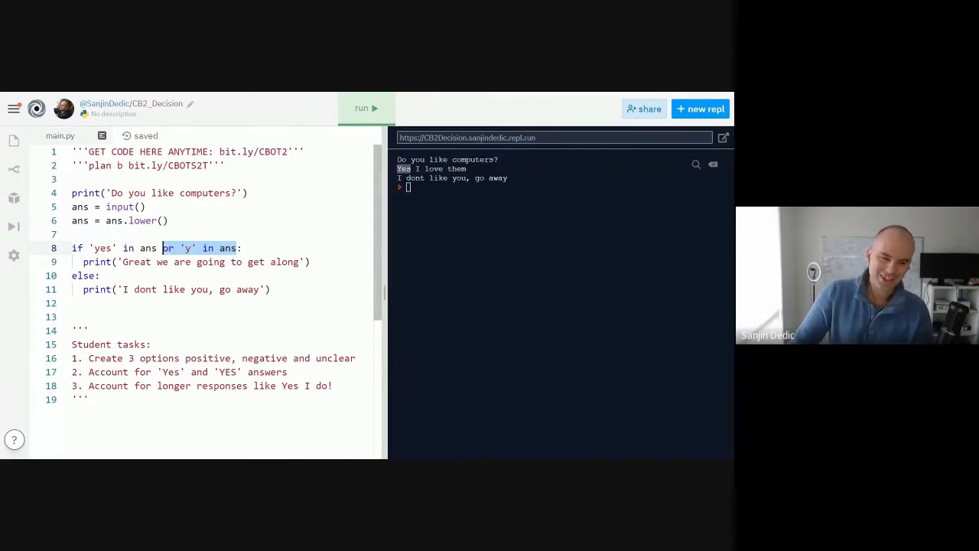
key(Backspace)
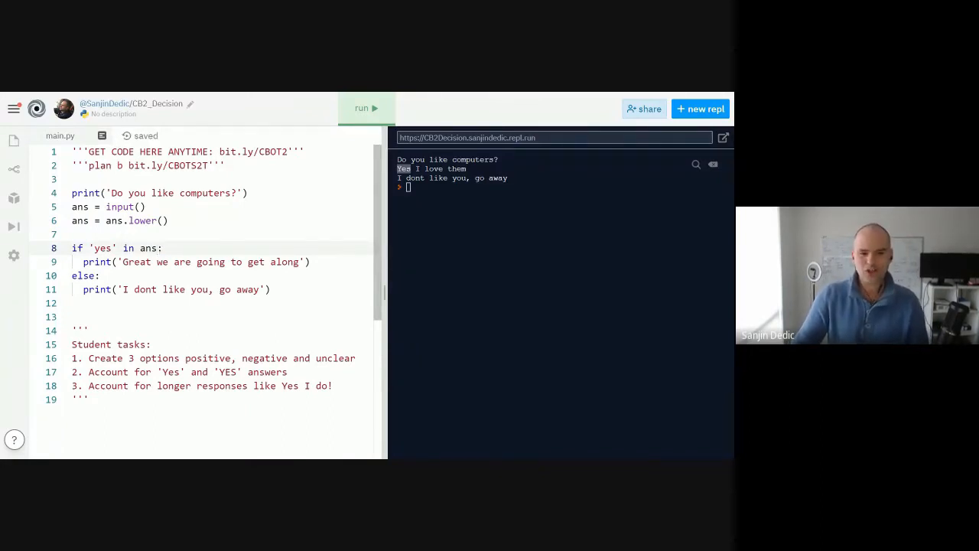
Step: Run the bot and answer 'Yes I love...' to get the friendly reply
click(366, 107)
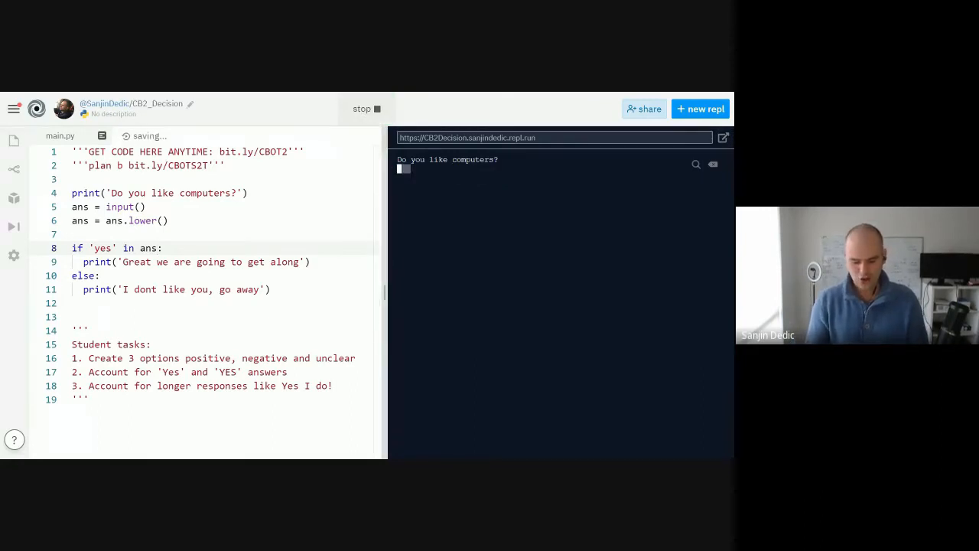
text(Yes I lov)
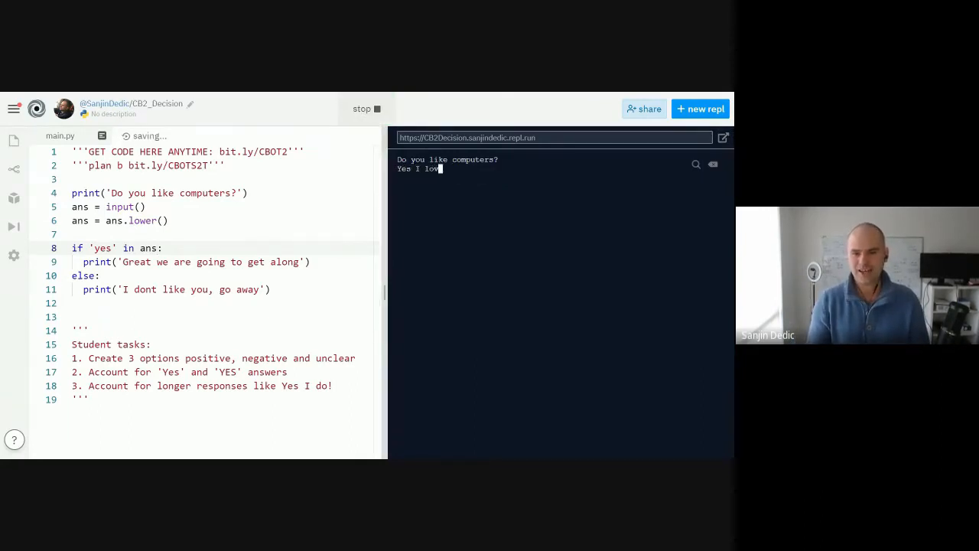
key(enter)
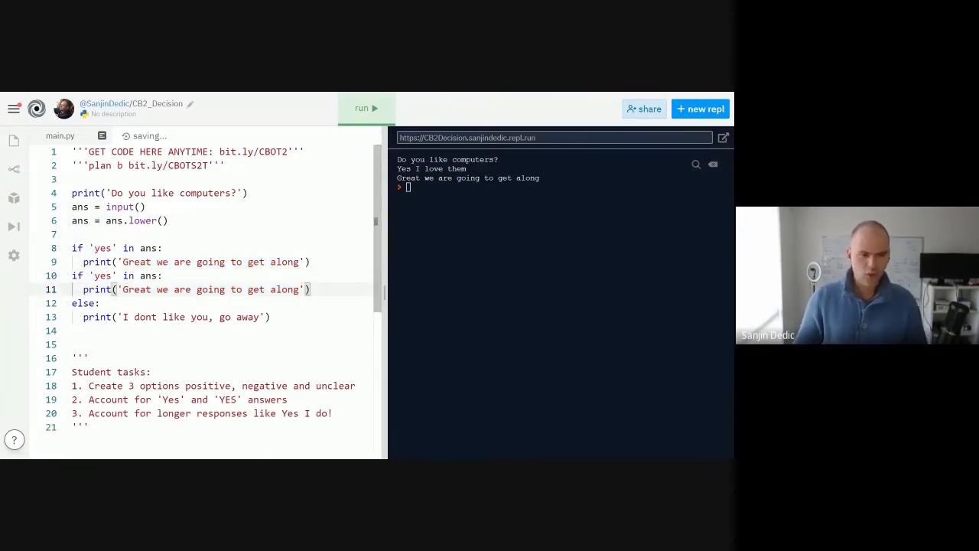
Step: Add an elif 'no' branch with the go-away reply and make else print 'I dont understand', then rerun
text(no)
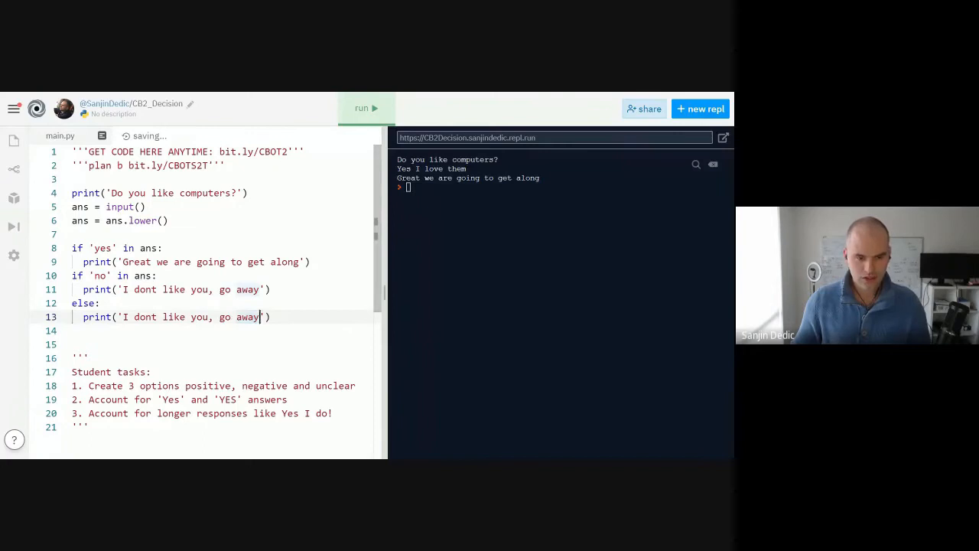
drag(260, 317, 123, 317)
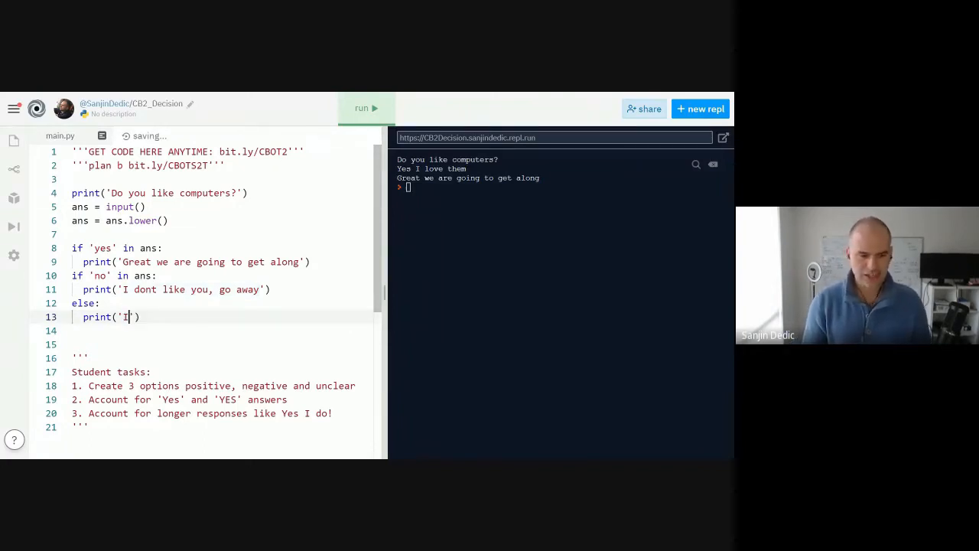
text(dont understand)
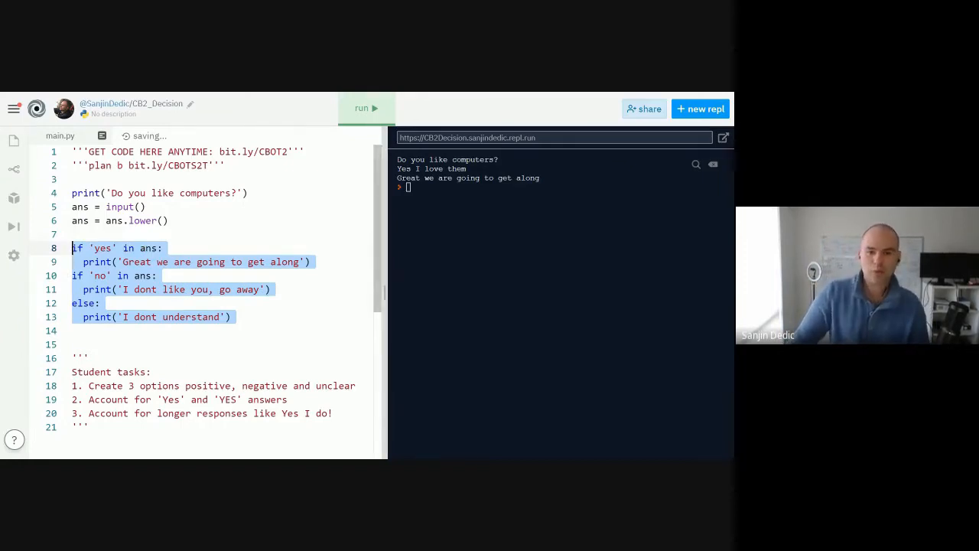
click(367, 107)
text(el)
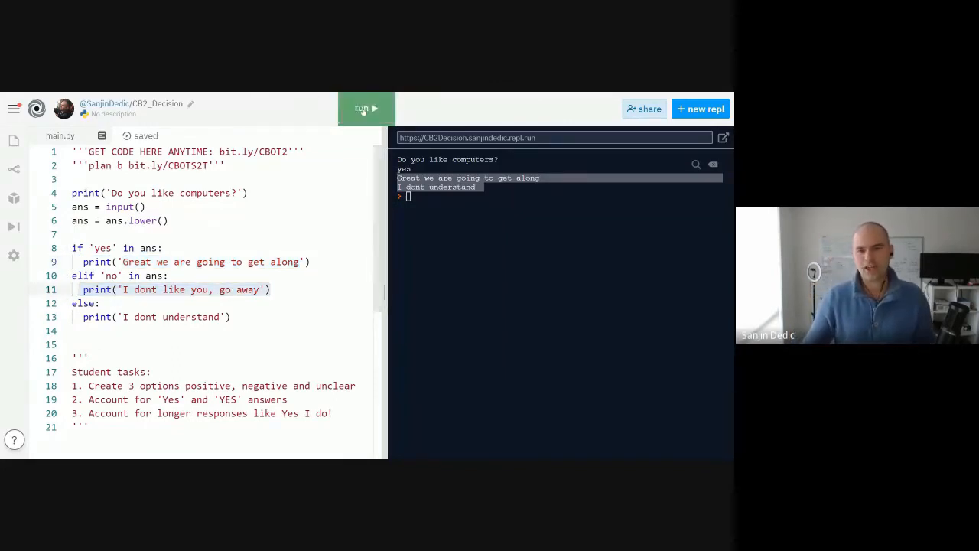
Step: Rerun the bot with 'No' and 'I love computers' to show the go-away and 'I dont understand' replies
click(367, 108)
text(No)
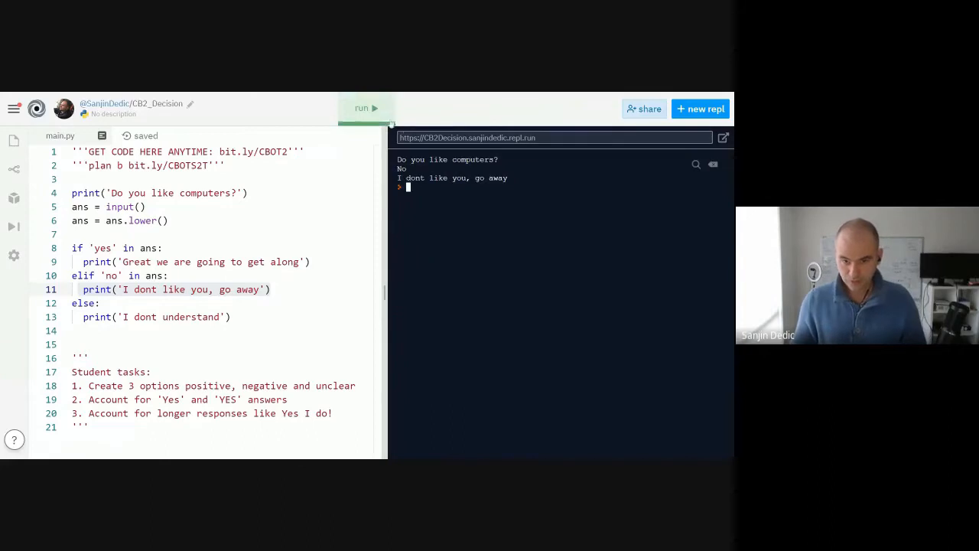
click(365, 108)
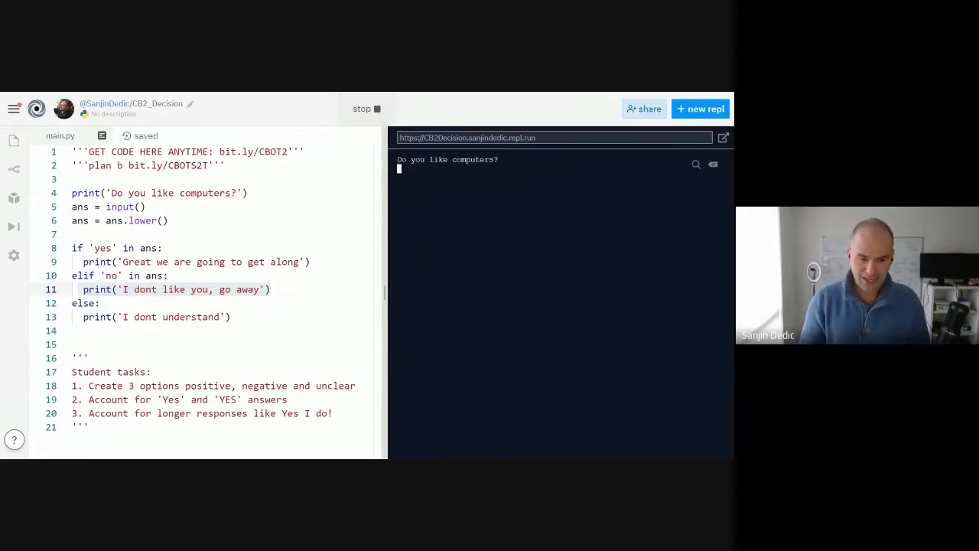
text(No I hate them)
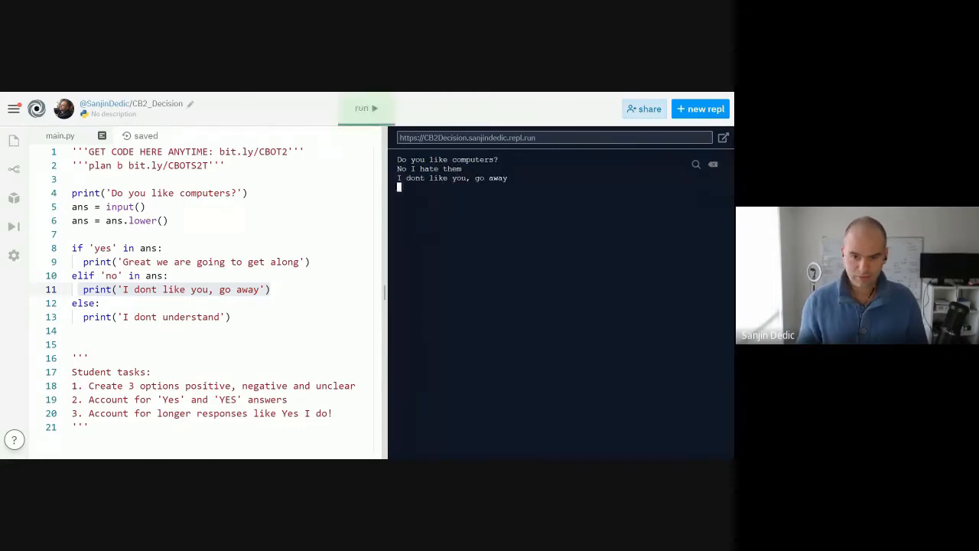
click(366, 107)
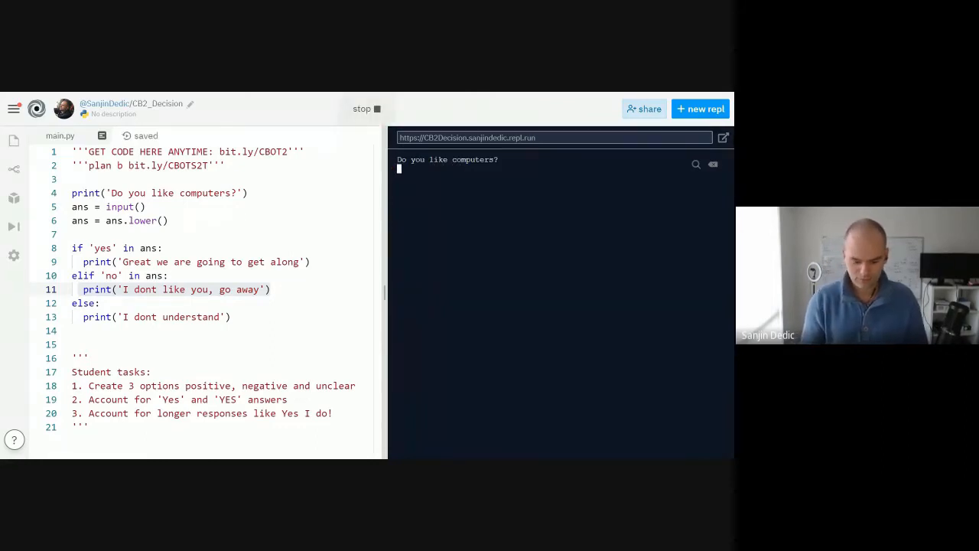
text(I loe)
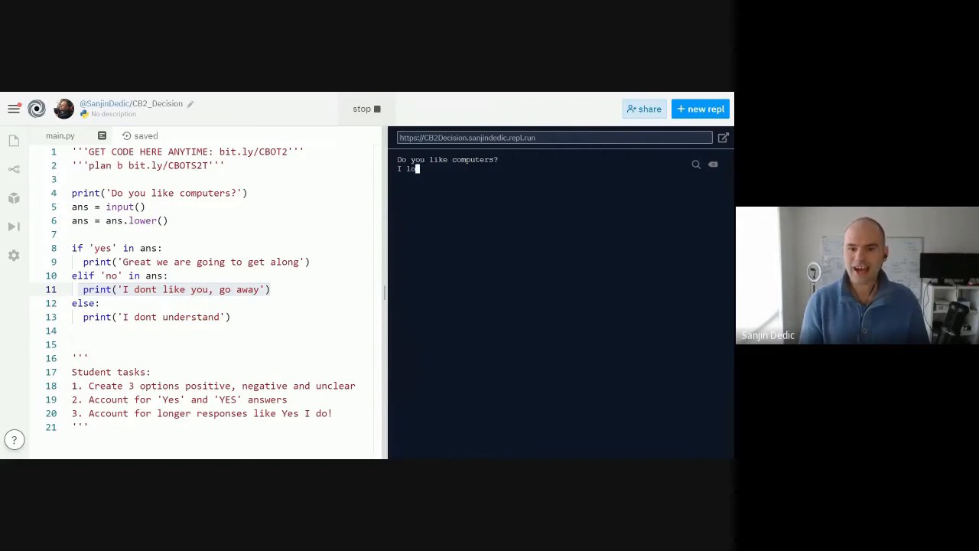
text(ve computers)
key(Enter)
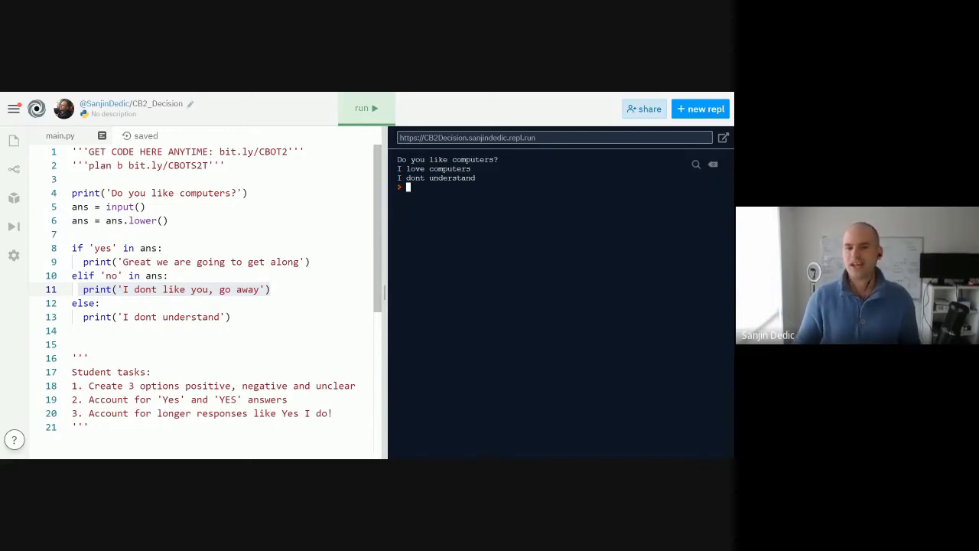
Step: Open the CB_3WordsAnswer Coding Club question bot project
click(365, 107)
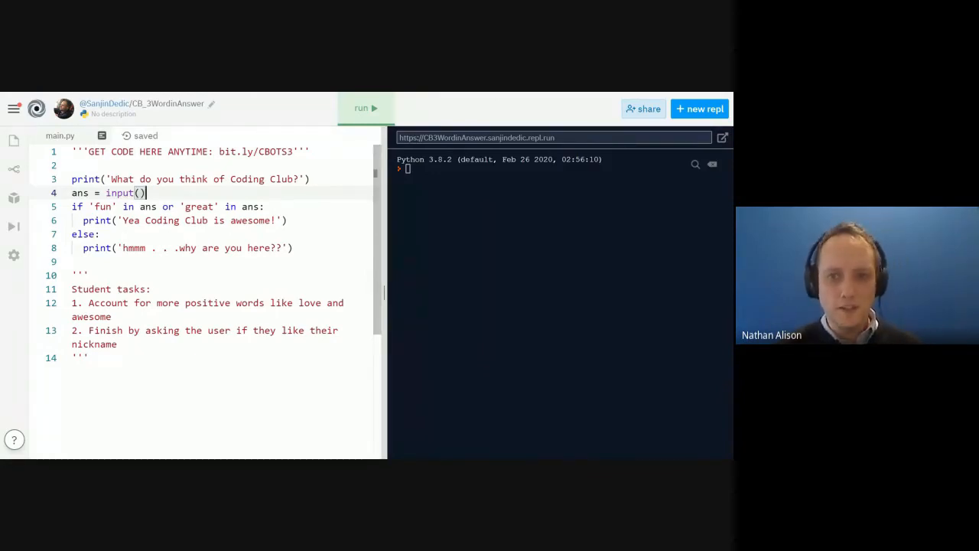
Step: Add an isNumeric check printing 'Why are you typing in numbers' under the input line
key(Enter)
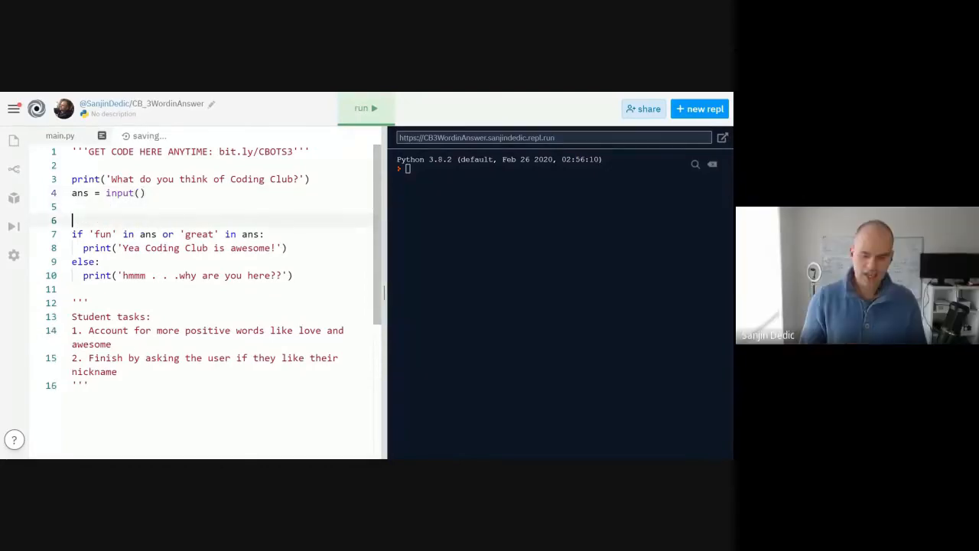
text(if ans.)
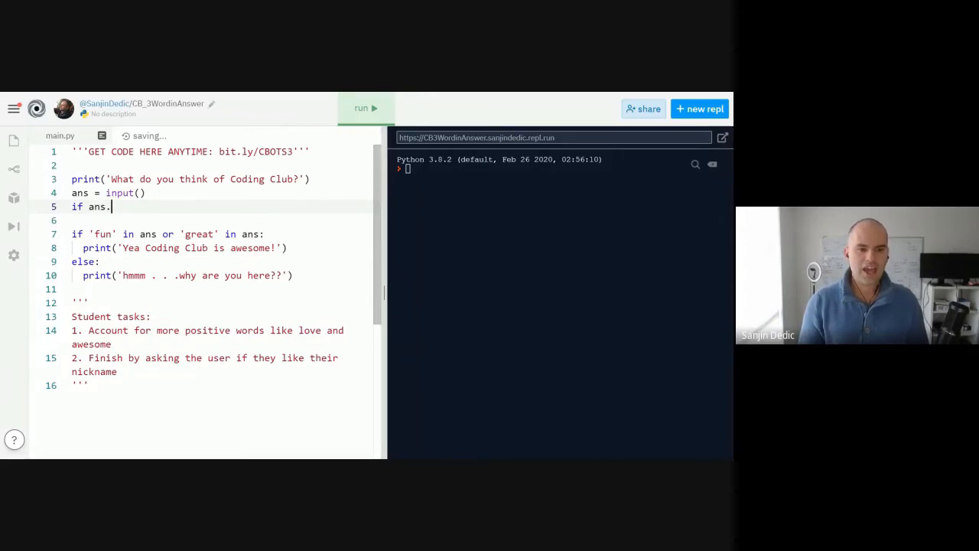
text(isNumeric()
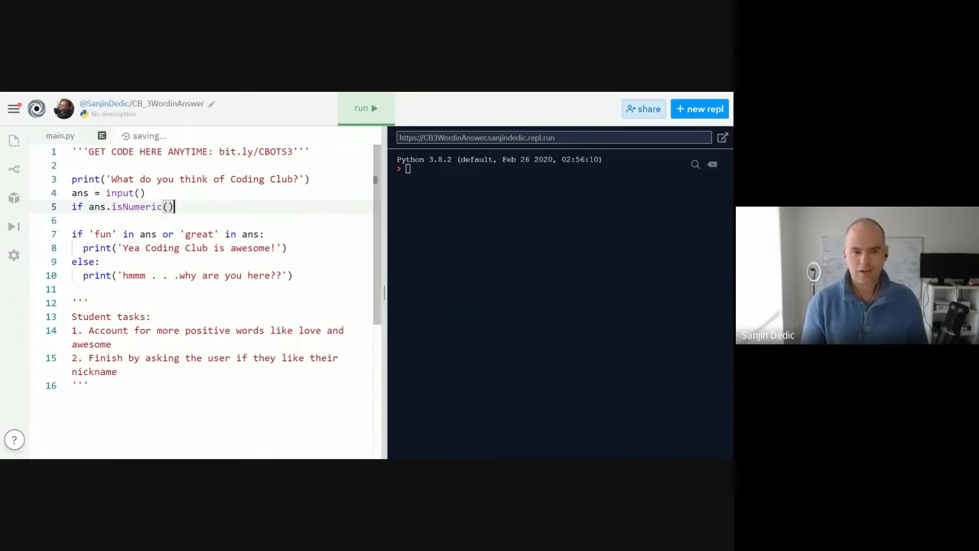
text(:)
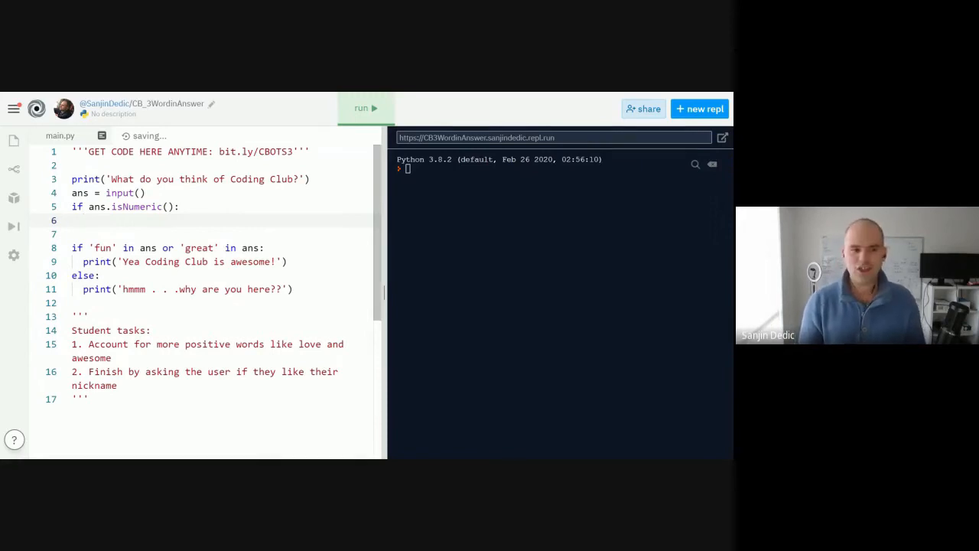
text(print())
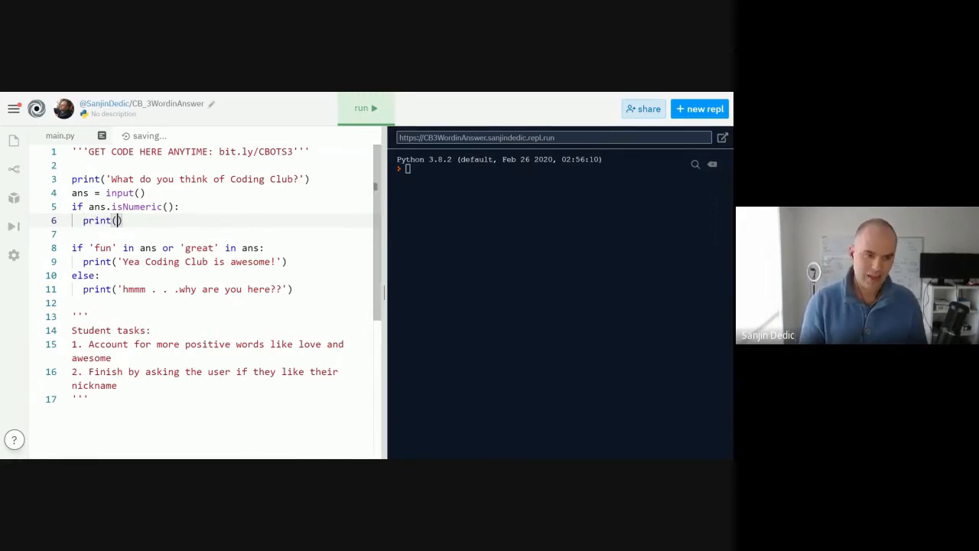
text('I)
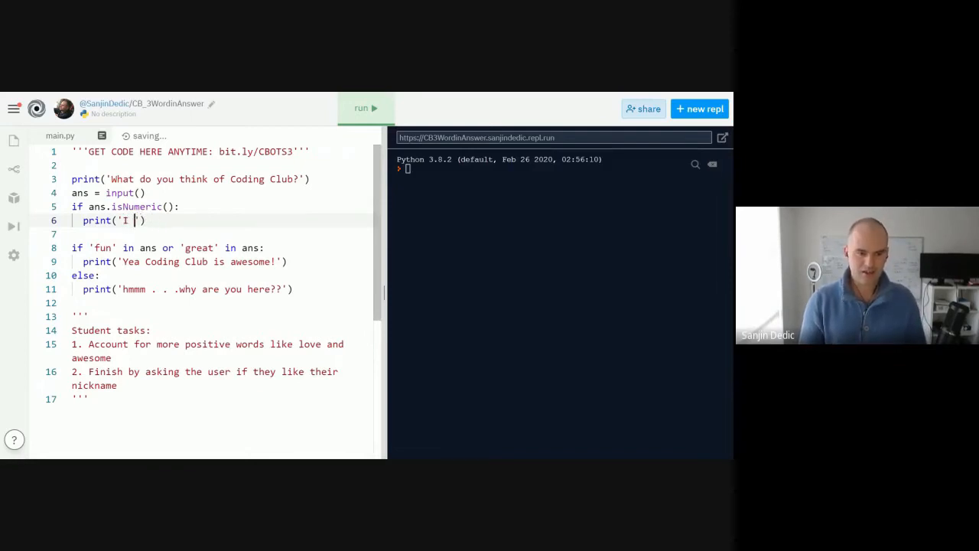
text(Why are)
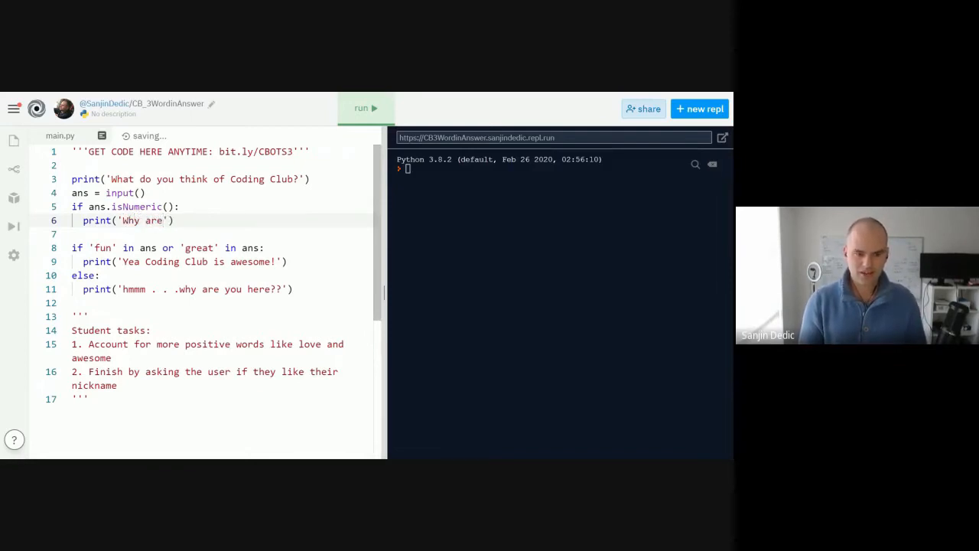
text(you typing)
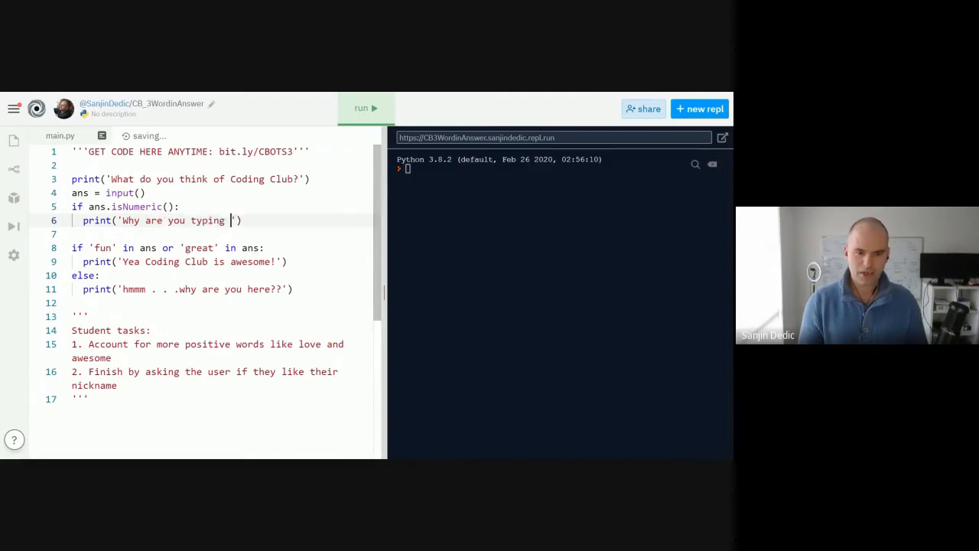
text(in numbers)
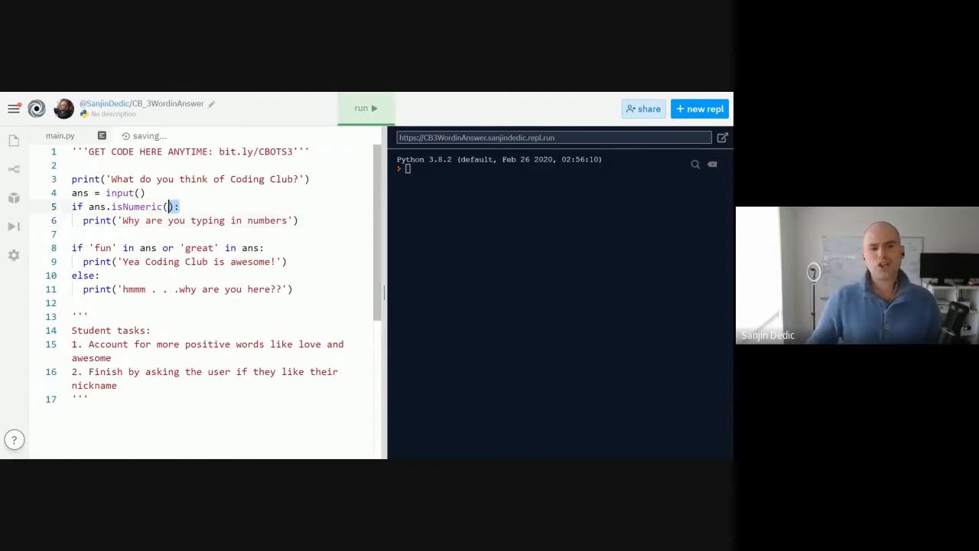
Step: Run with numeric answers like 34234, fixing isNumeric to isnumeric so the numbers message prints
double_click(136, 206)
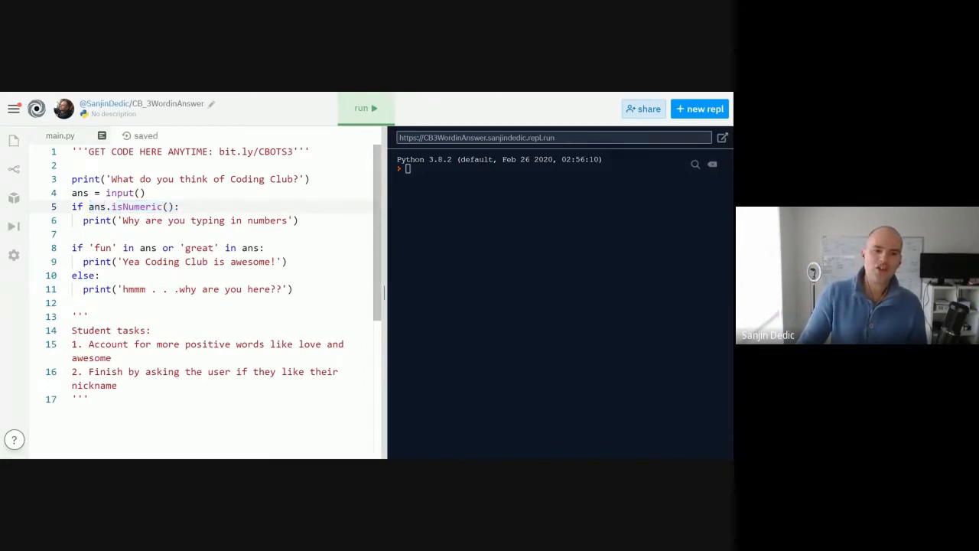
double_click(136, 206)
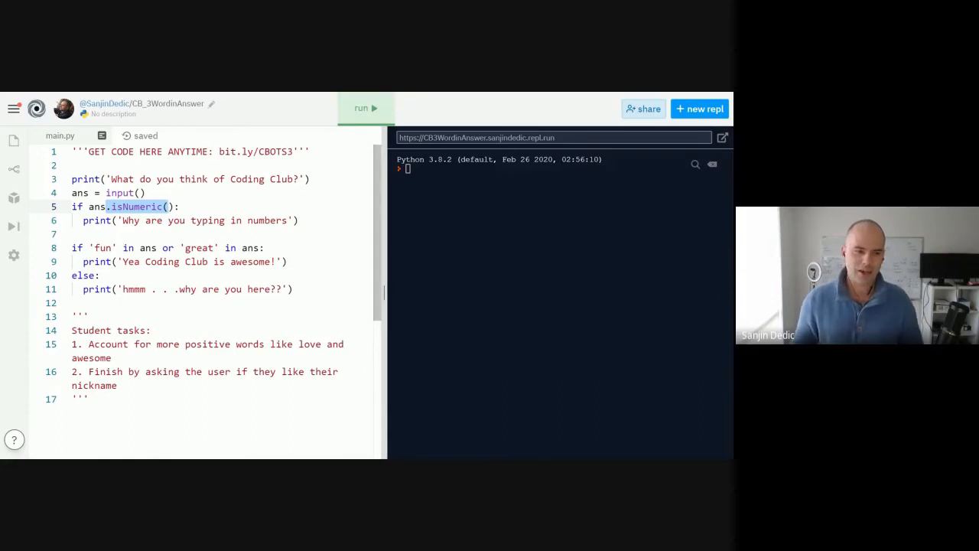
click(365, 108)
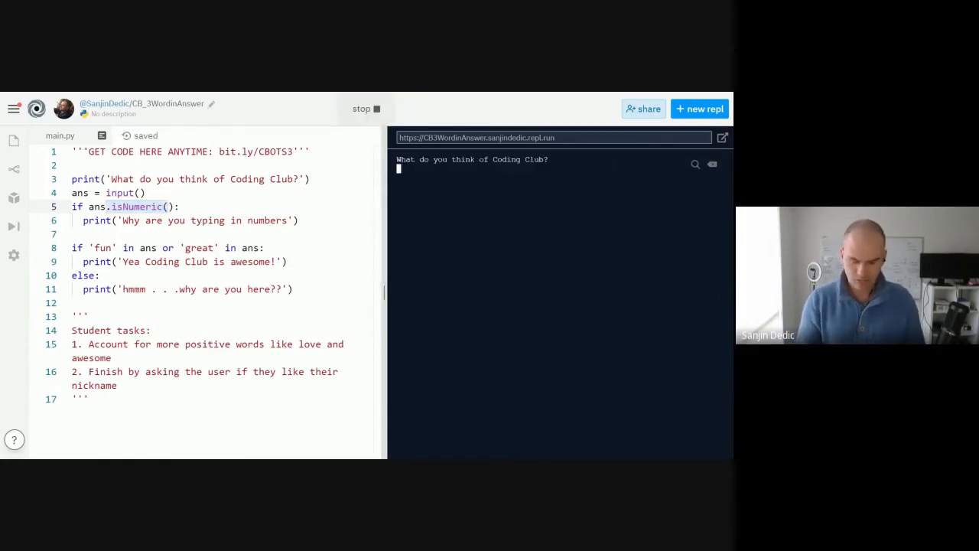
text(34234)
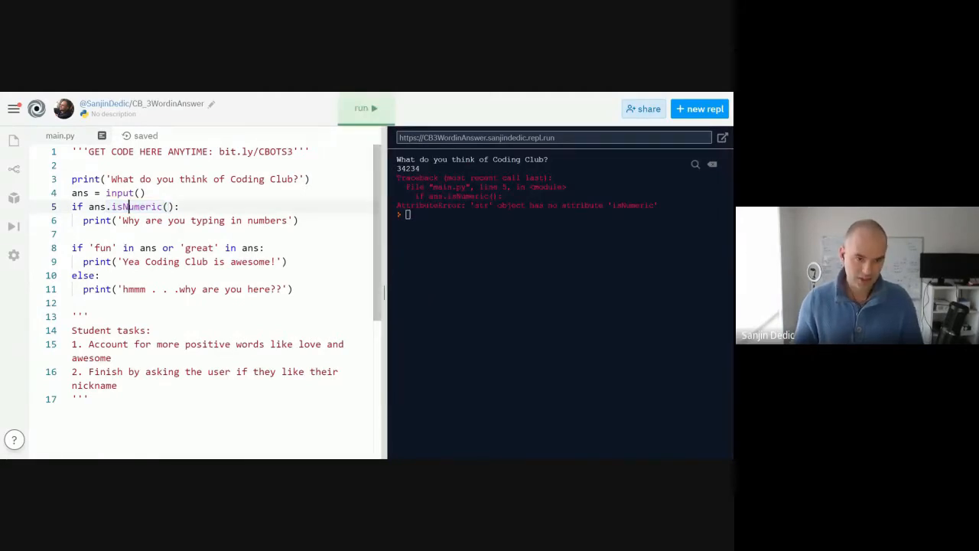
click(364, 107)
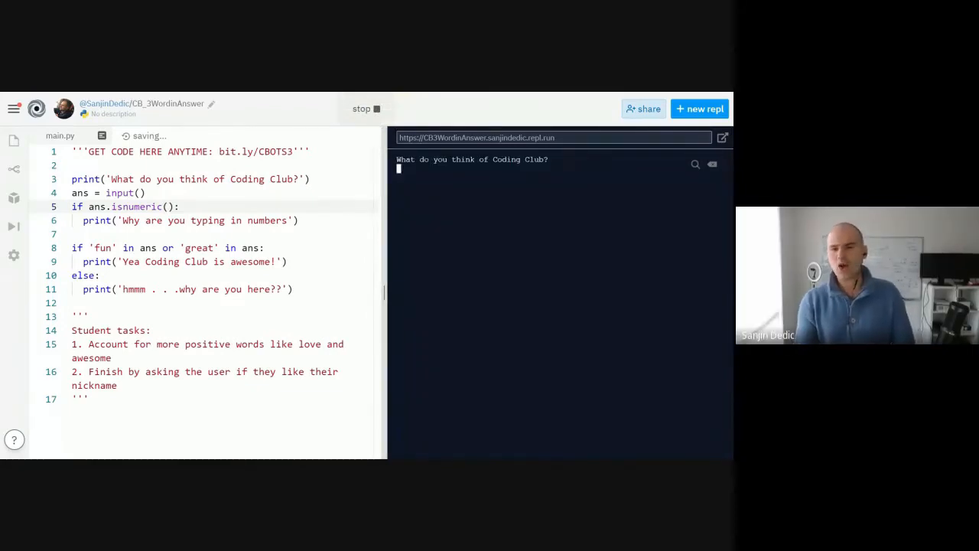
text(234234)
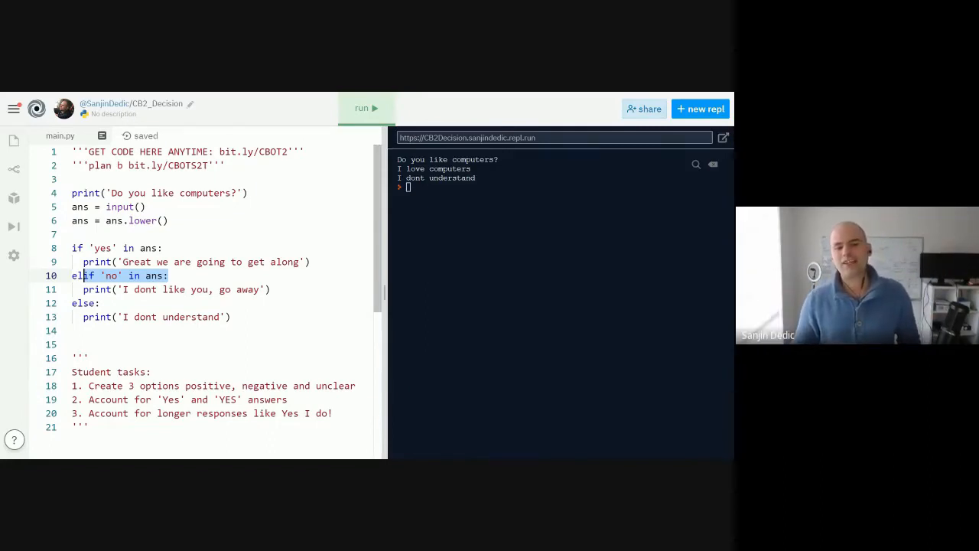
Step: Highlight the elif 'no' in ans: line of the decision bot to explain it
drag(70, 248, 231, 317)
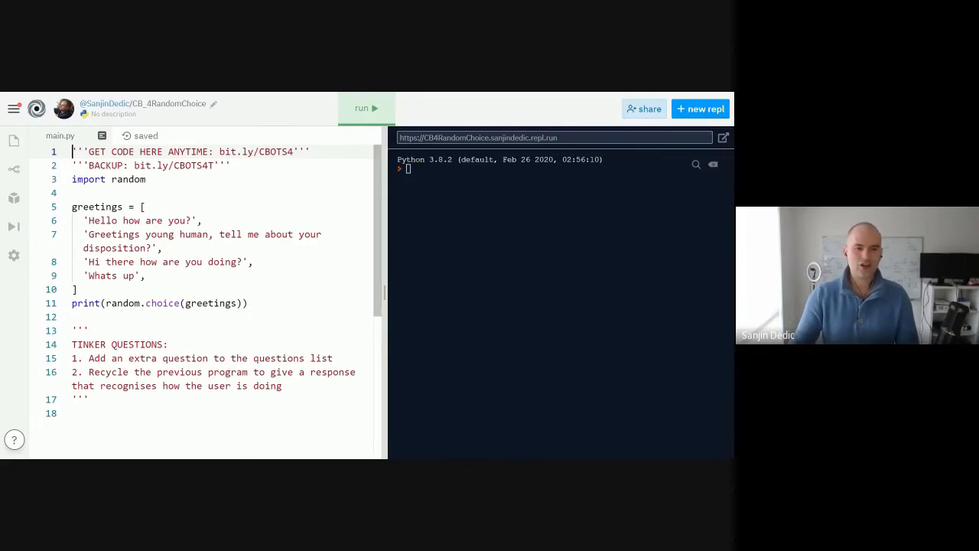
Step: Widen the editor and add 'How is it going' as a fifth entry in the greetings list
drag(72, 206, 77, 289)
text(')
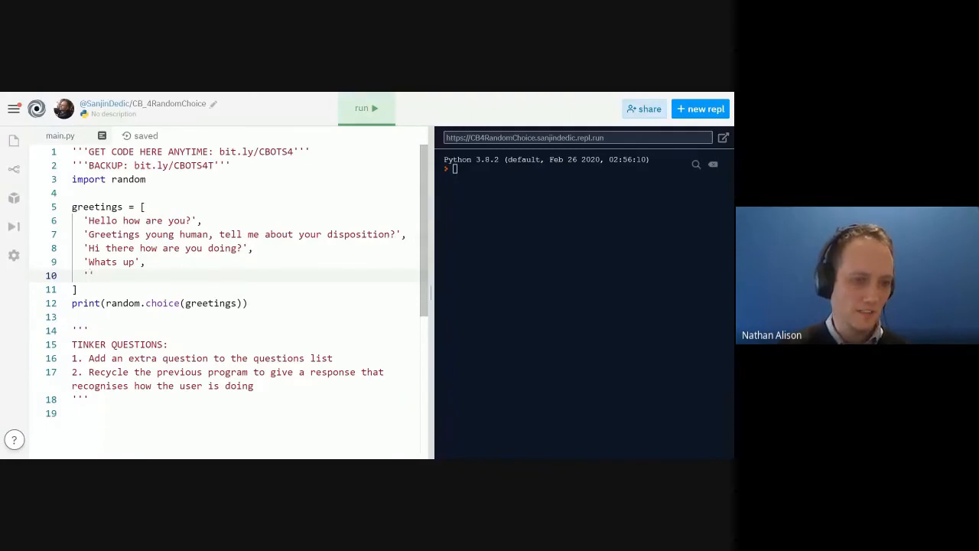
text(How)
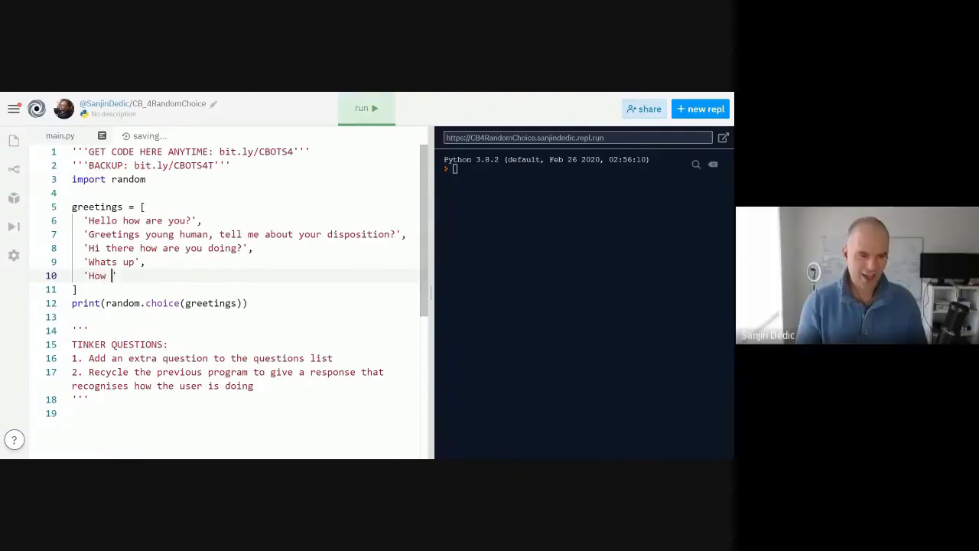
text(is it going)
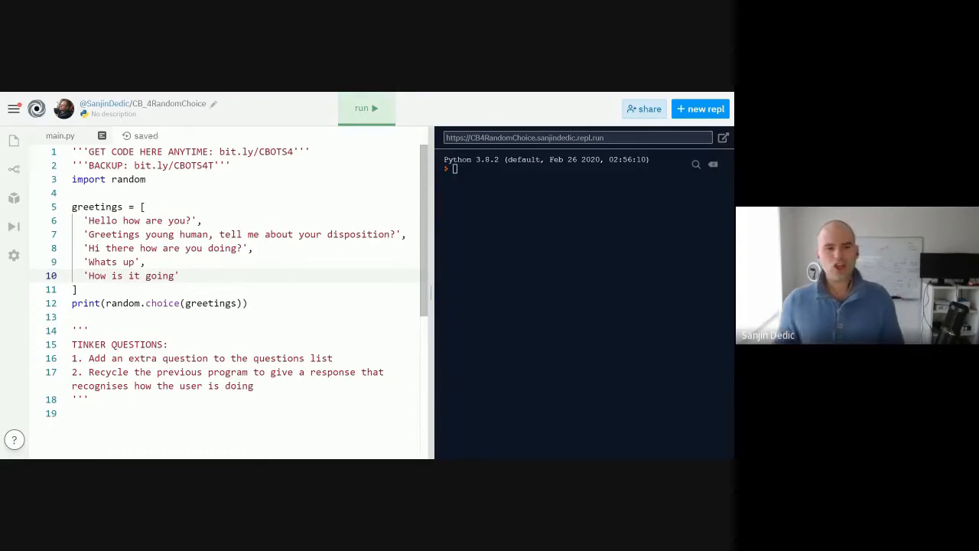
Step: Highlight the import random line and the whole greetings list to explain them
double_click(110, 179)
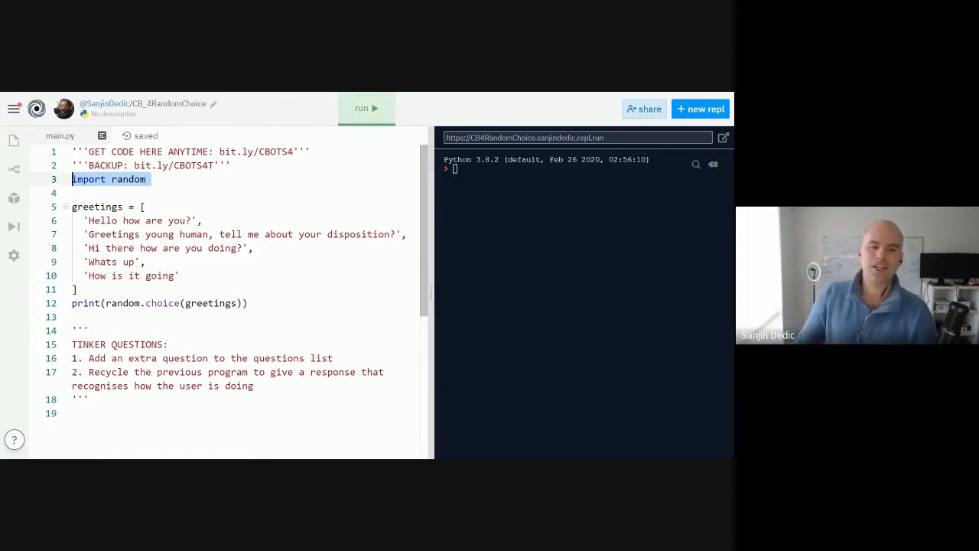
click(89, 303)
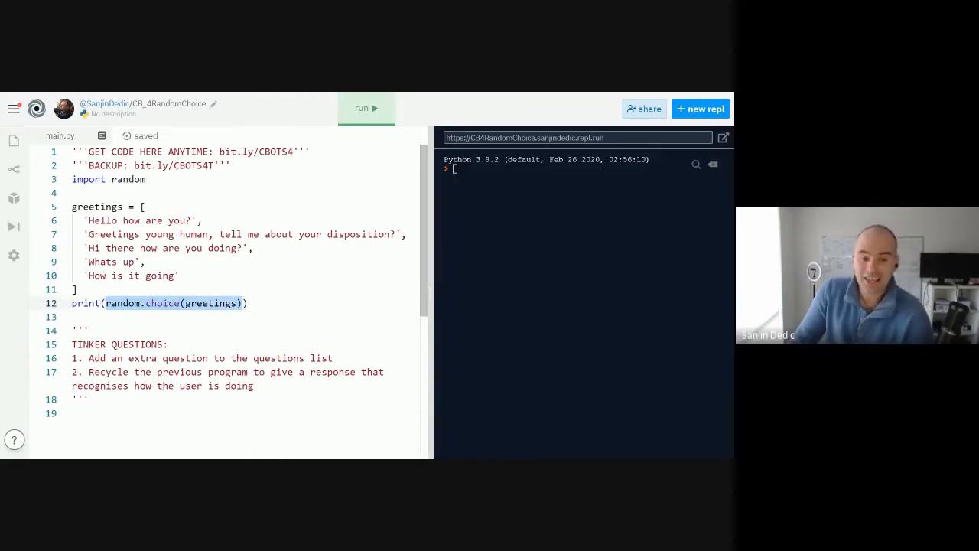
triple_click(159, 302)
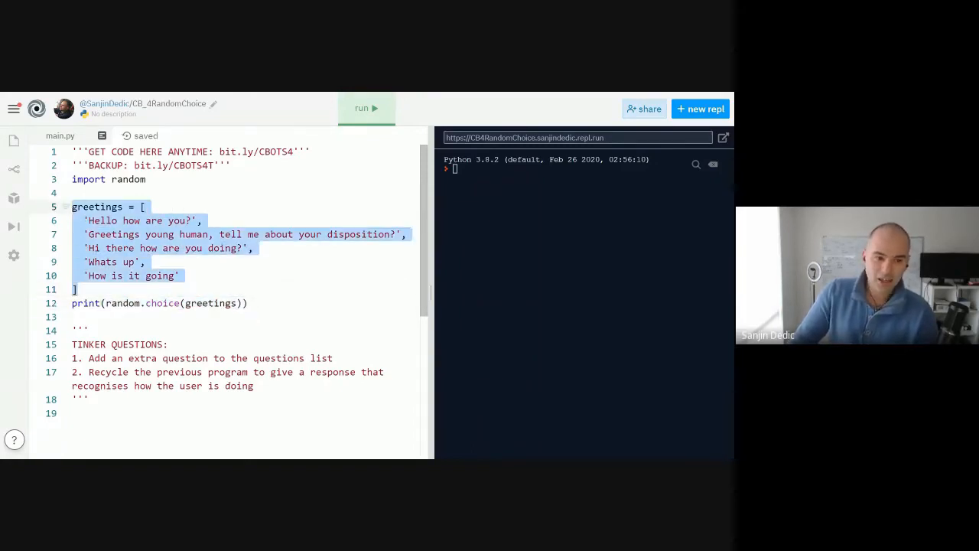
Step: Rerun the greeting bot repeatedly so random.choice prints a different greeting each time, then highlight the code
click(367, 107)
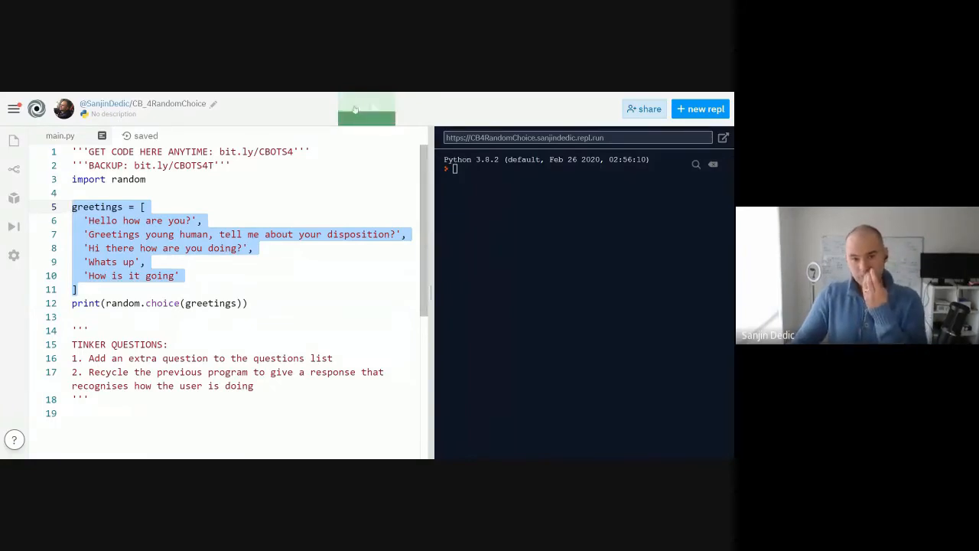
click(366, 107)
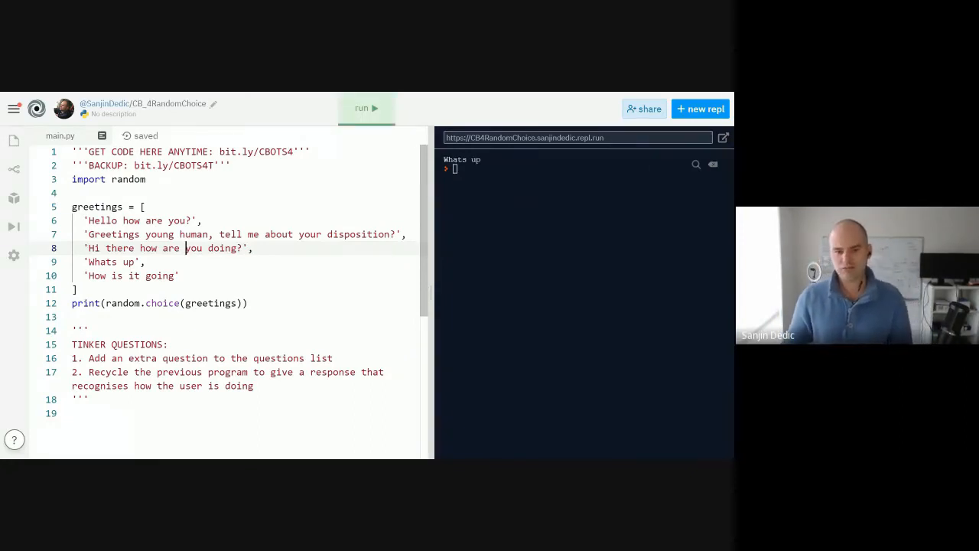
click(365, 107)
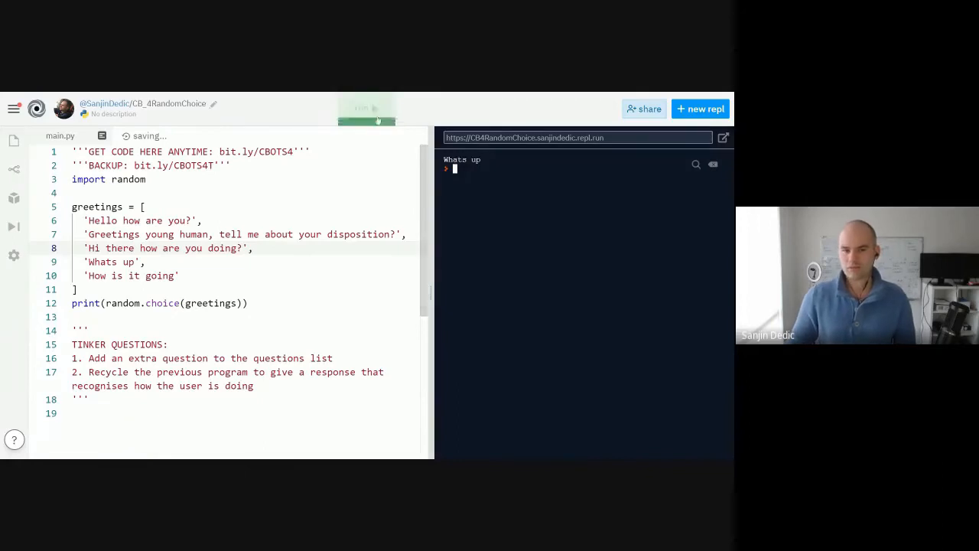
click(367, 107)
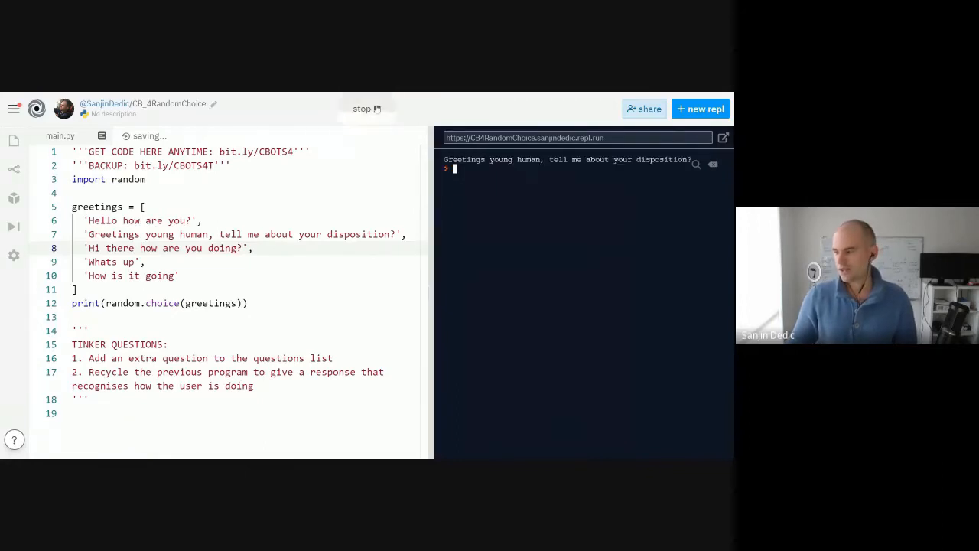
click(367, 107)
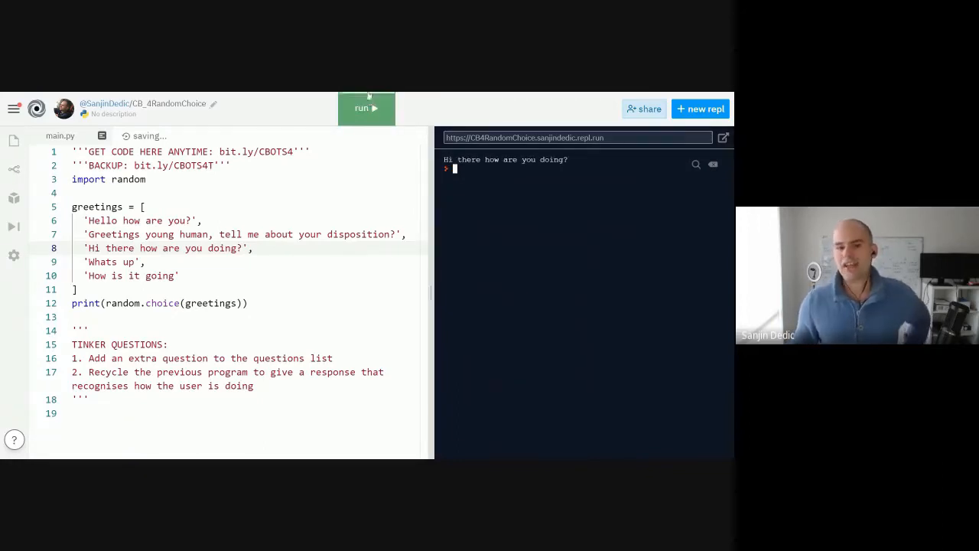
click(367, 107)
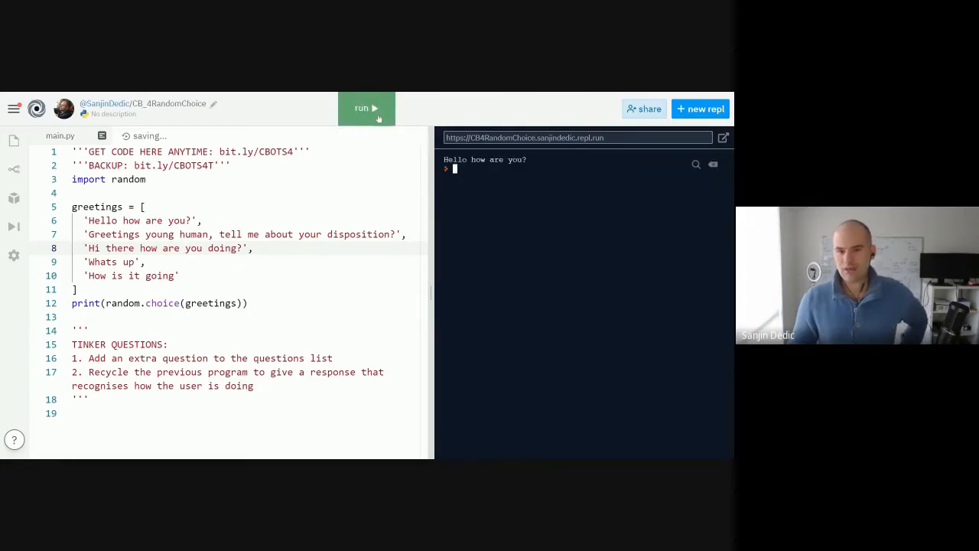
click(367, 107)
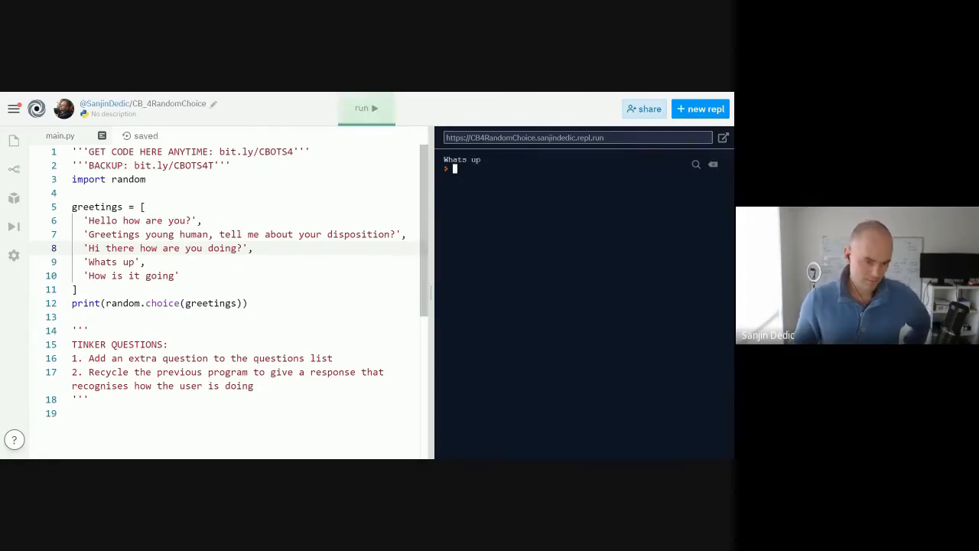
drag(71, 207, 247, 303)
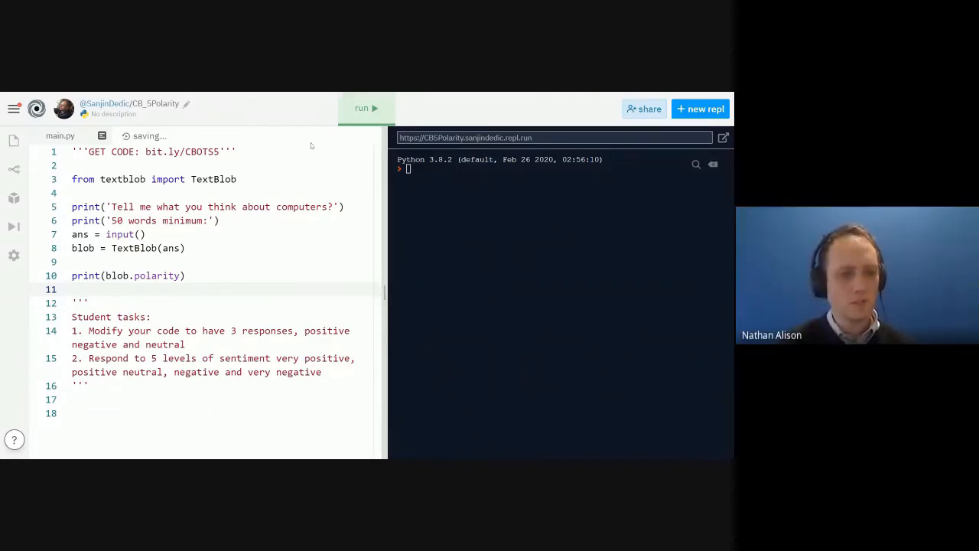
mouse_move(300, 95)
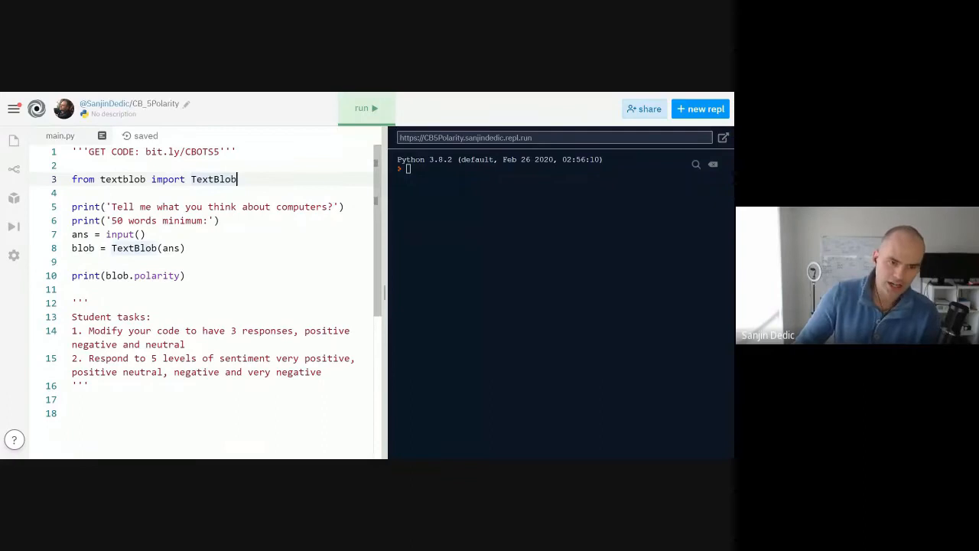
Step: Mark the TextBlob import in CB_5Polarity's main.py and start the polarity program
double_click(122, 179)
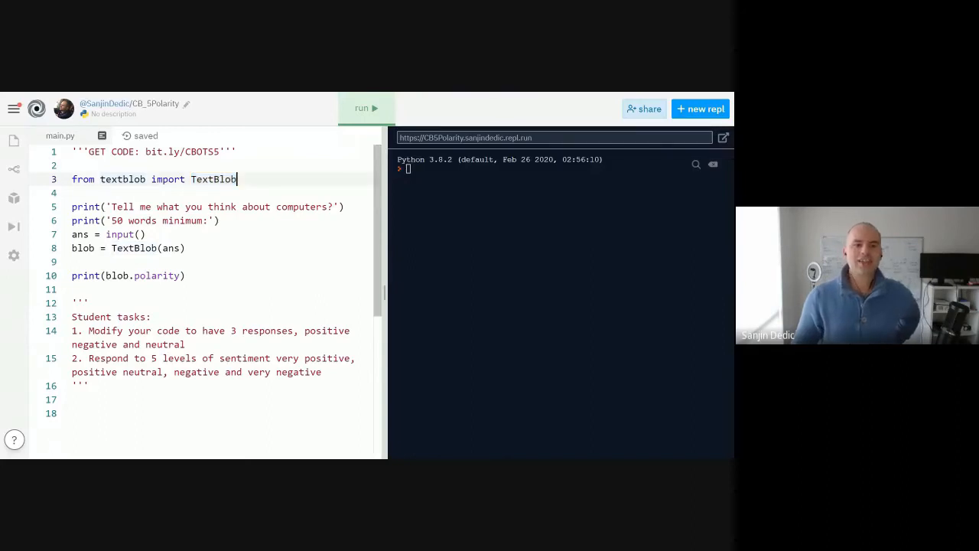
double_click(214, 179)
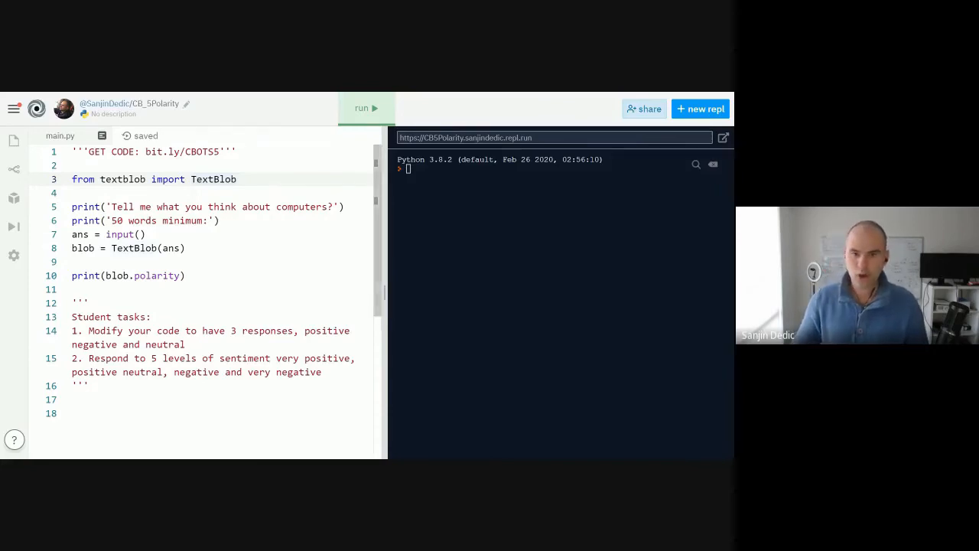
click(366, 107)
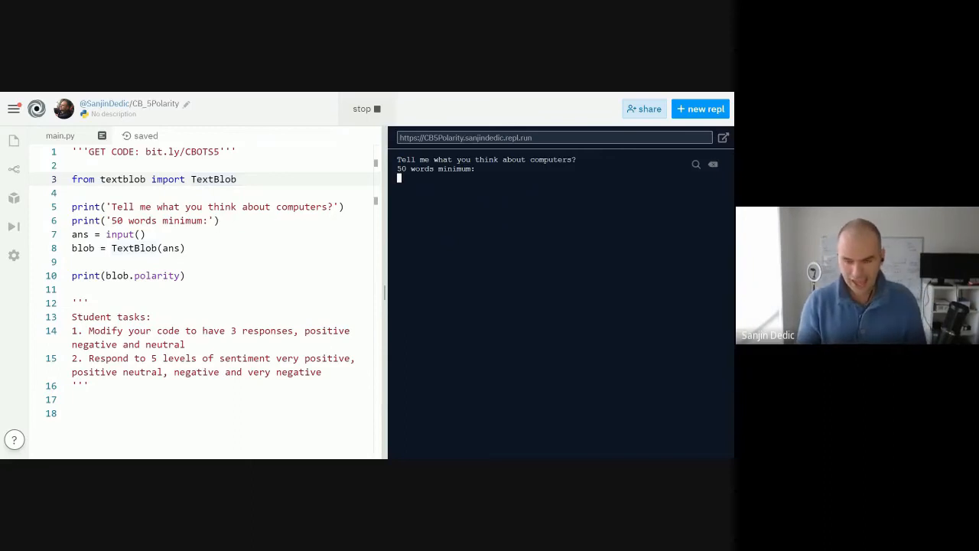
Step: Answer 'I really love computers. I think they are cool and interesting' to get a positive polarity score
text(I)
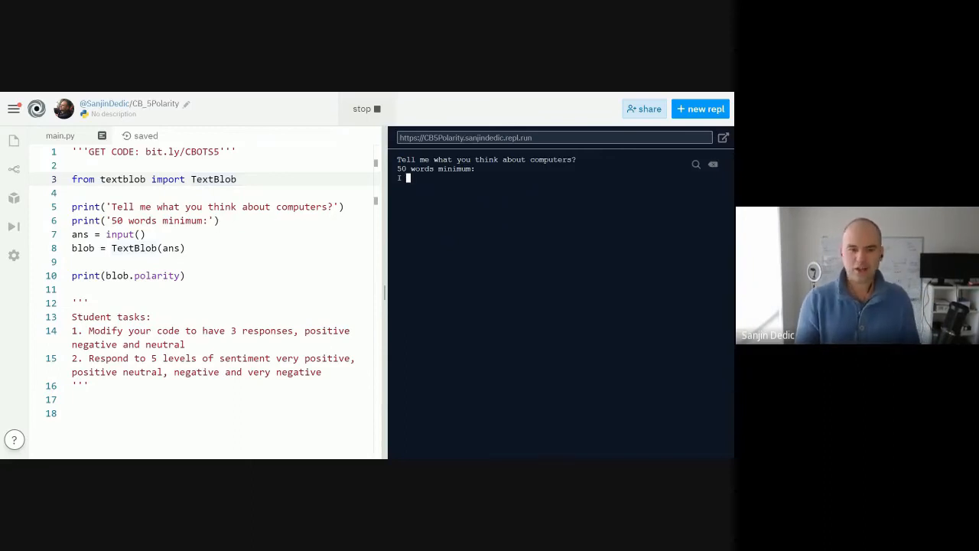
text(ree)
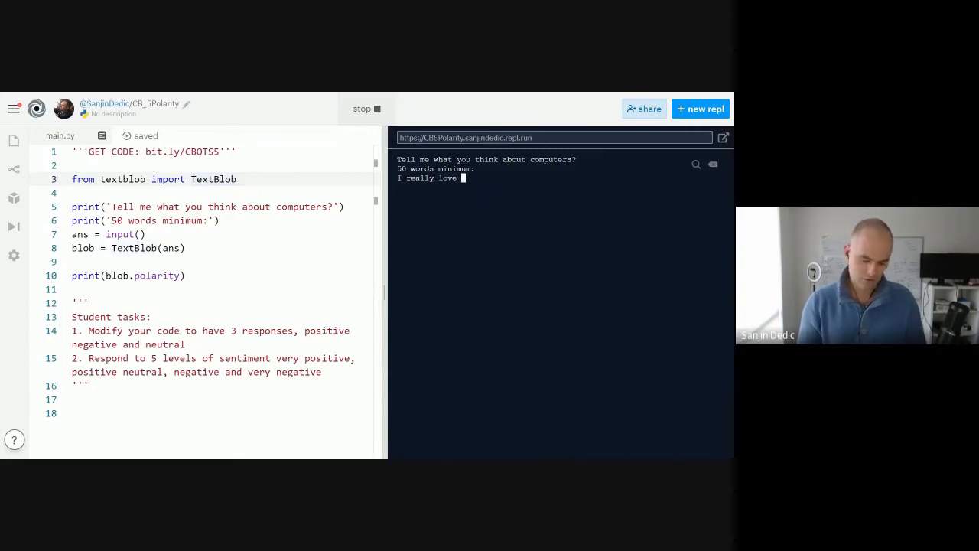
text(computers)
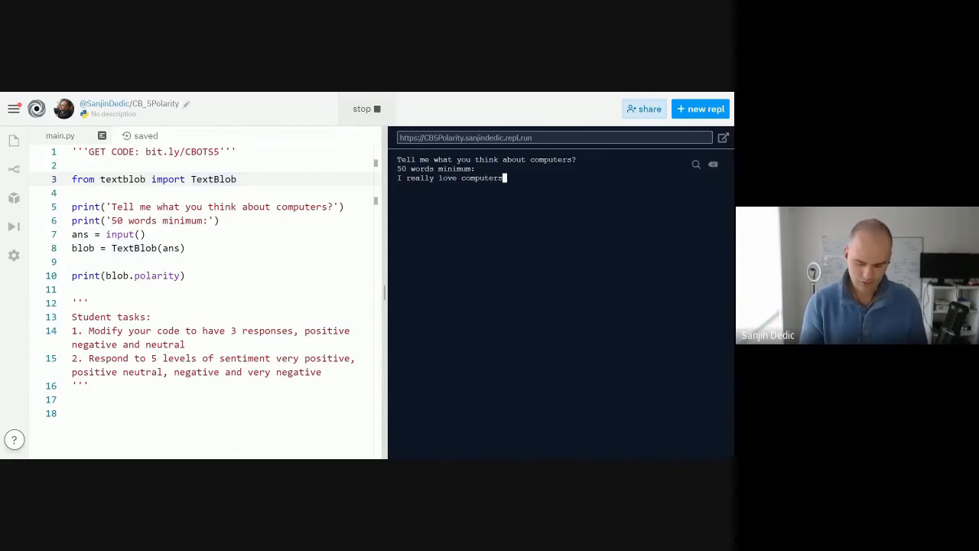
text(I think they are cool and interesting)
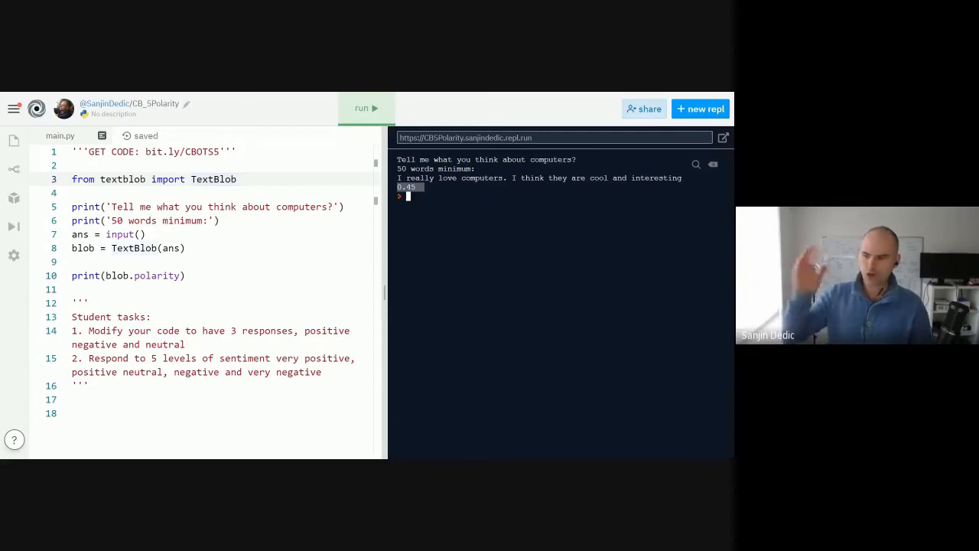
click(365, 107)
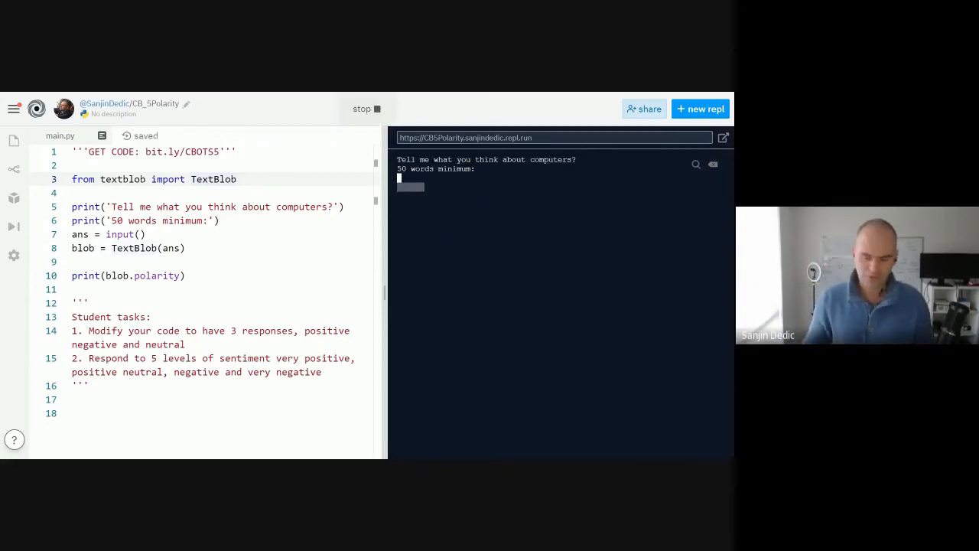
Step: Answer 'Computers are awful, I hate them so much' to get a polarity of about -0.53
text(Computers are awe)
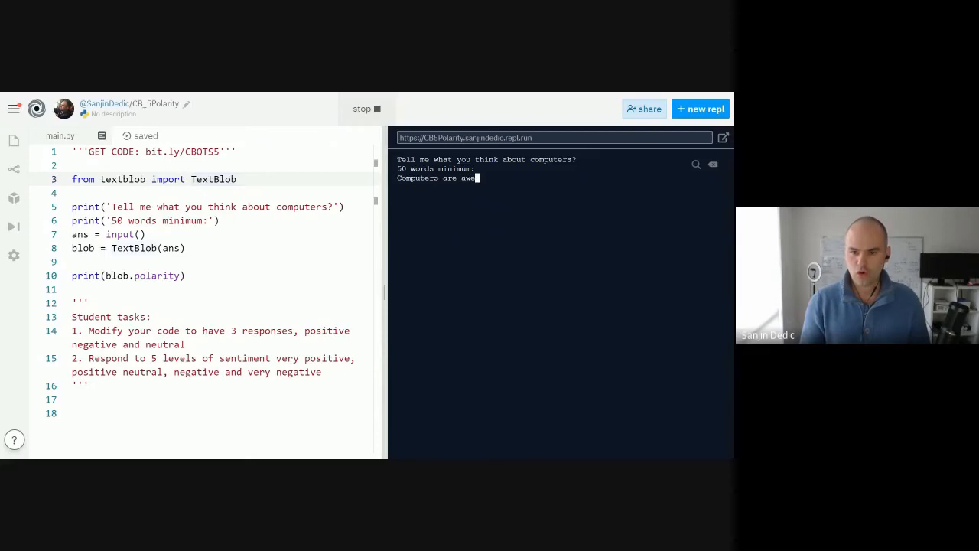
text(ful)
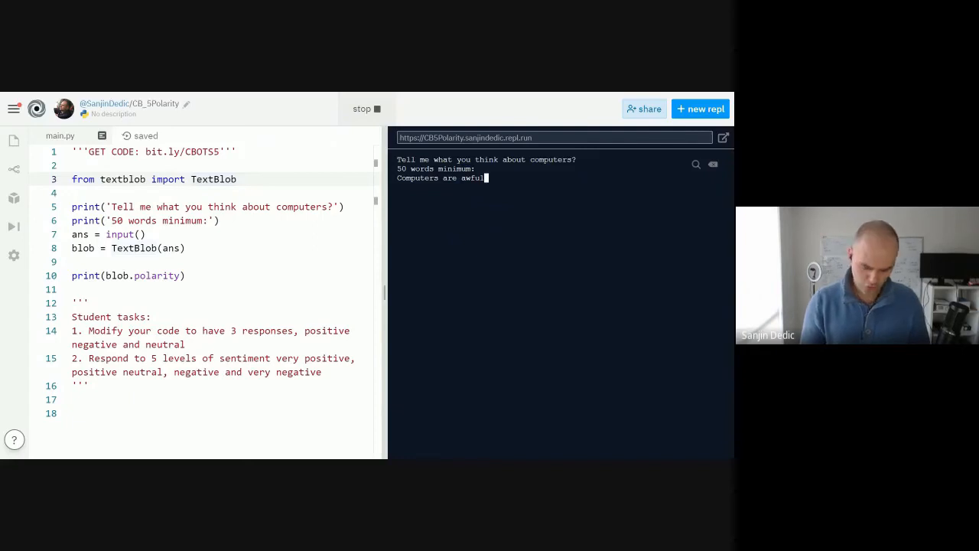
text(, I hate them so much)
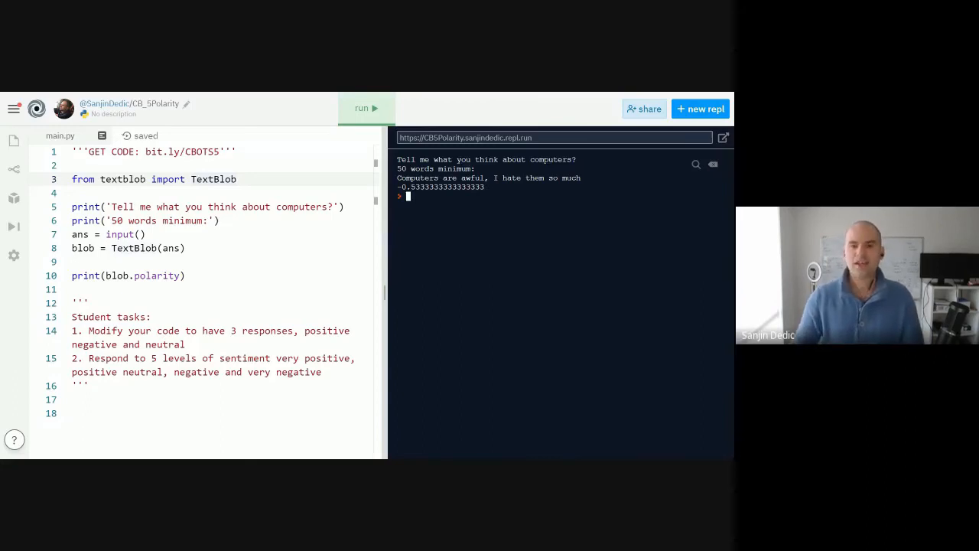
click(365, 107)
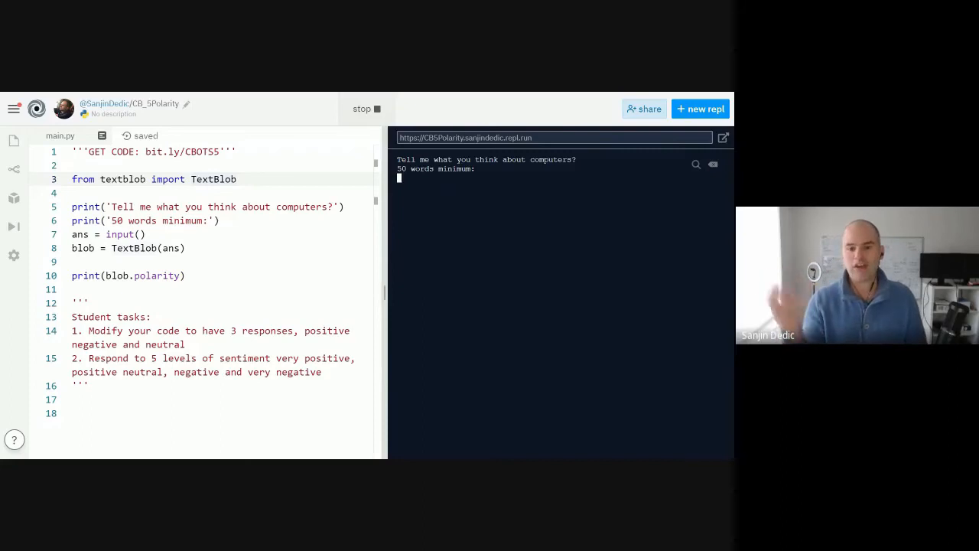
Step: Run the polarity bot several times, answering 'I', 'good' and 'very...' to test its scoring
text(I like computers)
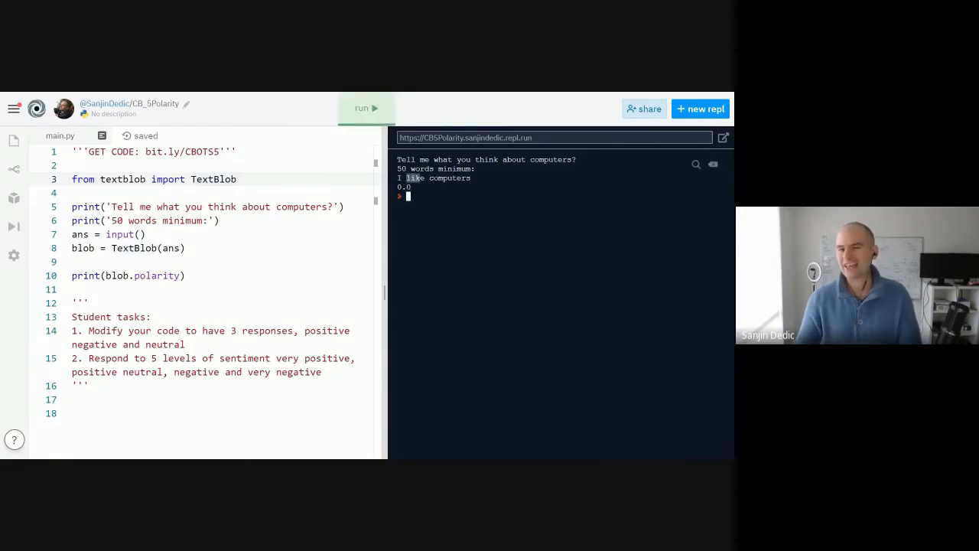
click(365, 107)
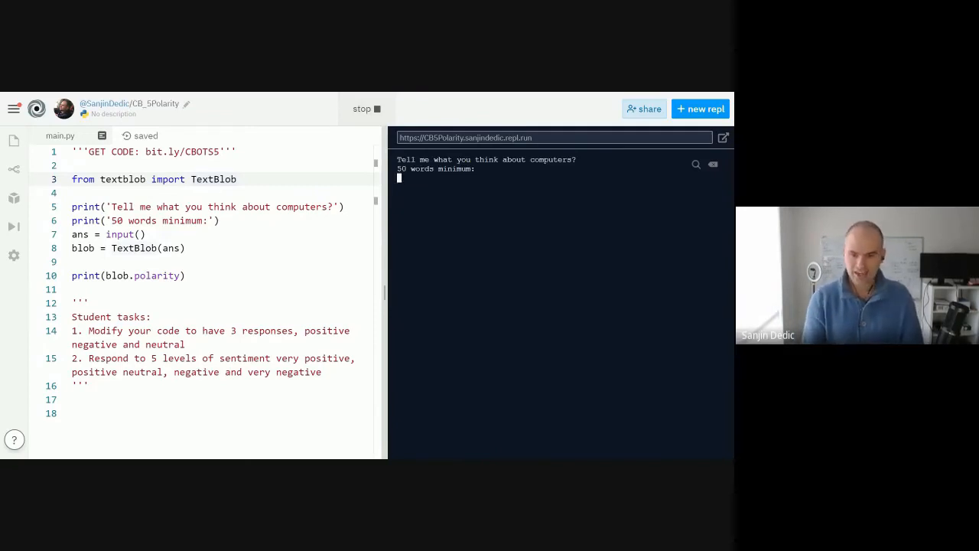
text(good)
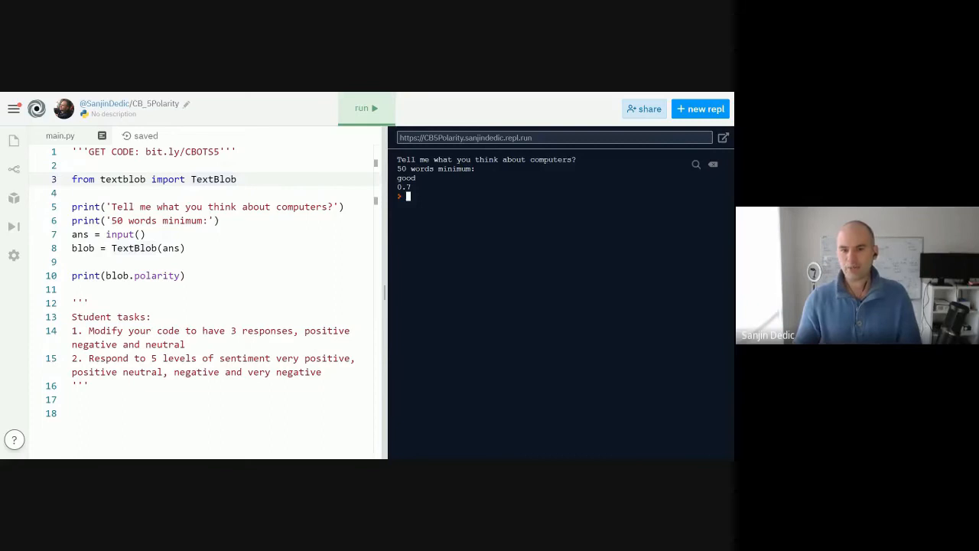
click(367, 108)
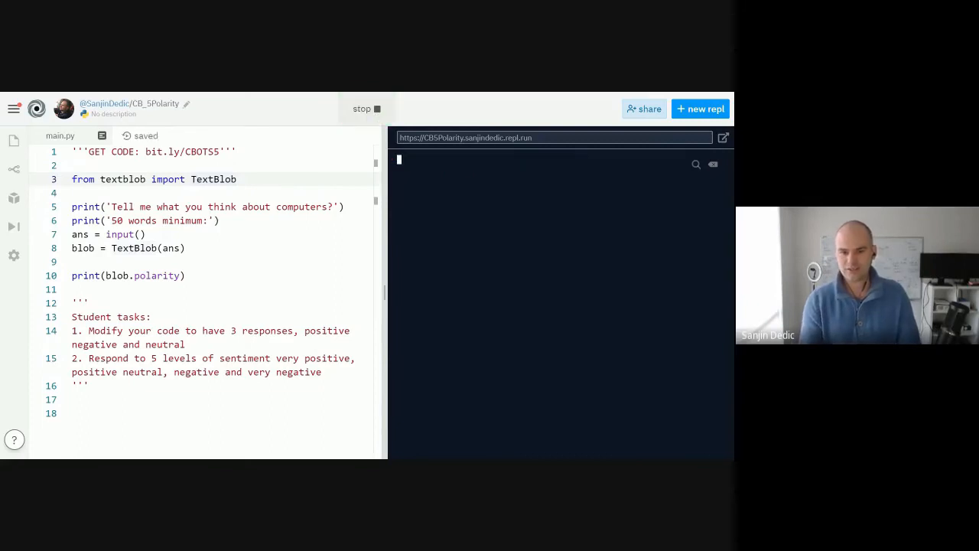
text(very good)
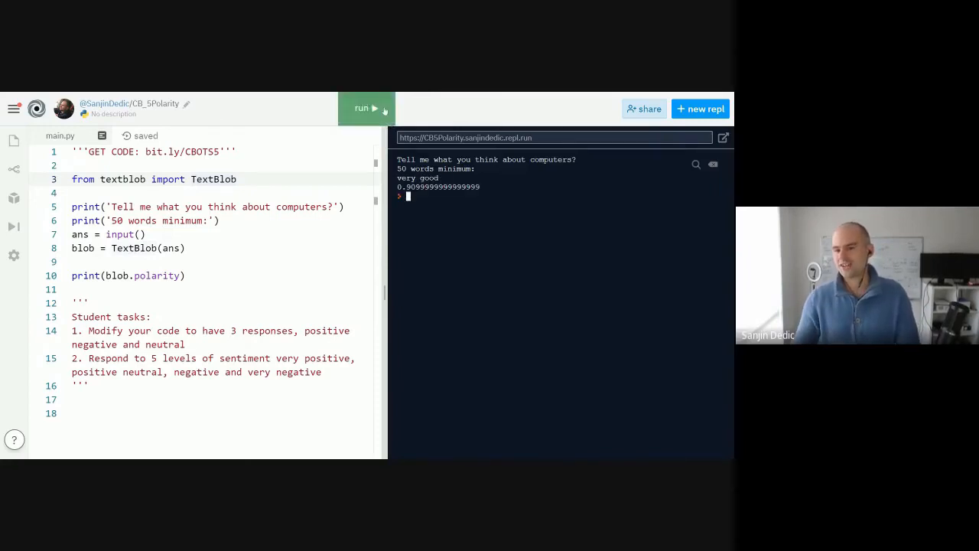
click(366, 107)
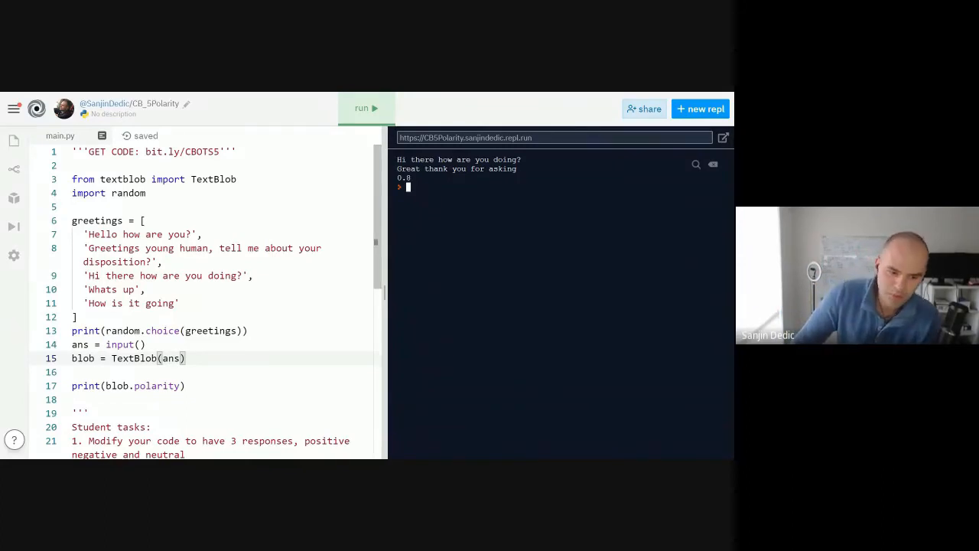
drag(72, 221, 248, 330)
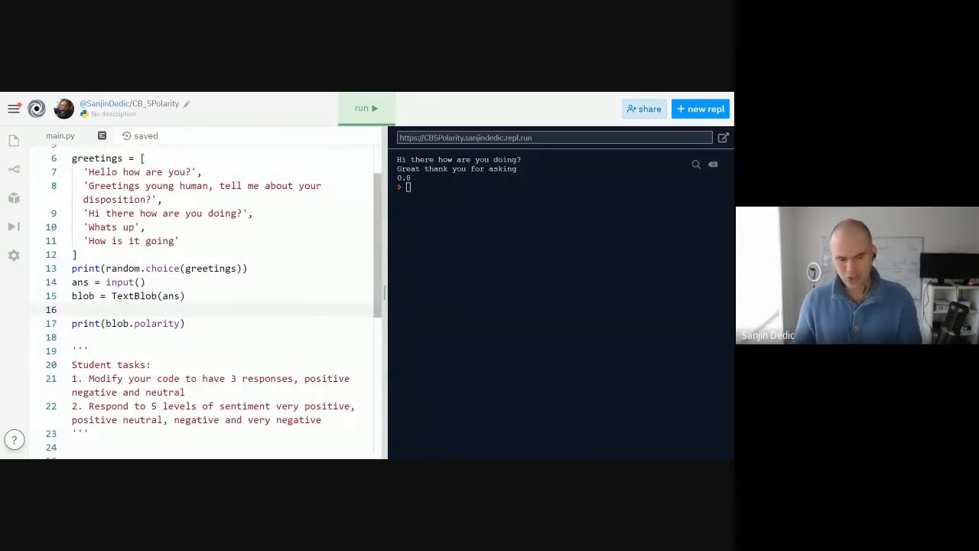
Step: Add an if blob.polarity > 0.5 branch printing 'Well sounds like you are doing fantastic'
key(enter)
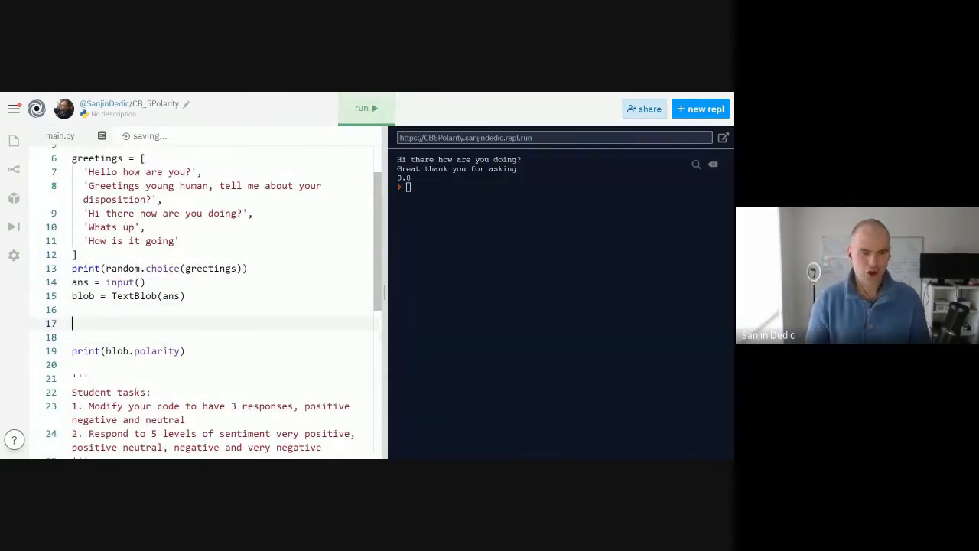
text(if blob)
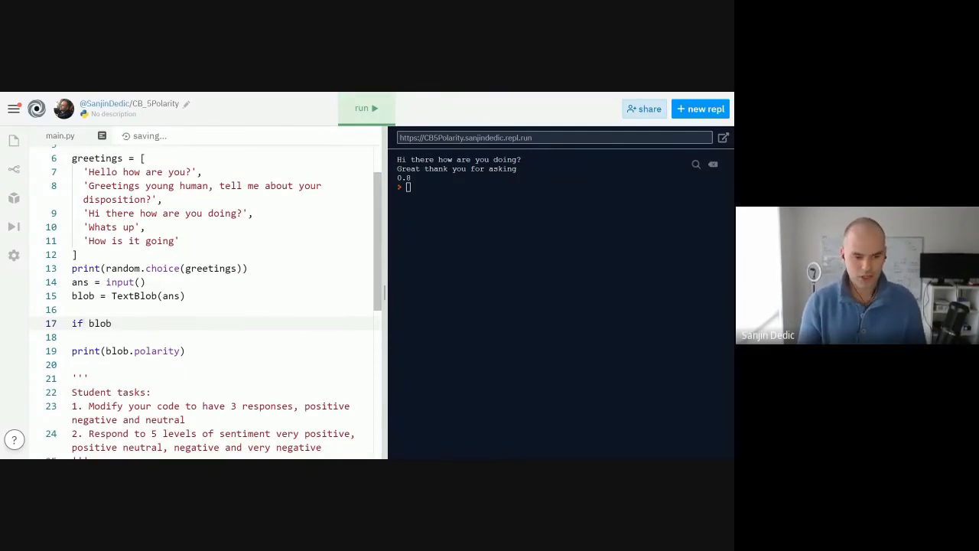
text(.polarity)
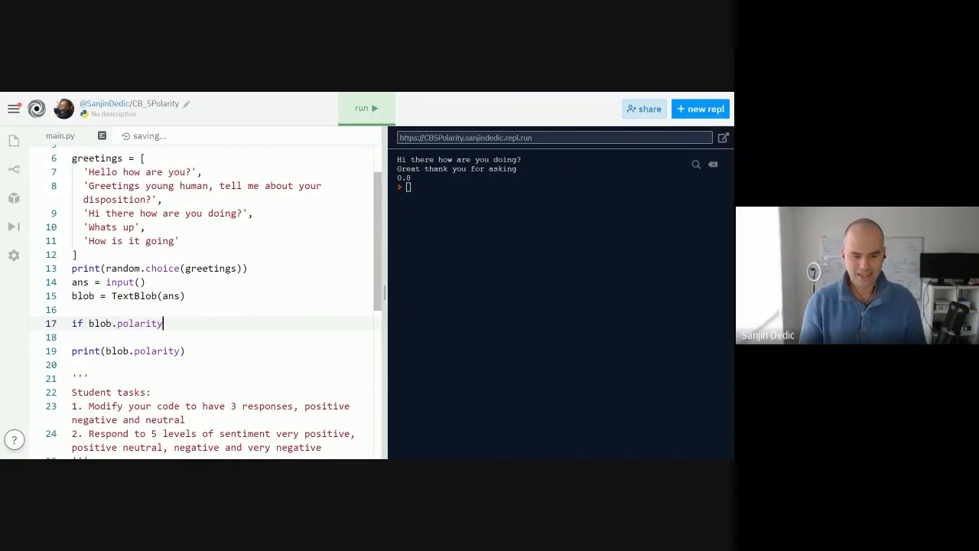
text(>)
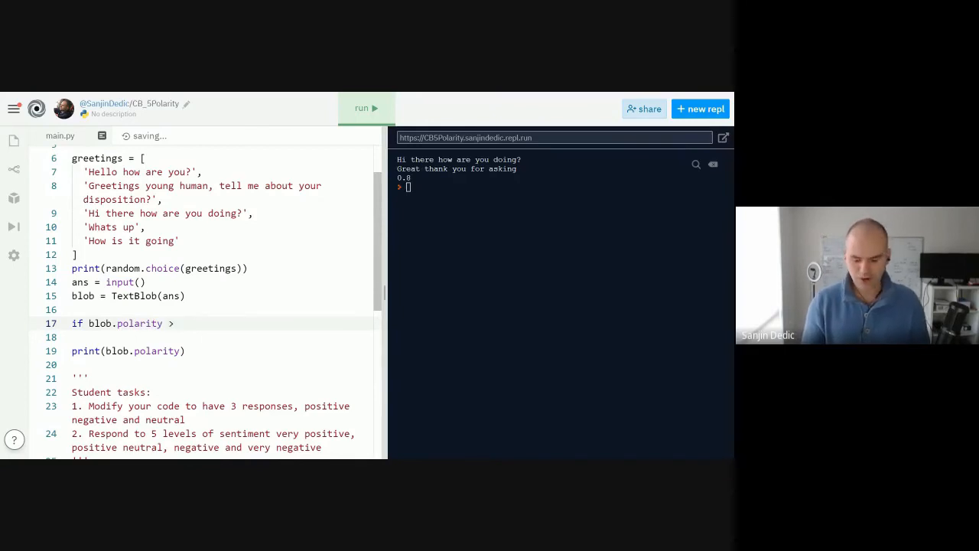
text(0.5)
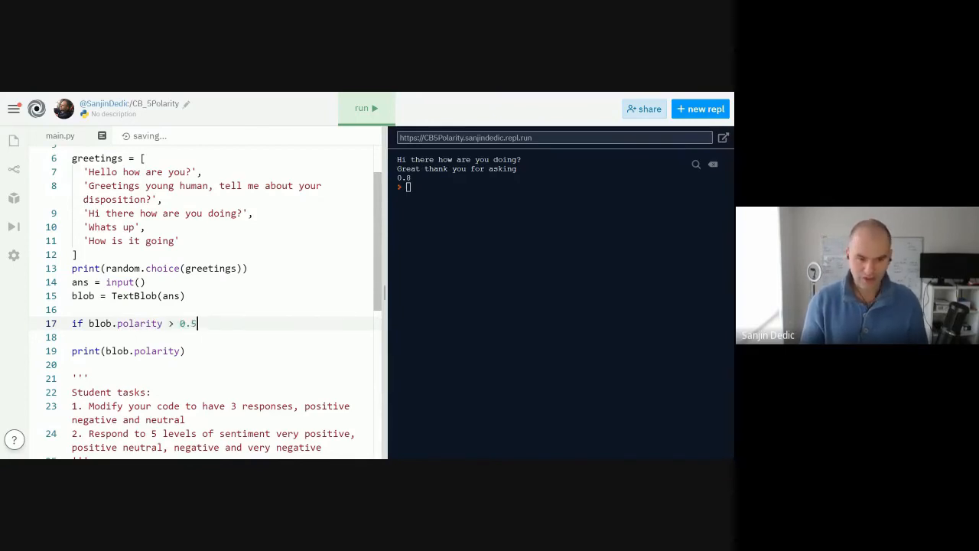
text(:)
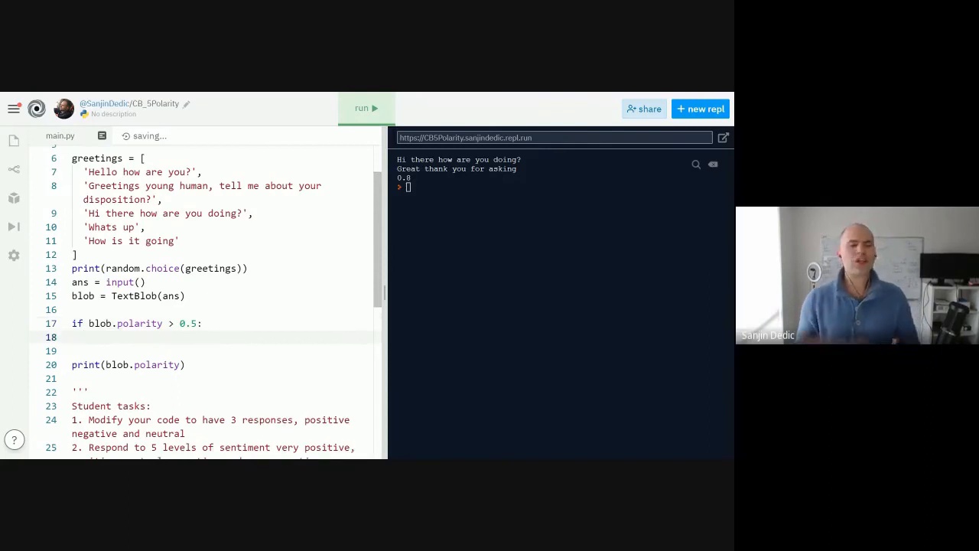
text(print()
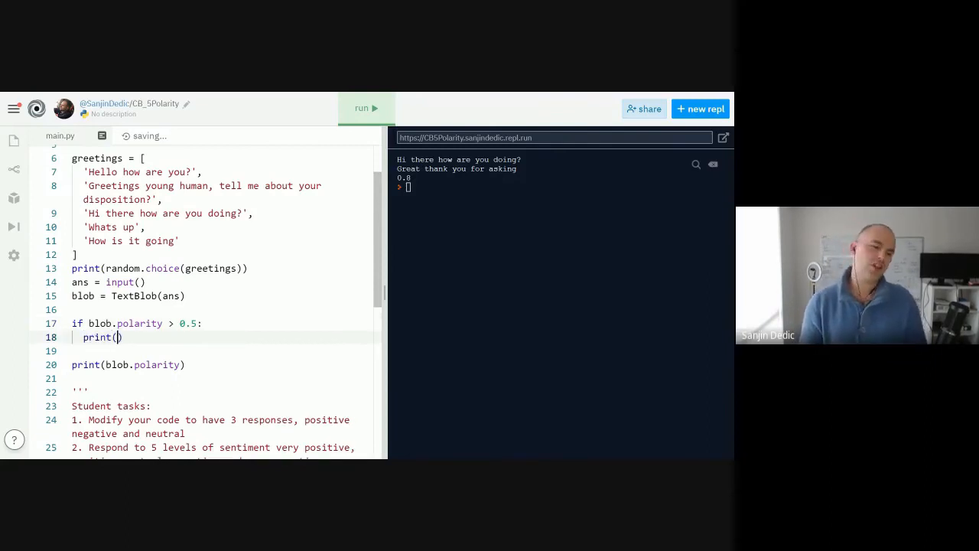
text(')
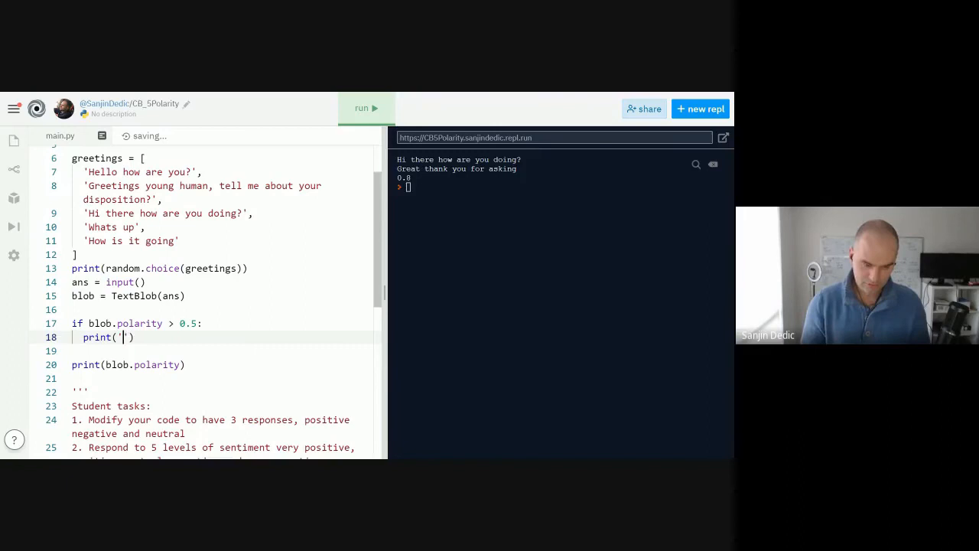
text(Well you)
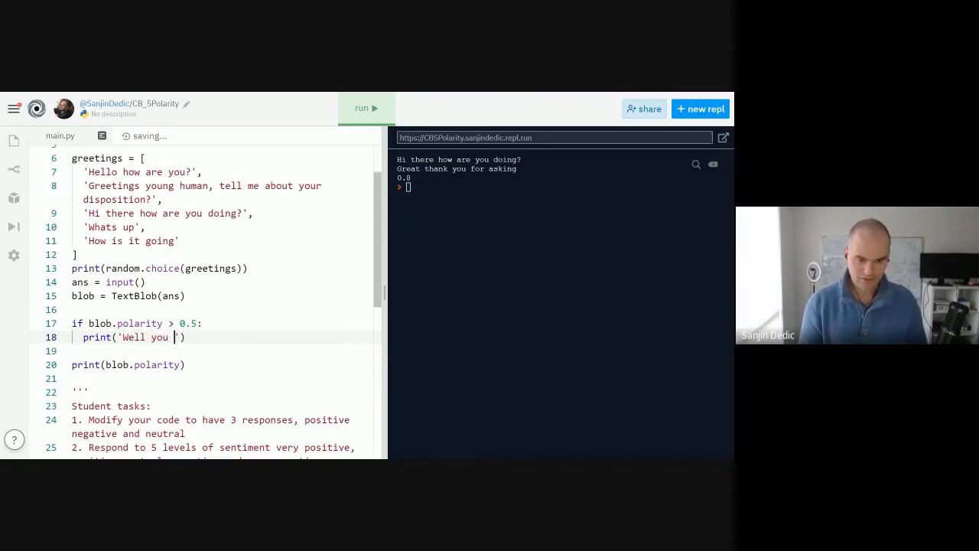
text(sounds)
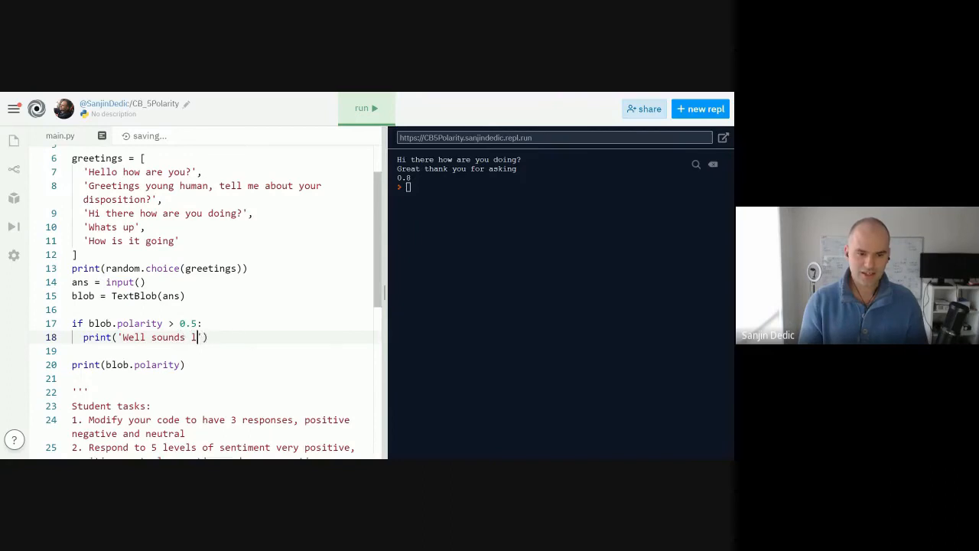
text(ike youa re doing fantastic)
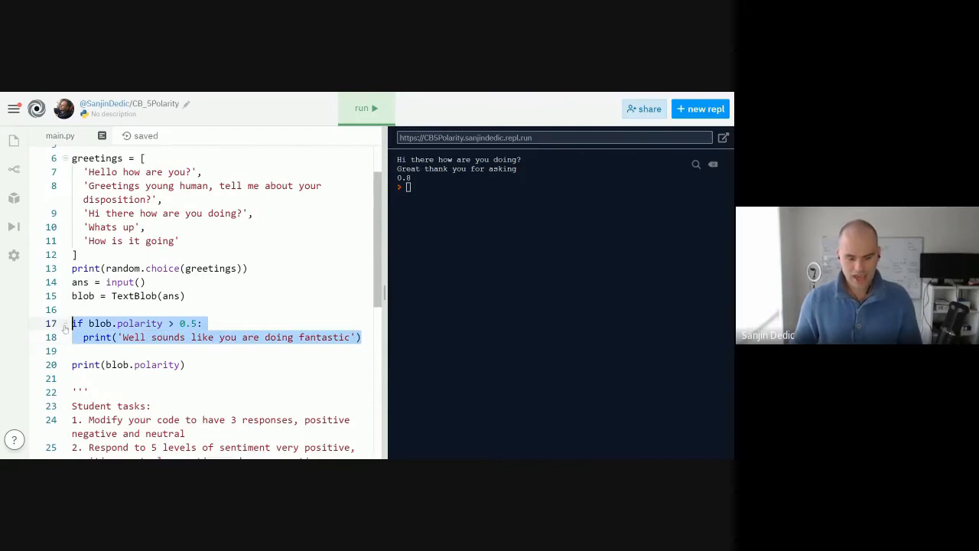
Step: Paste a copied branch as elif > 0.1 with the reply 'I am glad you are doing well'
click(72, 350)
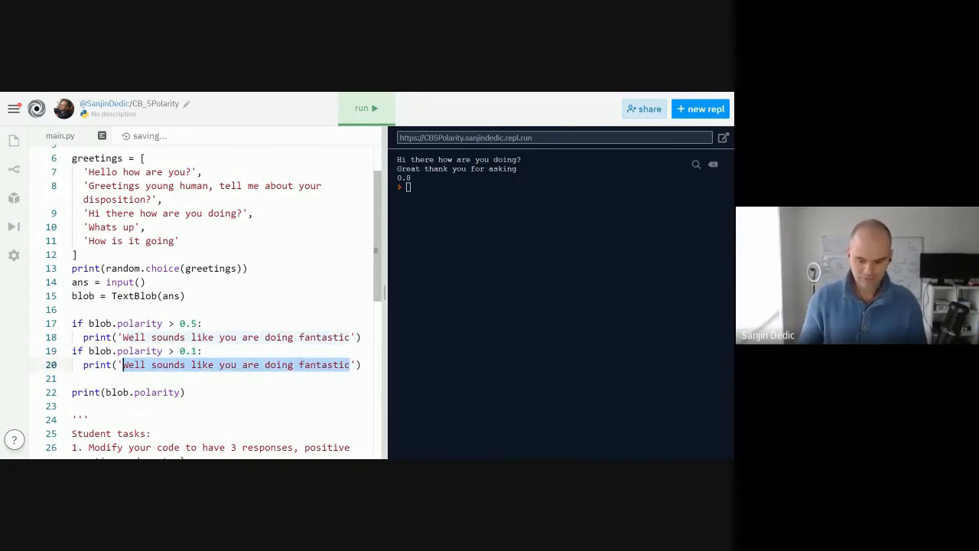
text(I am gla)
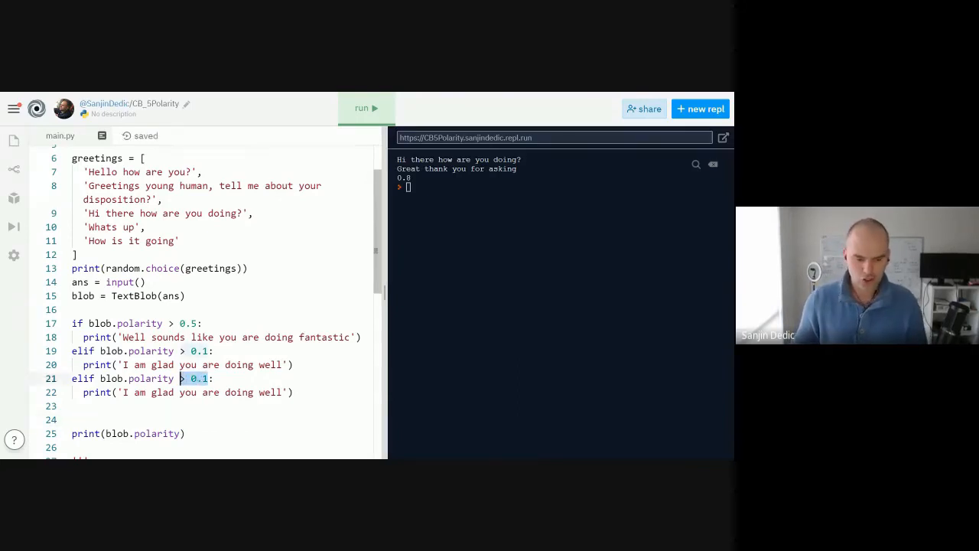
Step: Add an elif blob.polarity < -0.5 branch replying 'Oh no sorry to hear that'
text(<)
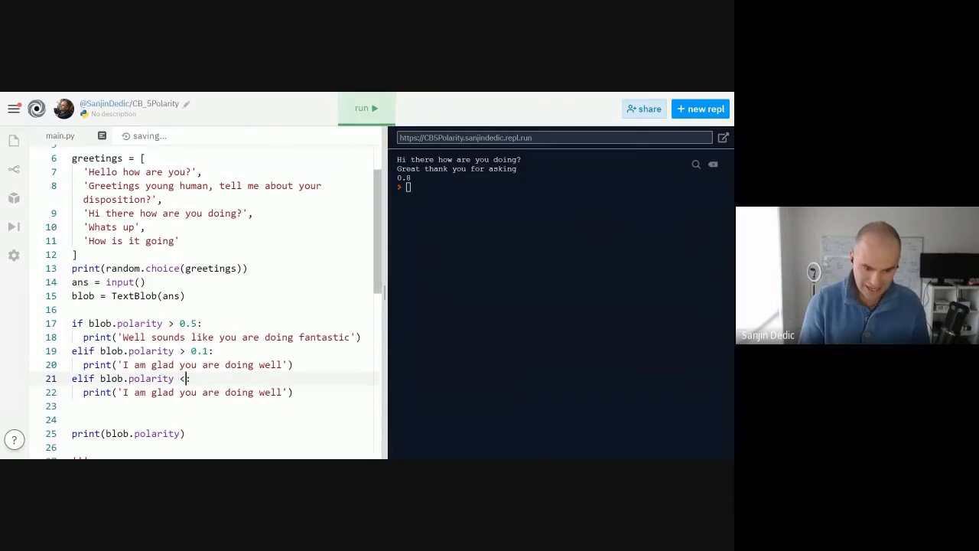
text(-0.)
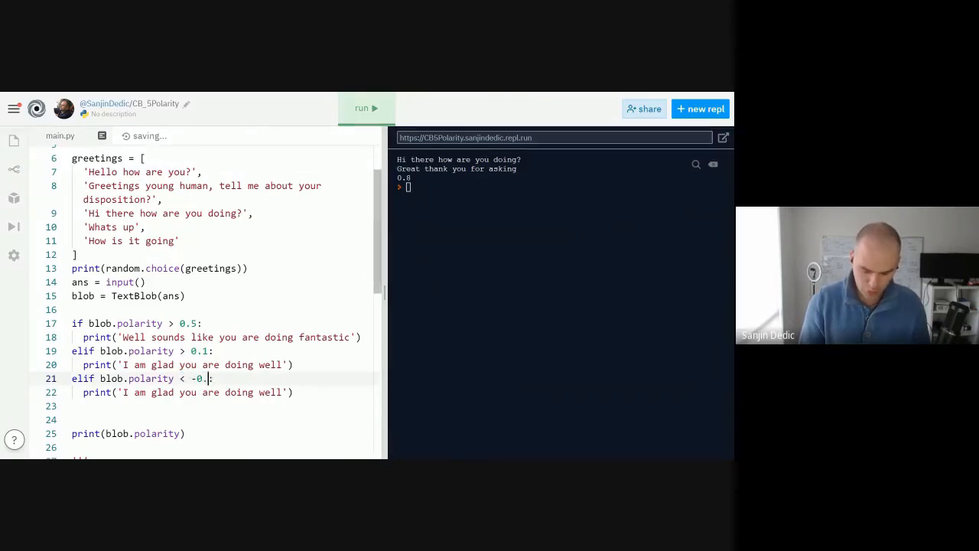
text(5)
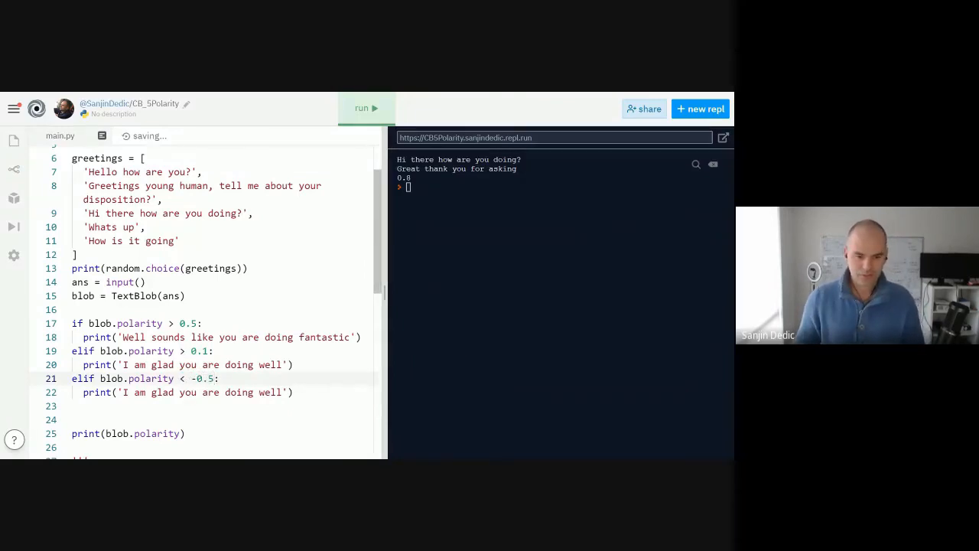
double_click(202, 392)
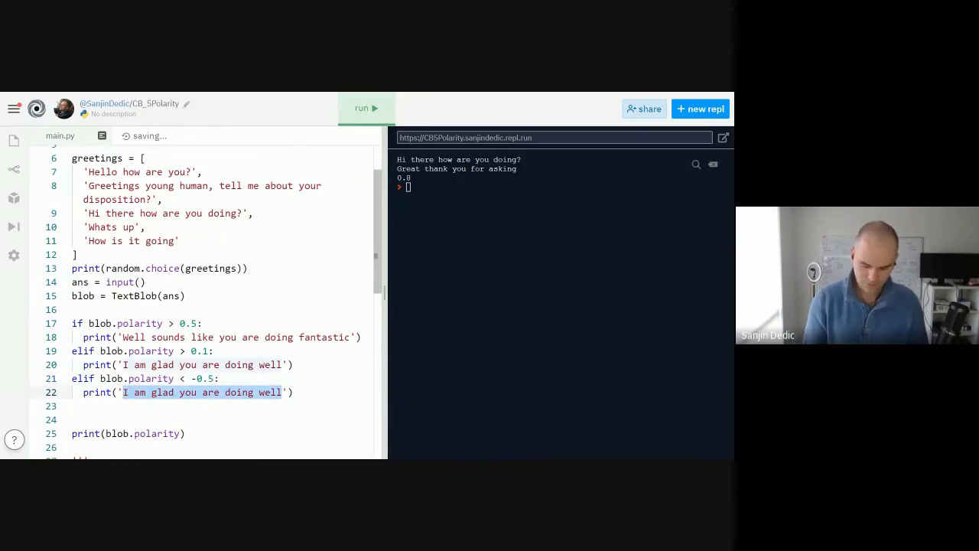
text(Oh no '))
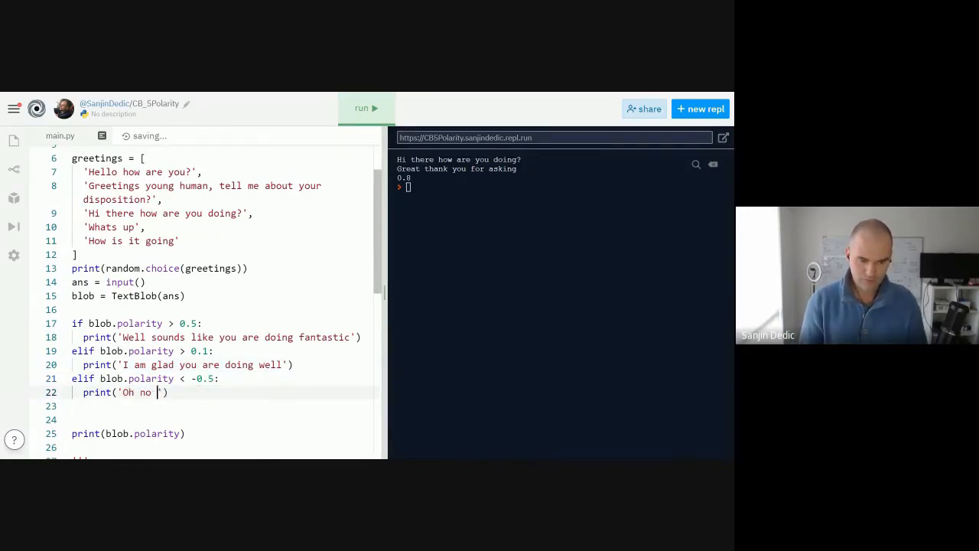
text(sorry to hear that)
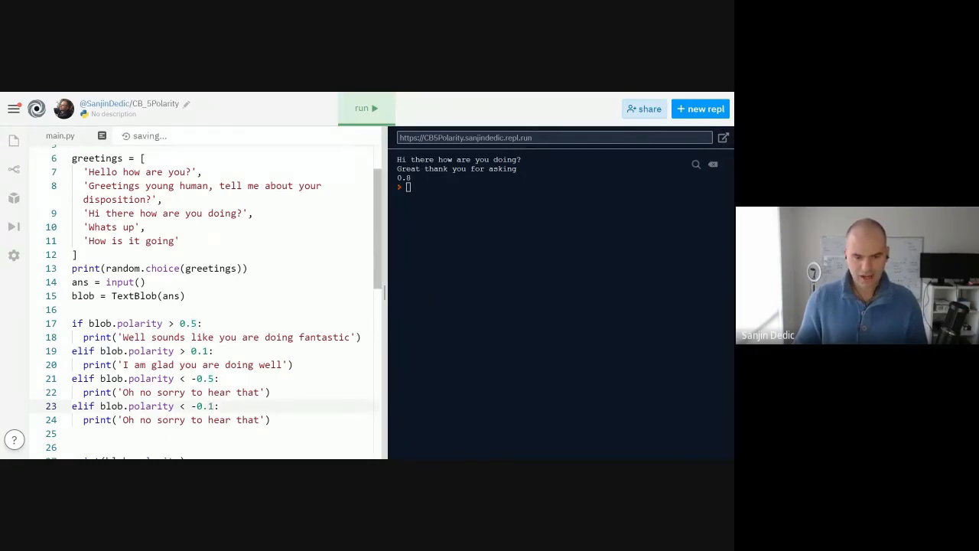
Step: Set the below -0.1 branch to reply 'Dont worry things will turn around'
double_click(189, 419)
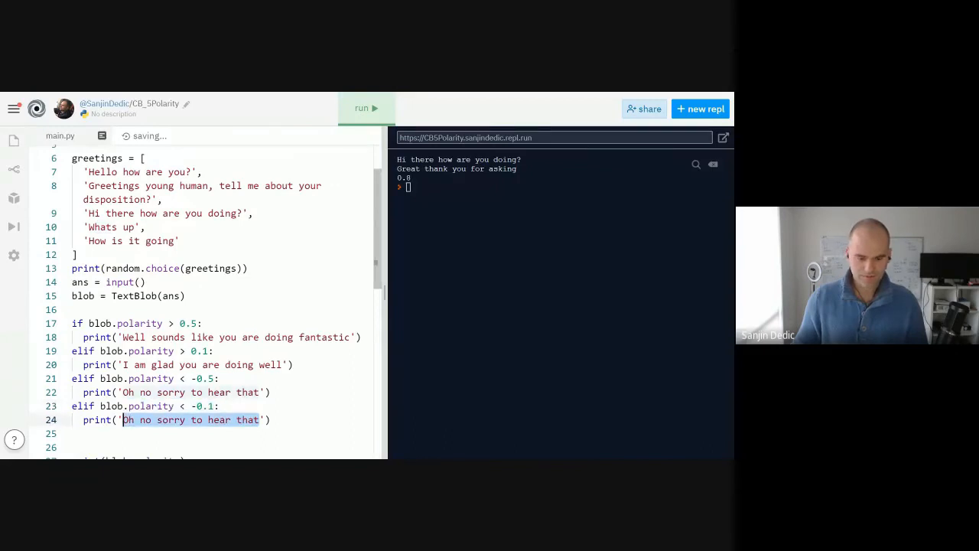
text(Dont '))
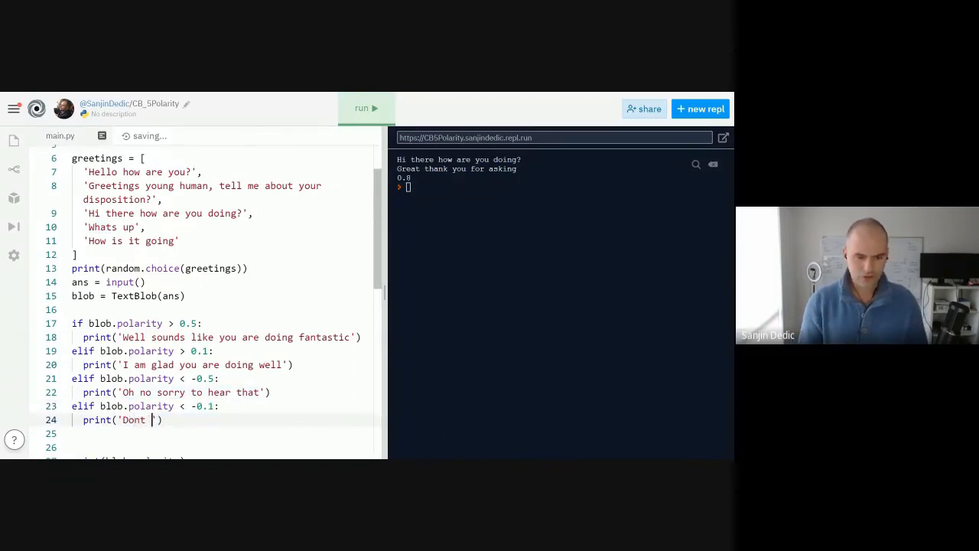
text(worry)
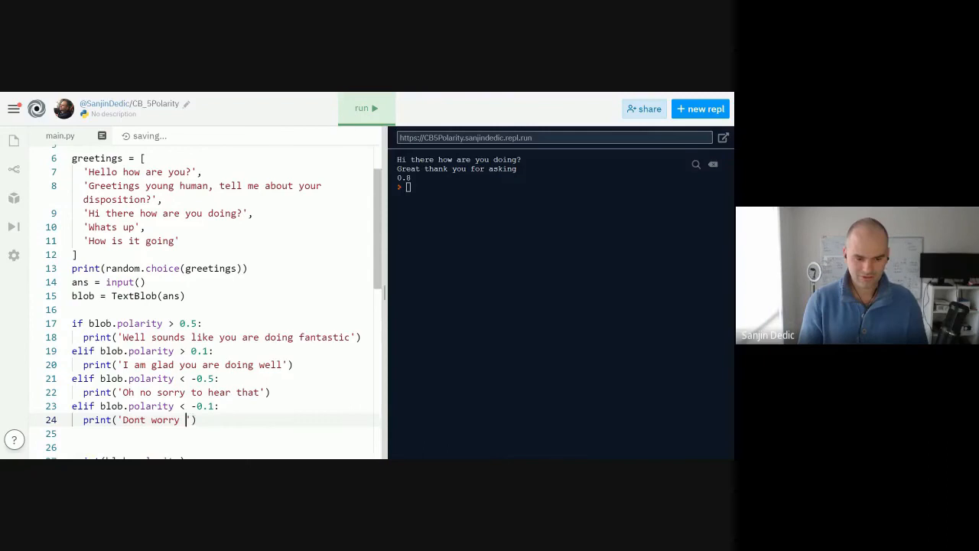
text(things will turn around)
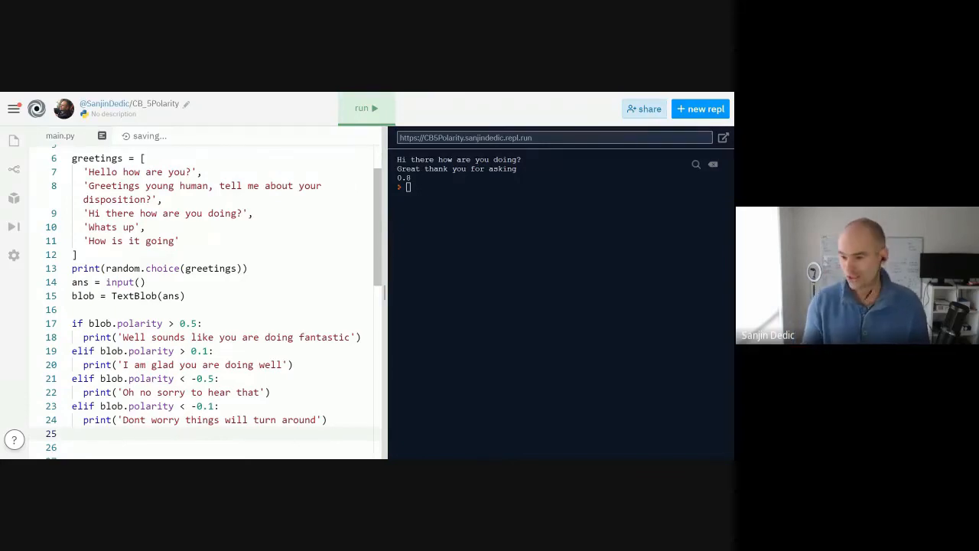
Step: Close the chain with an else branch printing 'Sound like you are OK'
text(else)
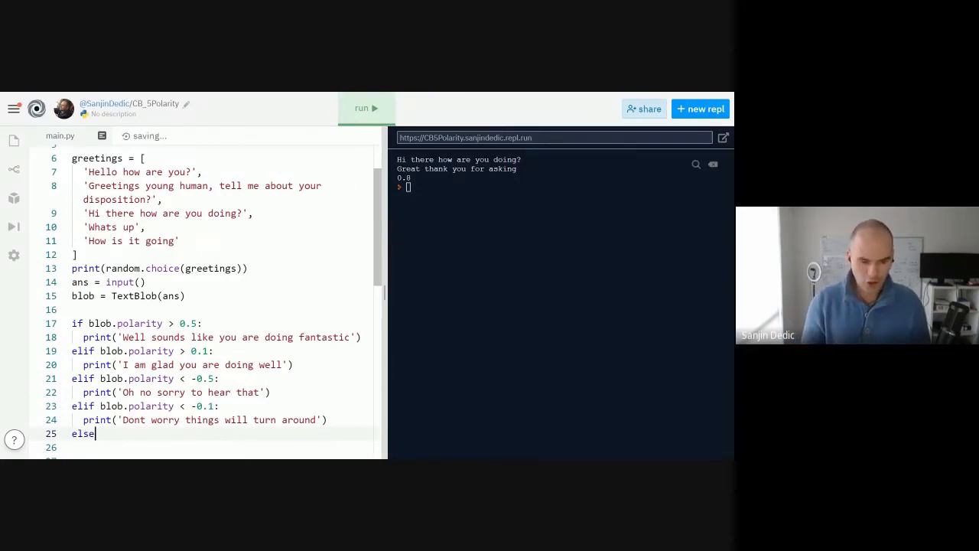
key(enter)
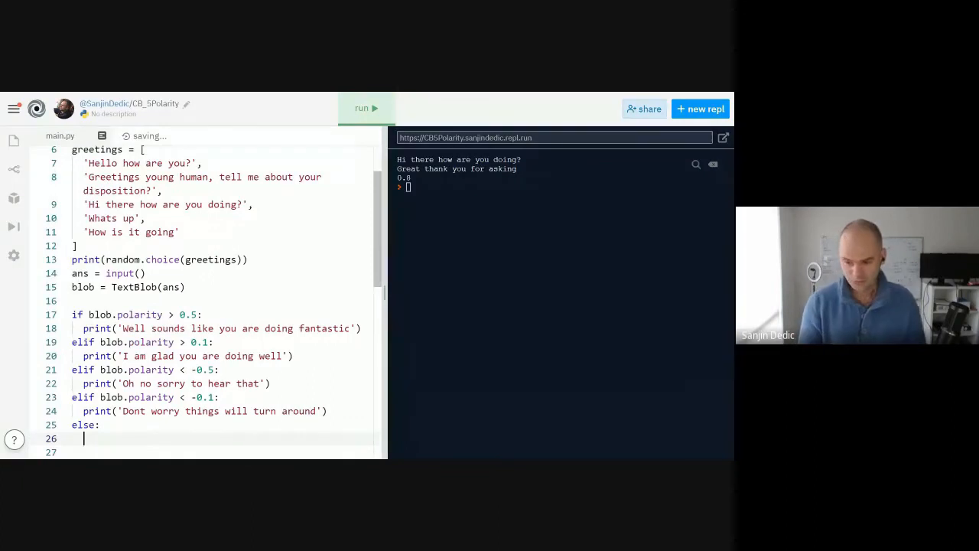
text(print(''))
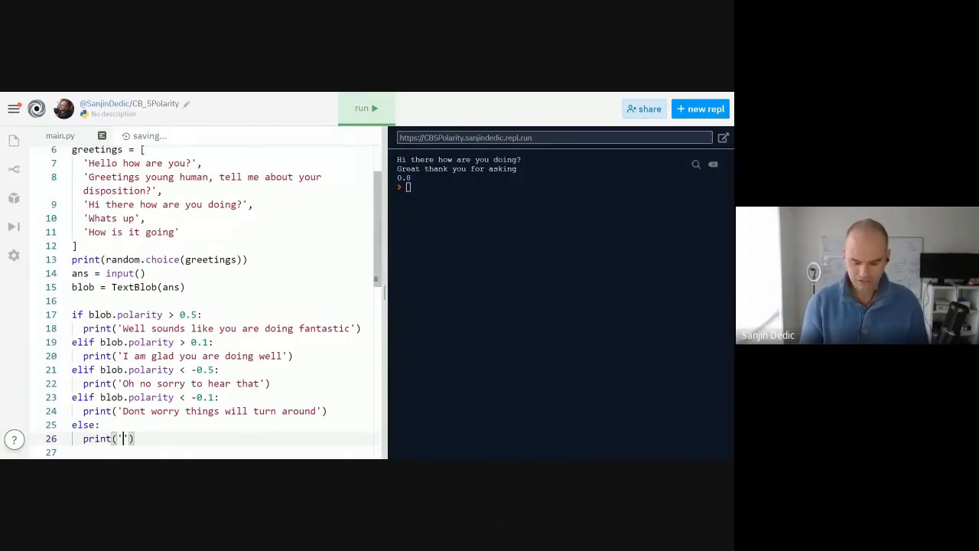
text(Sound like you are OK)
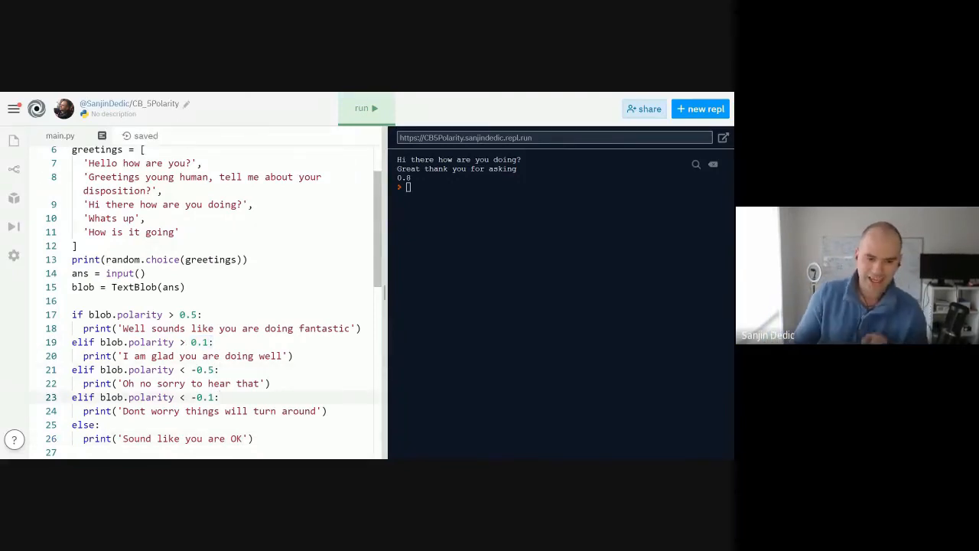
Step: Run the bot and answer 'I am a human being located on planet earth' for a neutral score
click(365, 107)
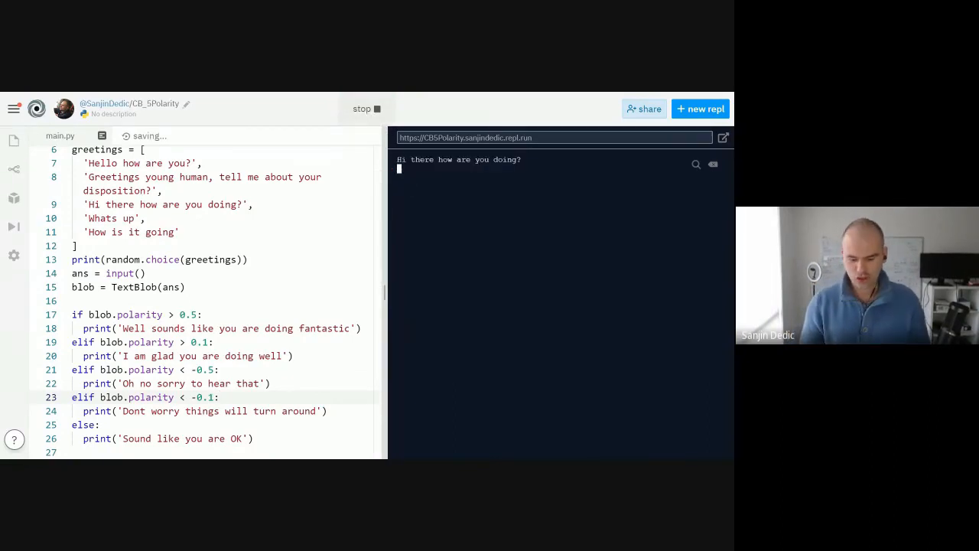
text(I)
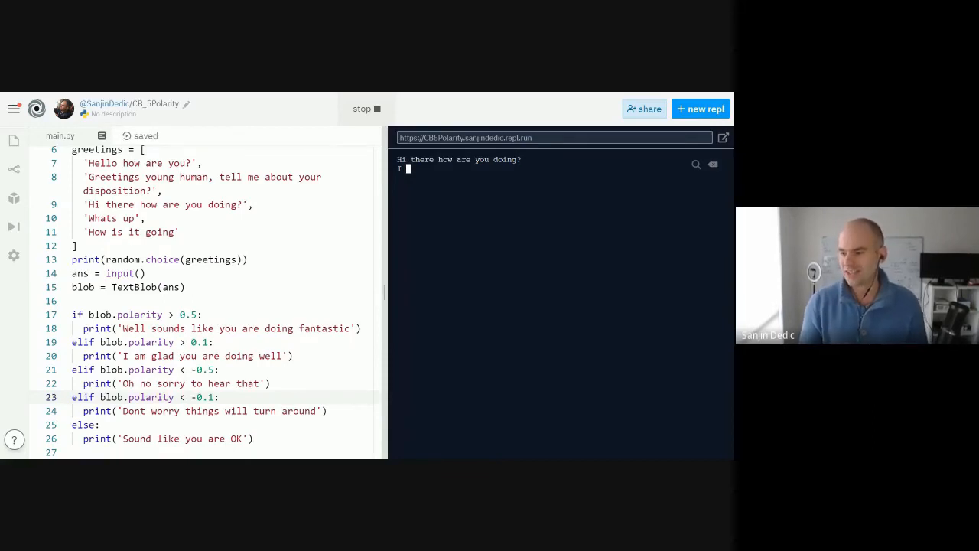
text(am)
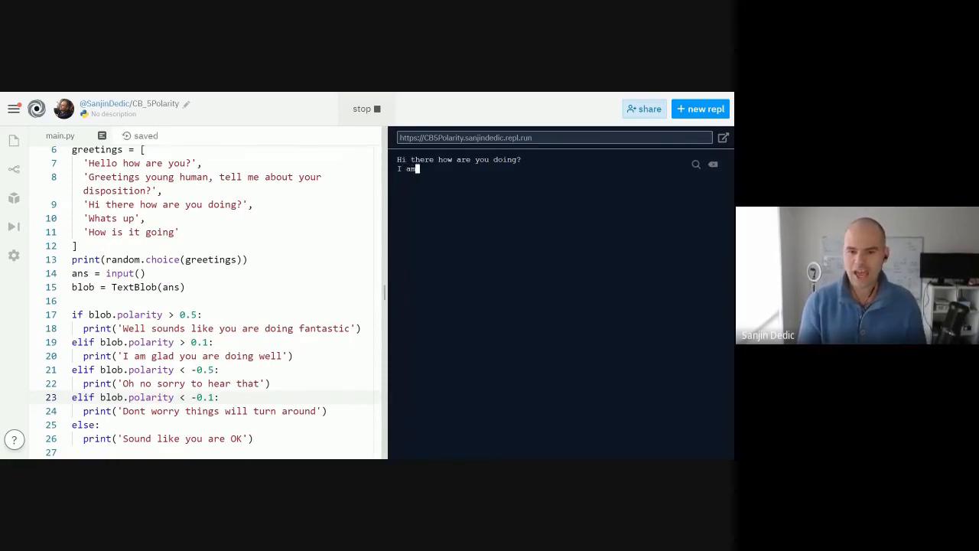
text(a human)
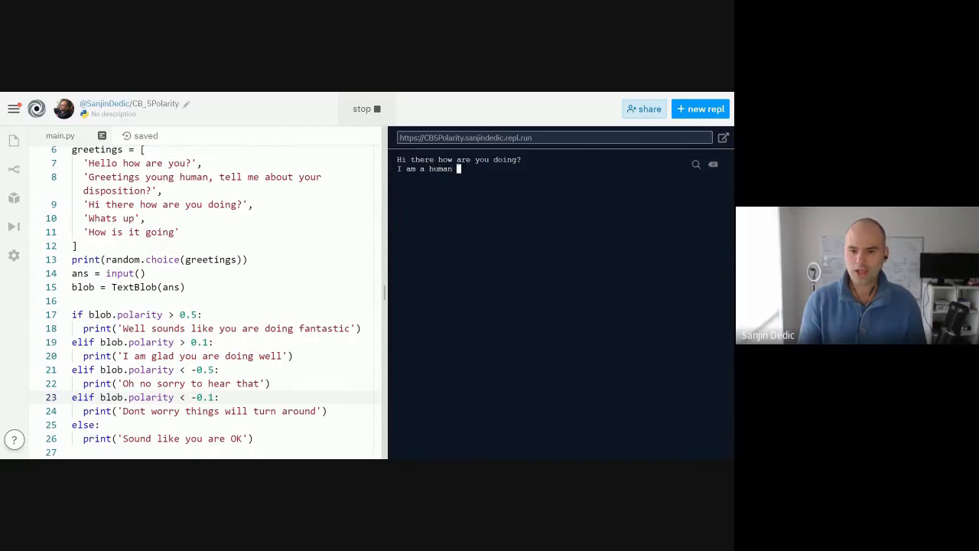
text(being located on planet earth)
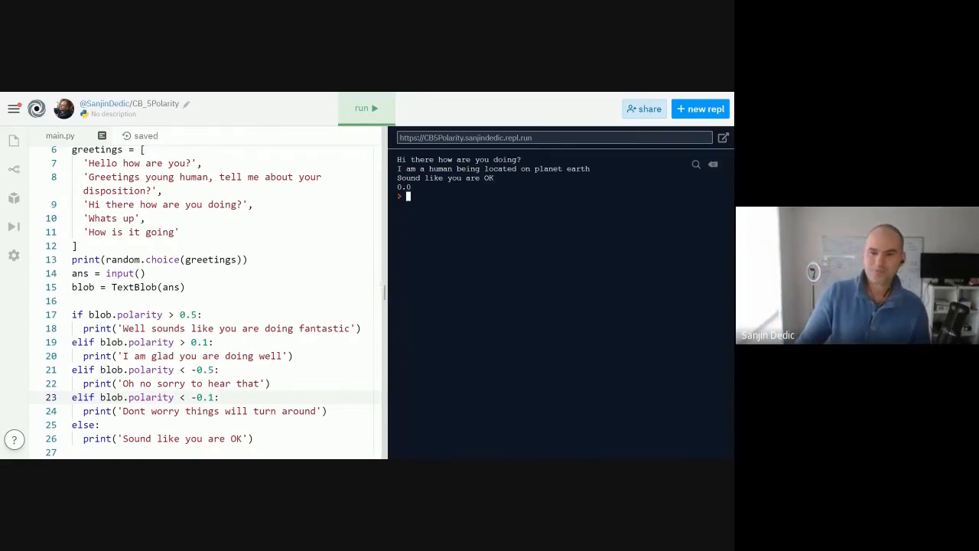
Step: Run the bot again and start a negative reply about a 'very horrible day'
click(367, 107)
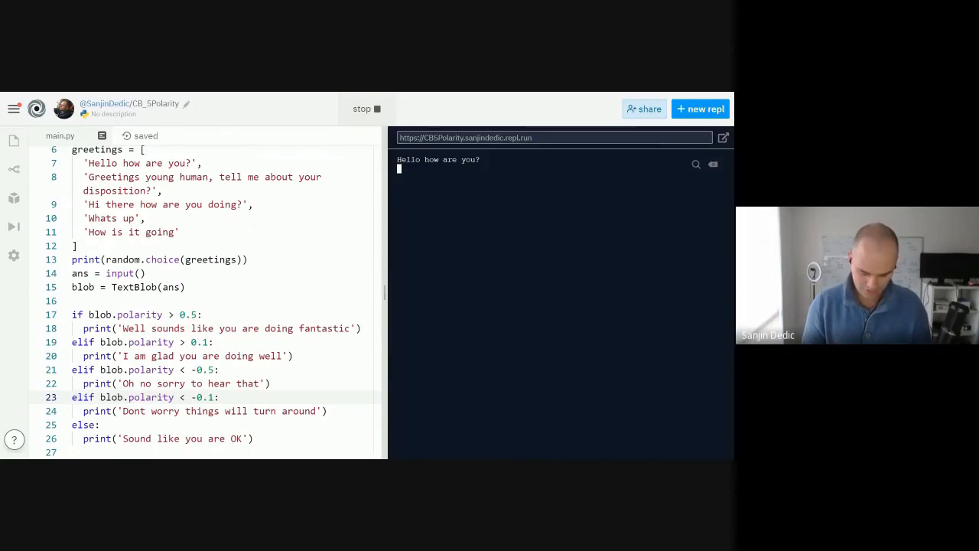
text(very)
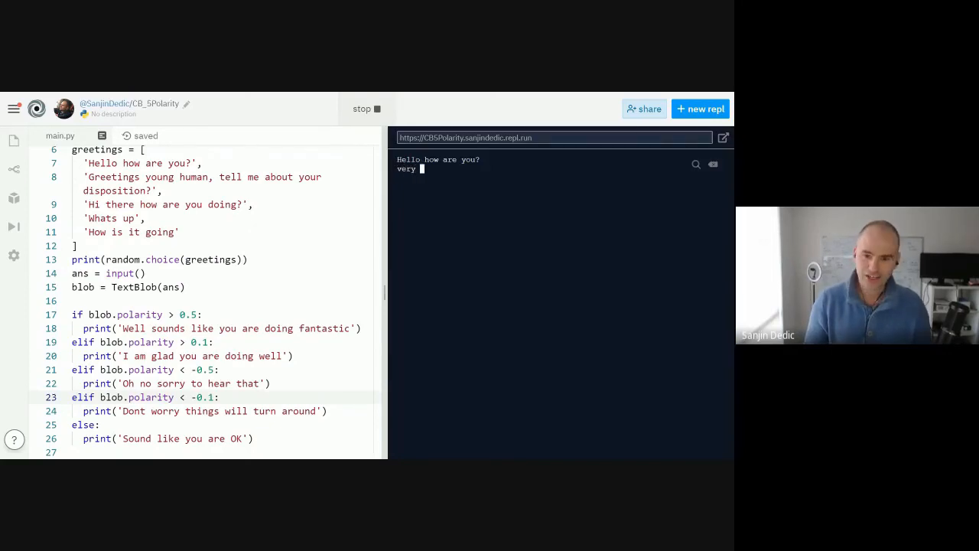
text(horrible)
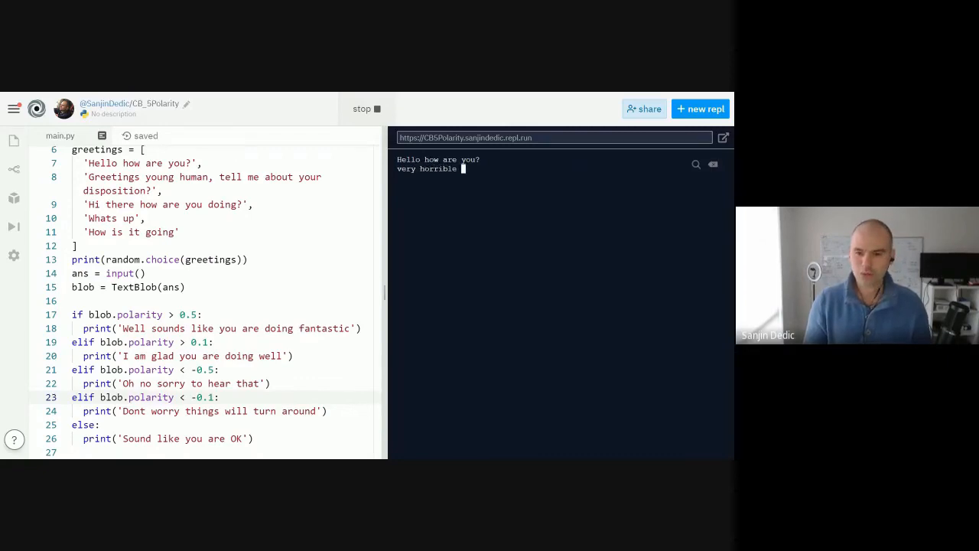
text(day h)
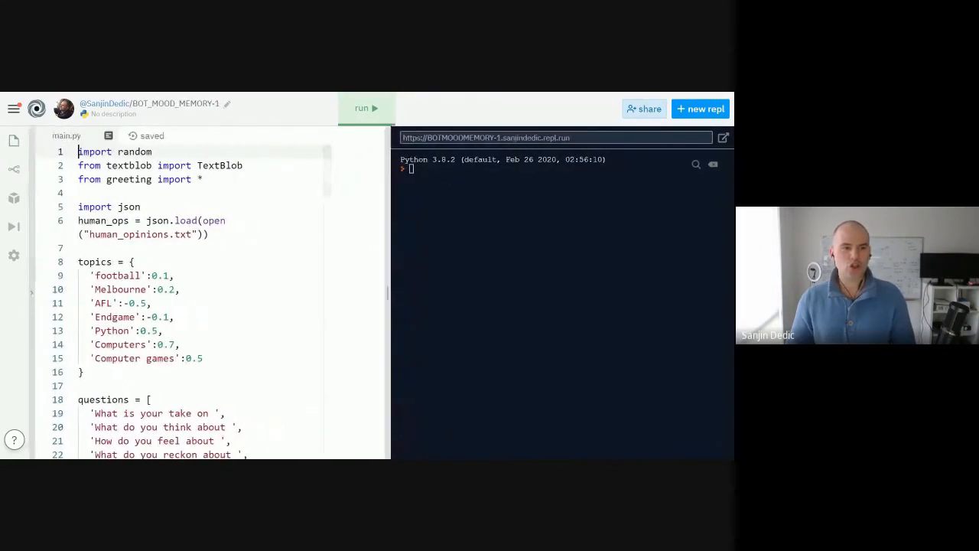
scroll(down, 3)
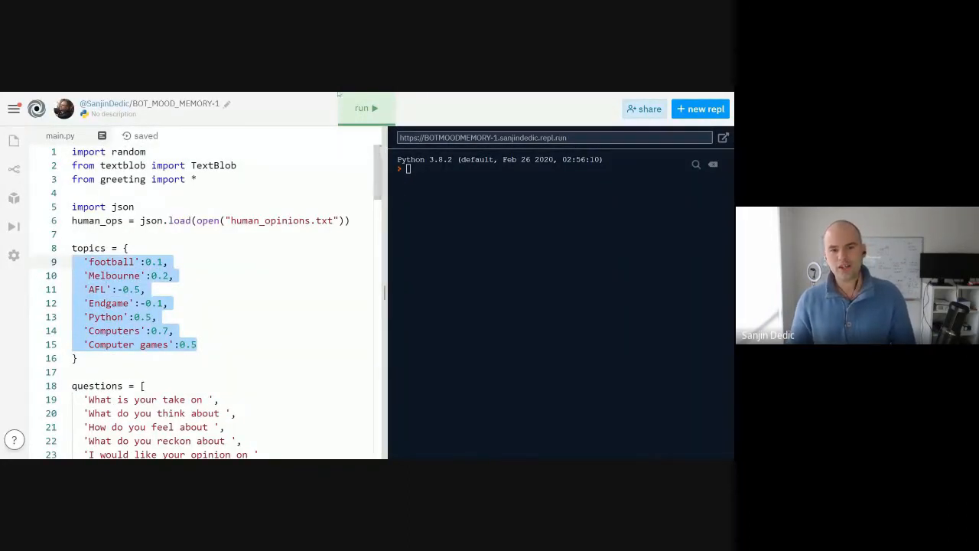
click(366, 107)
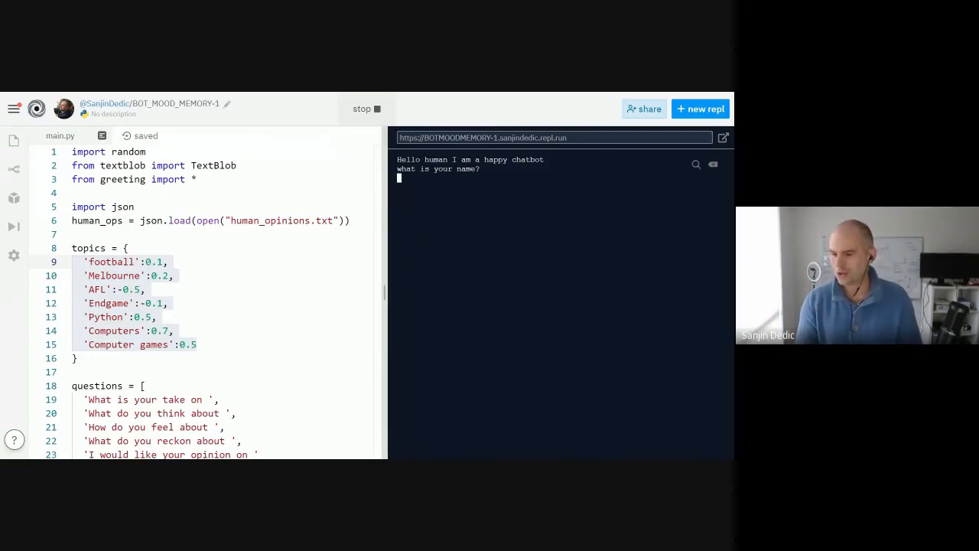
Step: Tell the bot the name 'Nathan', the nickname 'NAt' and that 'I am well'
text(Nathan)
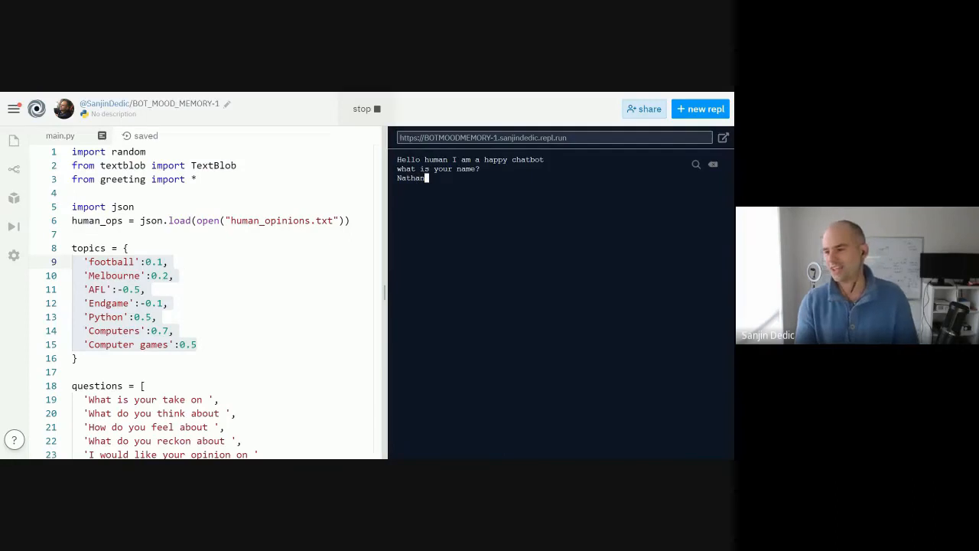
key(enter)
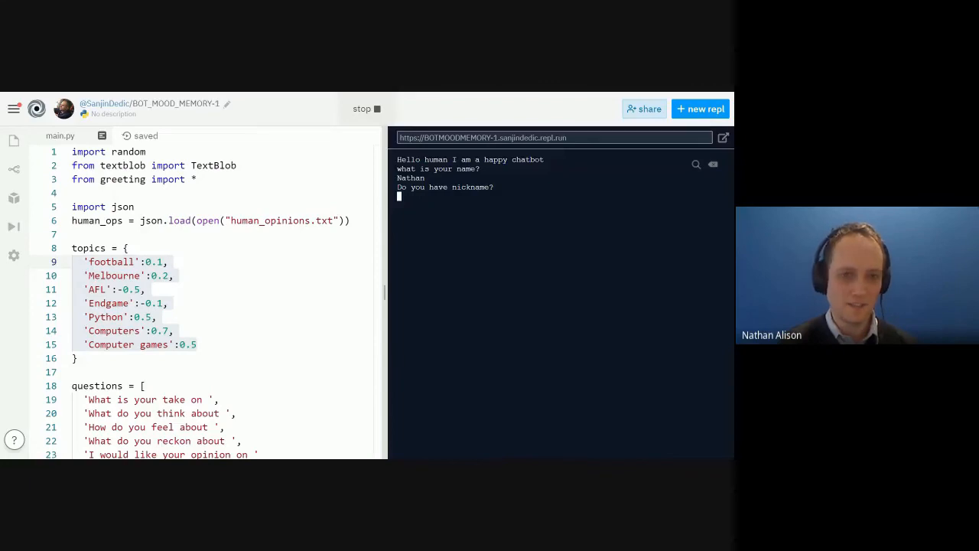
text(NAt)
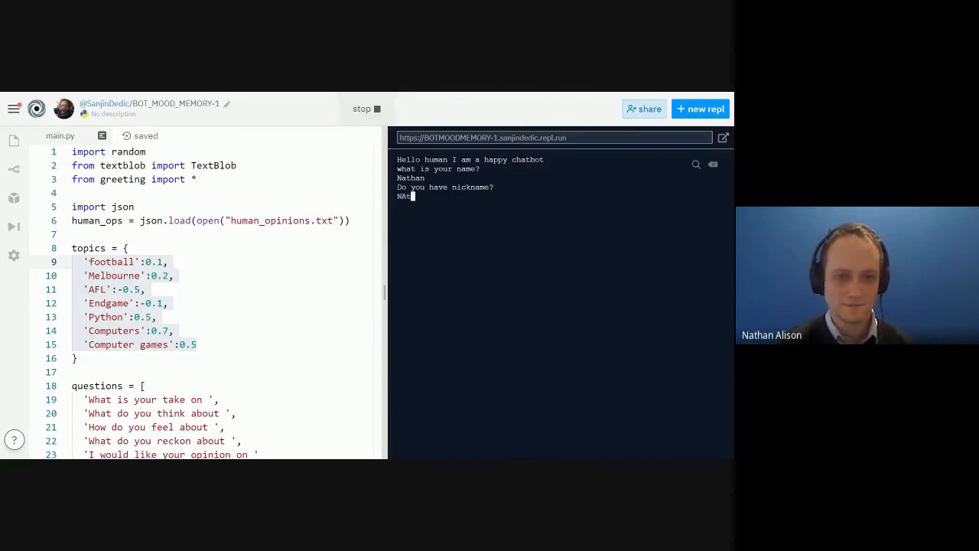
key(enter)
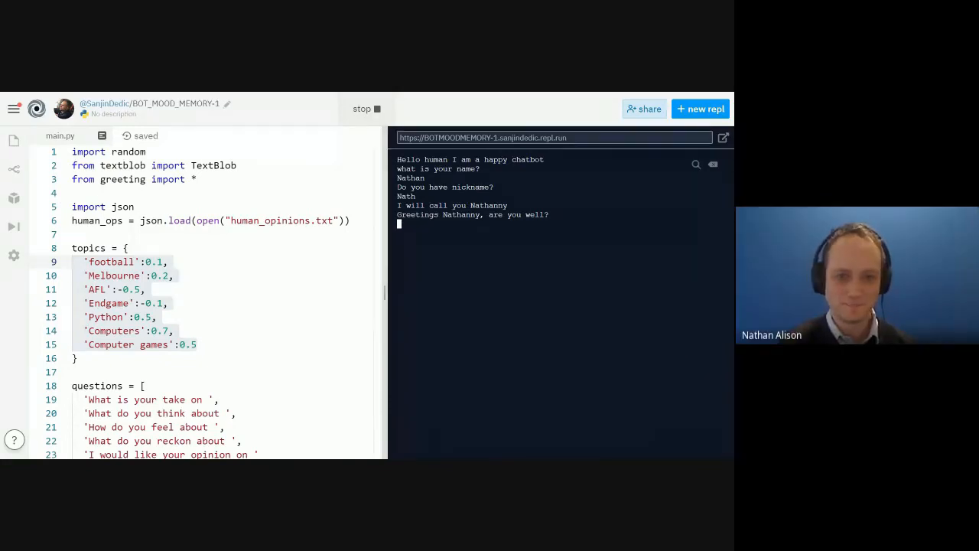
text(I am well)
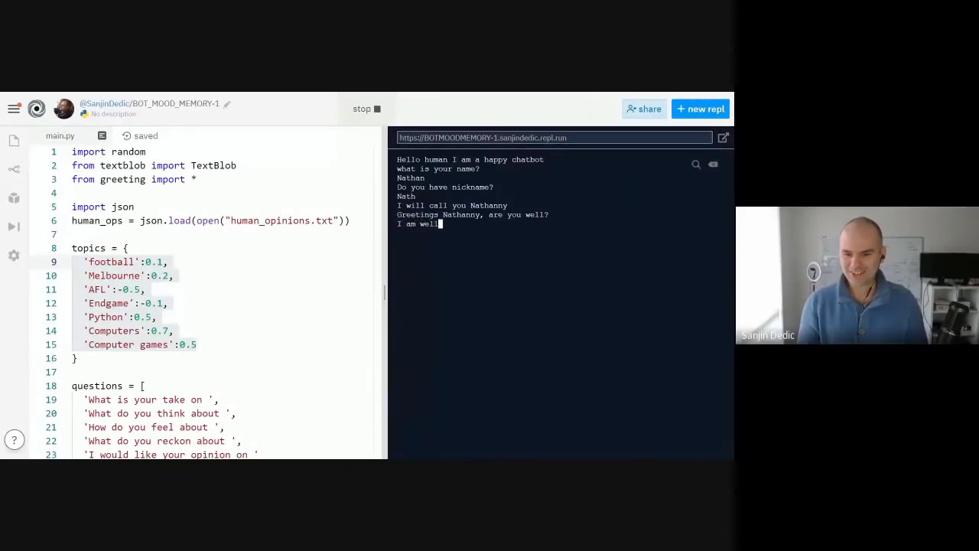
key(enter)
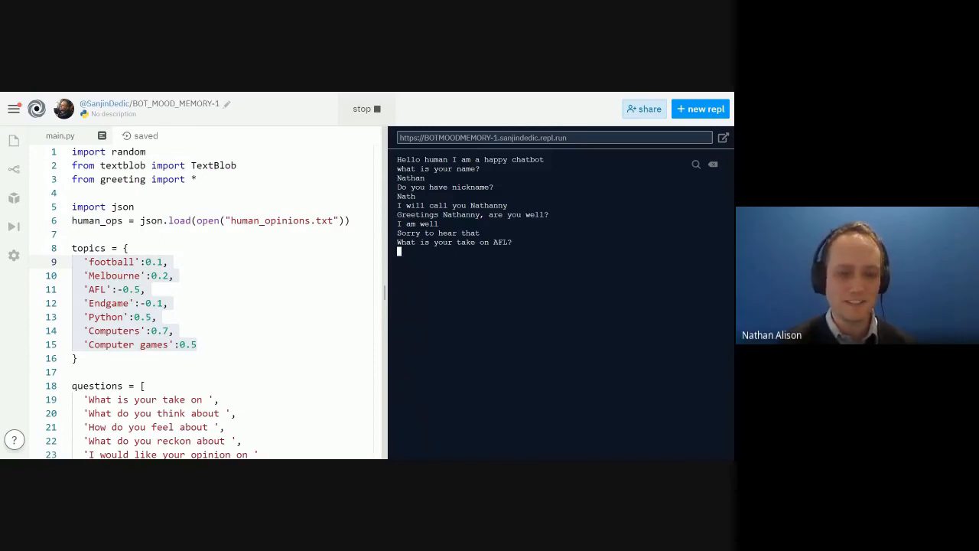
Step: Answer the AFL question with 'I love it... is fantastic'
text(I love ti)
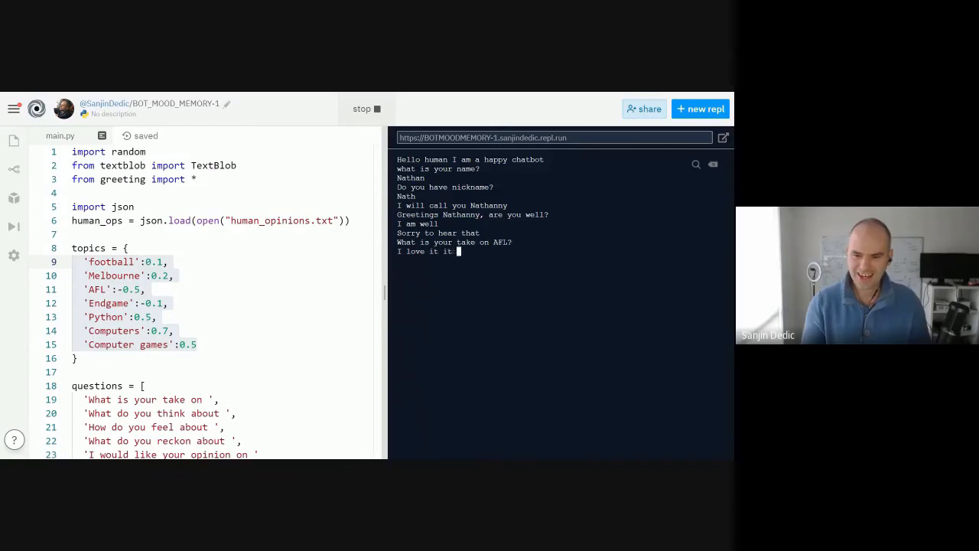
text(is fantastic)
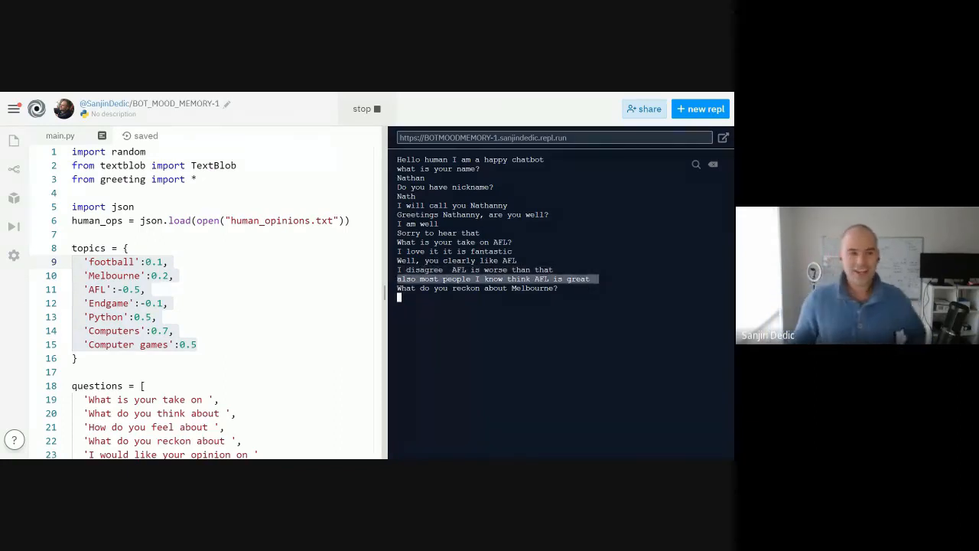
click(14, 141)
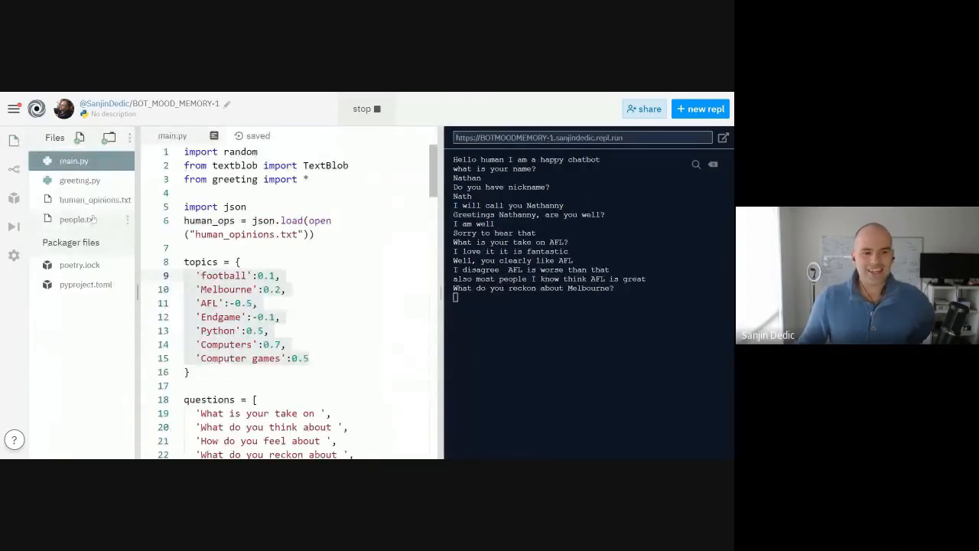
click(94, 199)
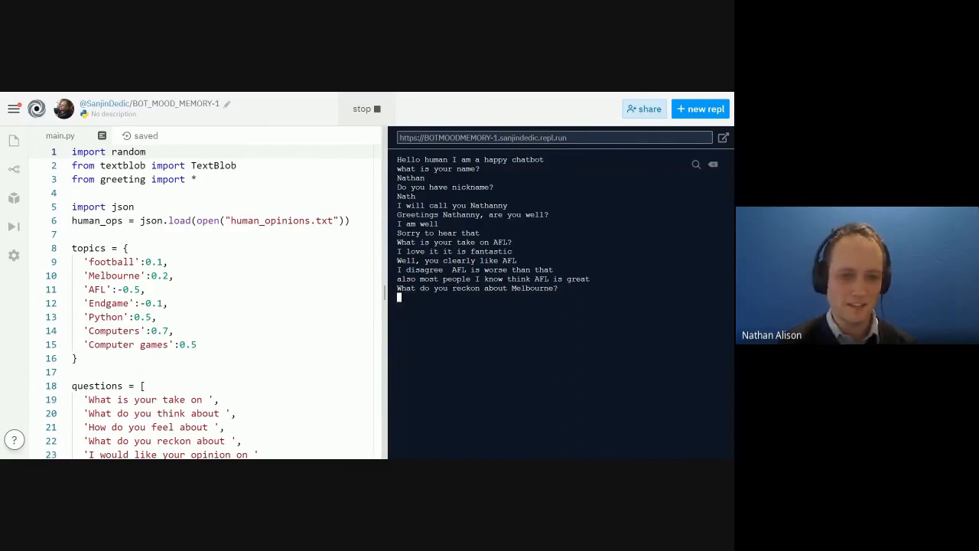
Step: Give an opinion on Melbourne, then answer the Python question with 'I prefer JavaScript'
text(Melbourne is OK)
text(I prefer Jav)
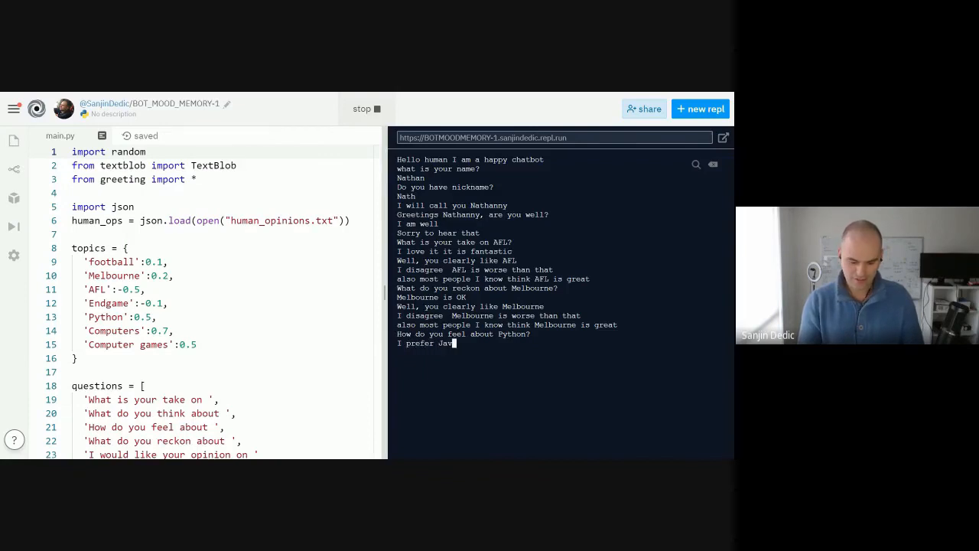
text(aScript)
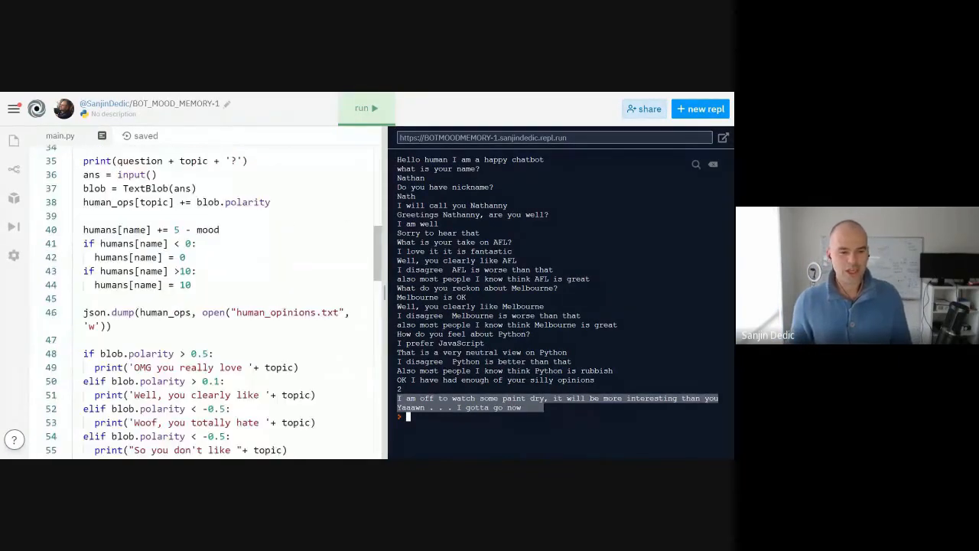
Step: Scroll down main.py to the polarity and json.dump code
scroll(down, 3)
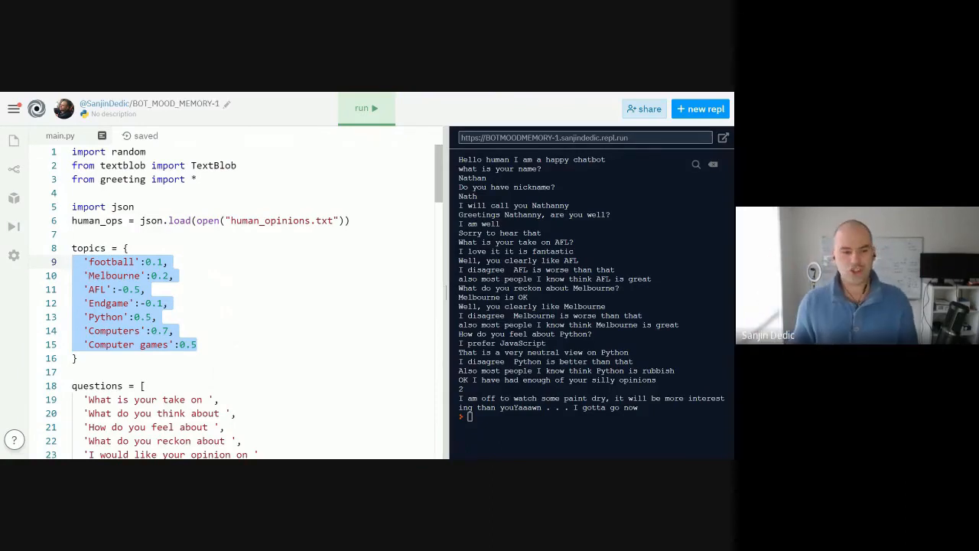
scroll(down, 3)
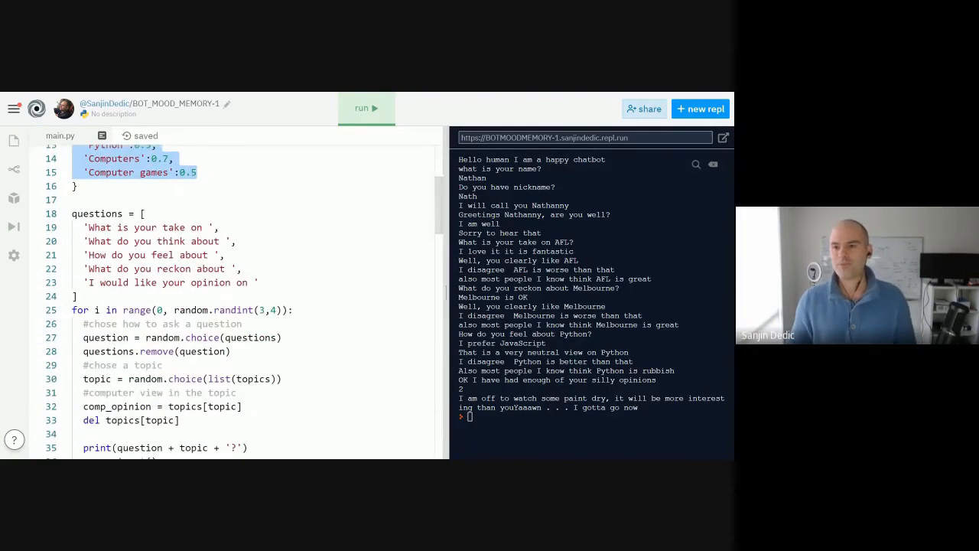